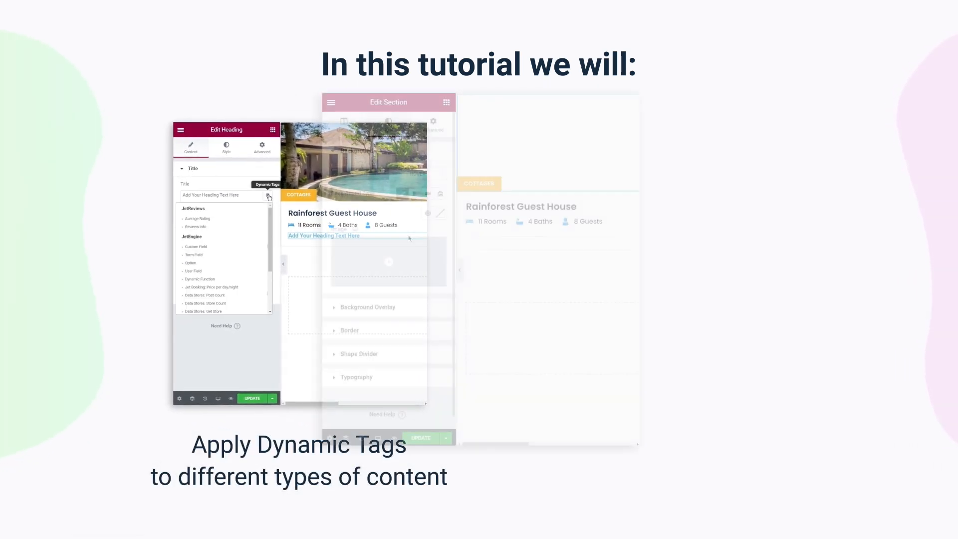
Navigate from the Dynamic Tag category overview to the WordPress Crocoblock dashboard listing installed JetPlugins.
left_click(441, 279)
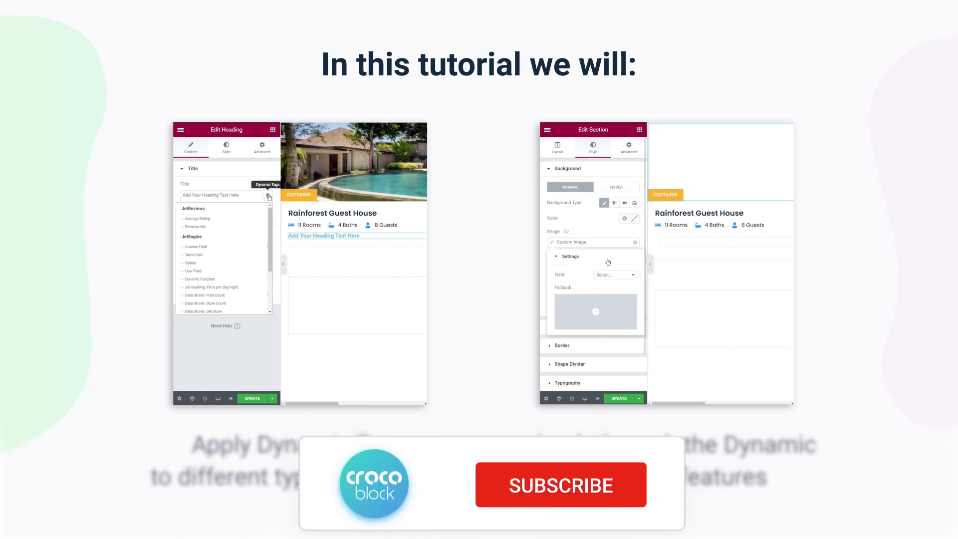
left_click(613, 274)
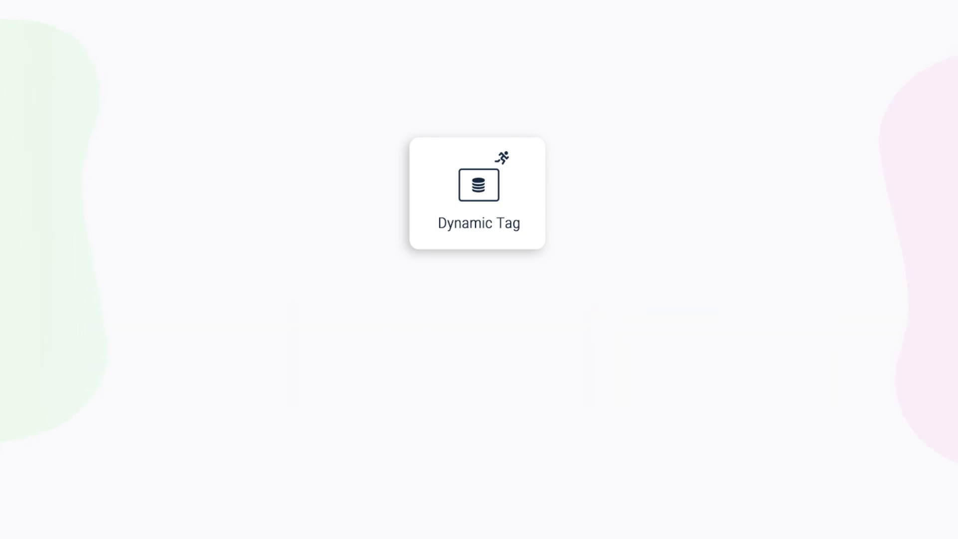
left_click(478, 191)
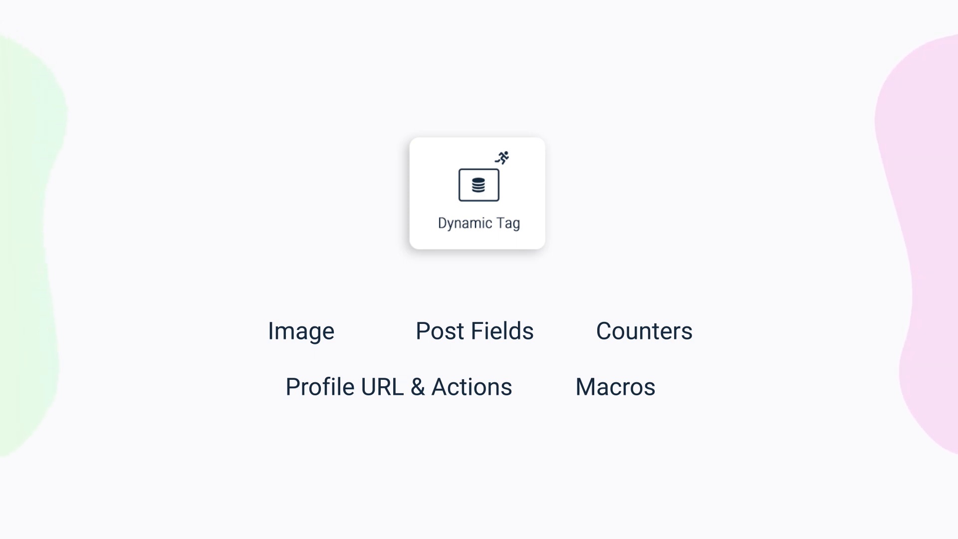
left_click(479, 193)
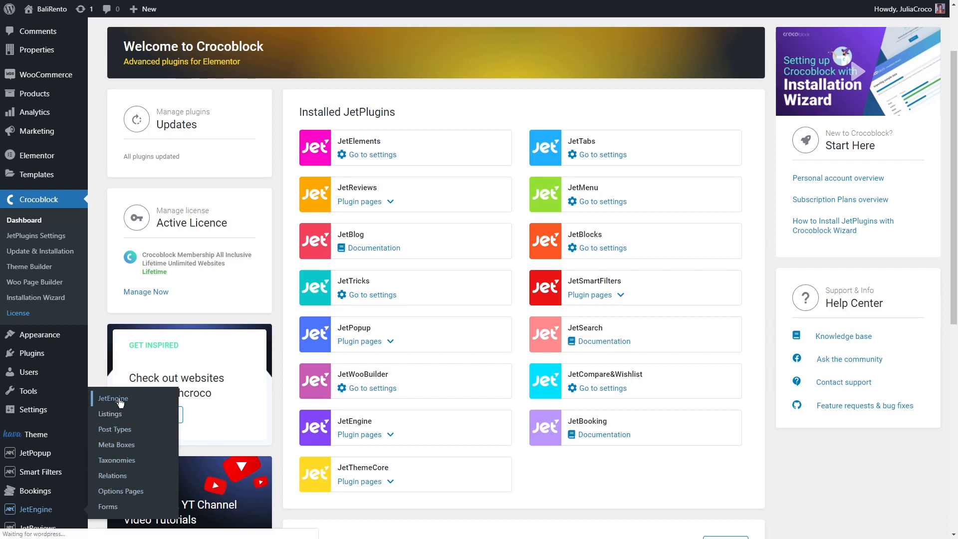
Enable the Profile Builder and Custom Content Types modules in JetEngine settings, then show Listing Items.
left_click(112, 398)
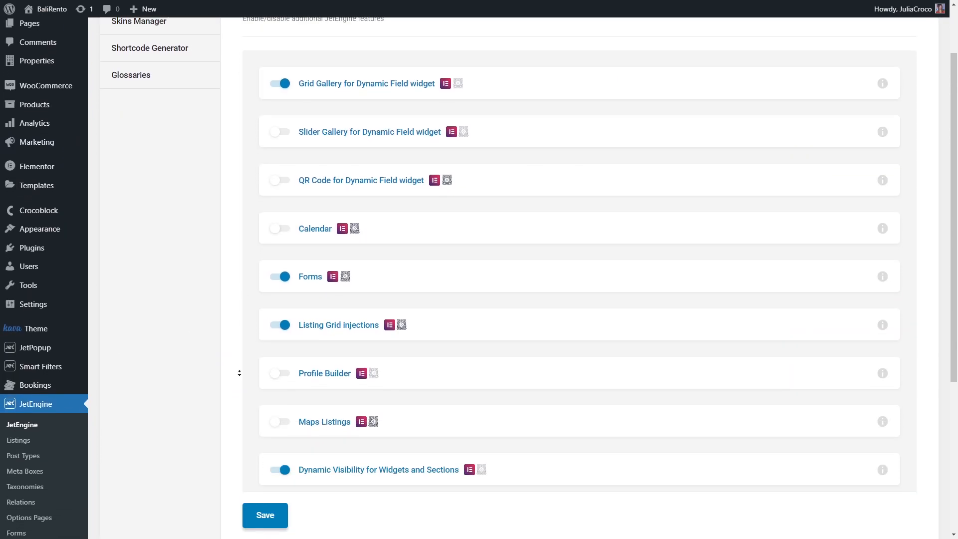
scroll("down", 3)
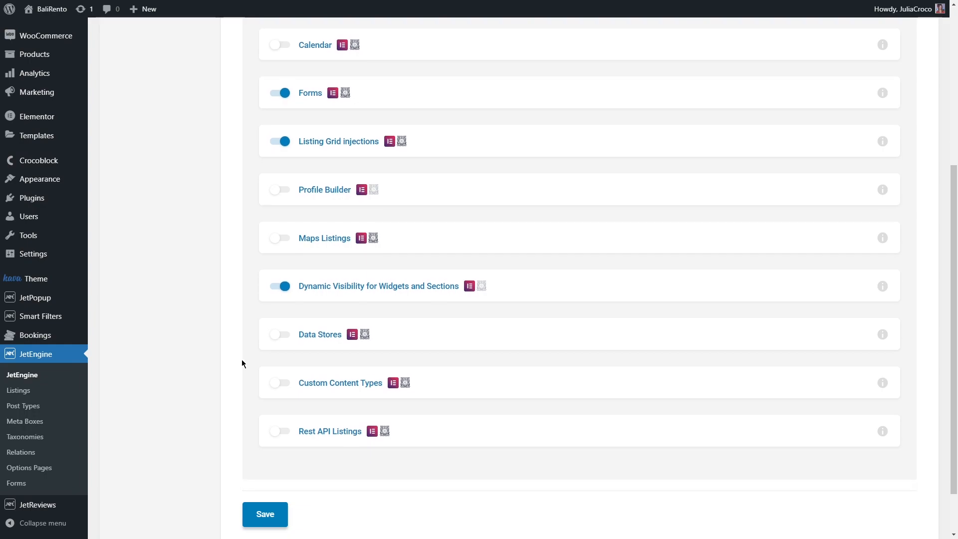
left_click(280, 190)
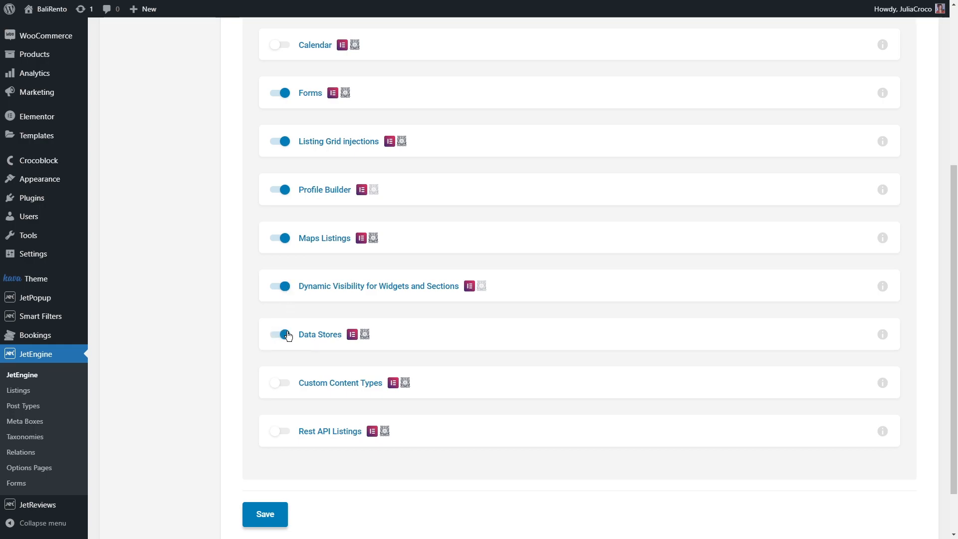
left_click(278, 383)
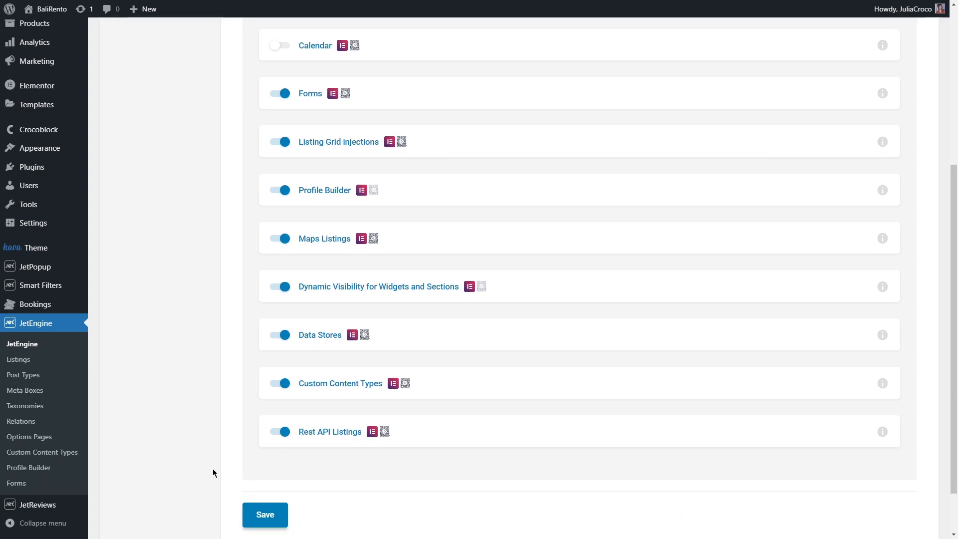
left_click(18, 360)
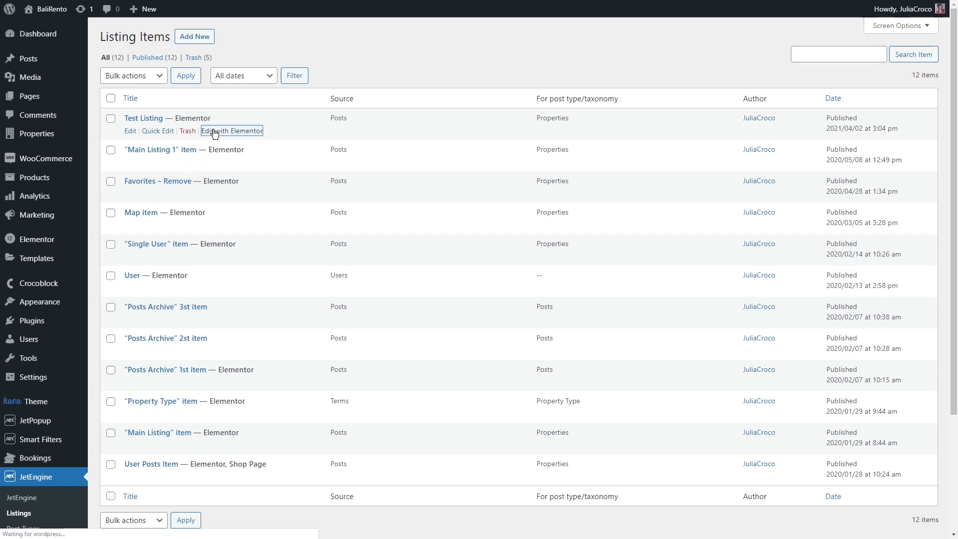
Open the Test Listing item for editing in Elementor.
left_click(231, 131)
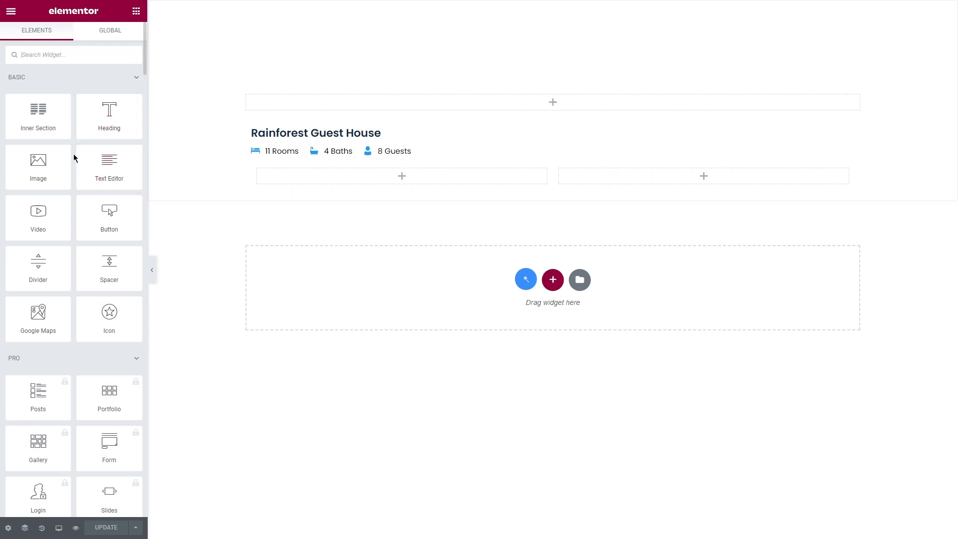
mouse_move(38, 167)
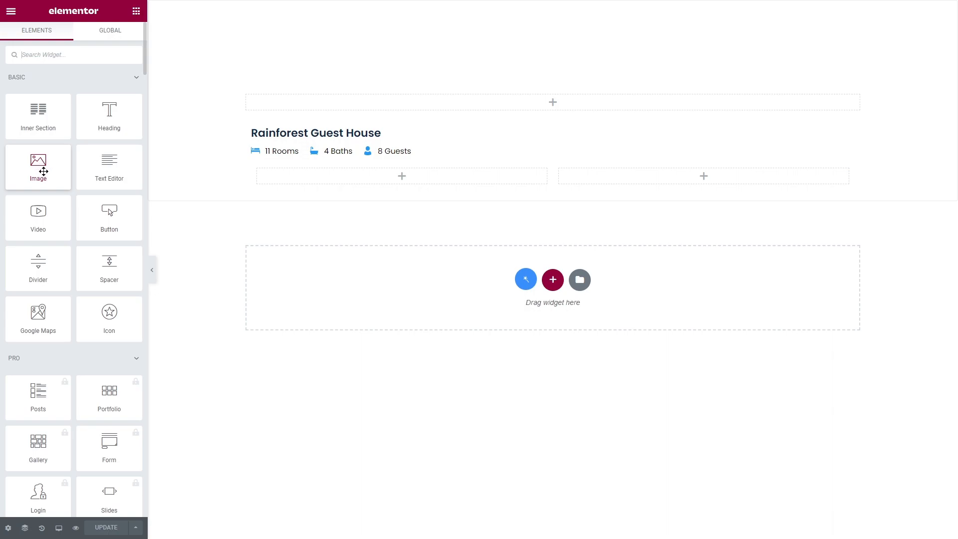
mouse_move(48, 170)
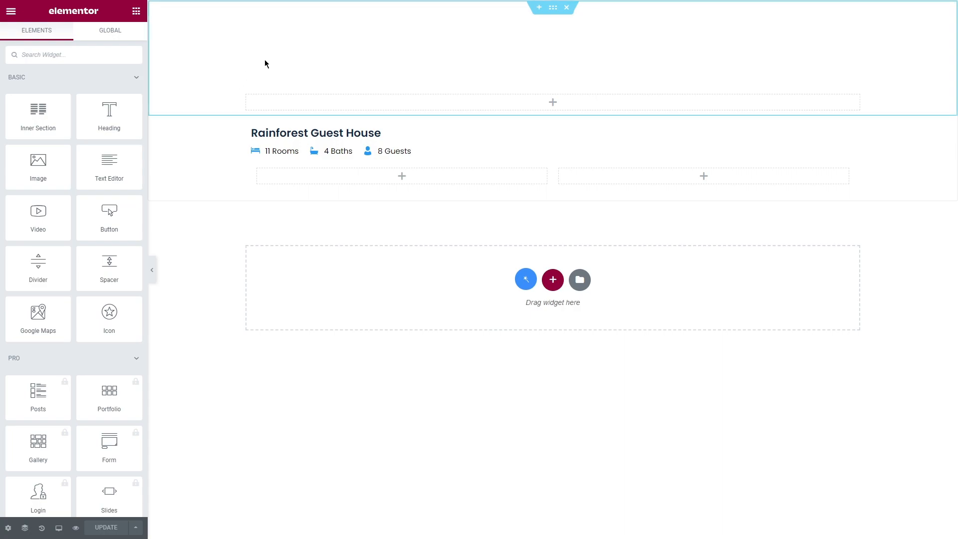
Set the top section's background to Classic and show dynamic tags for its image.
right_click(265, 64)
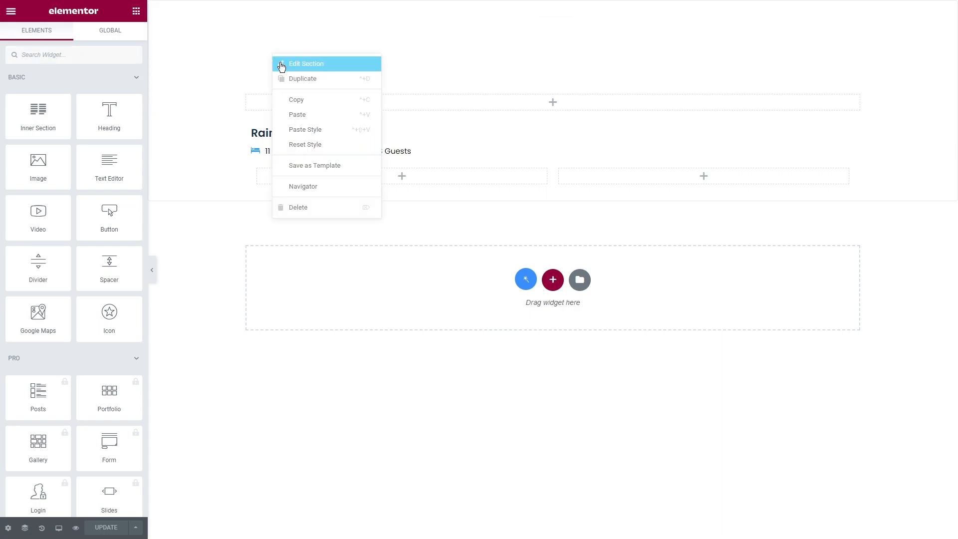
left_click(307, 64)
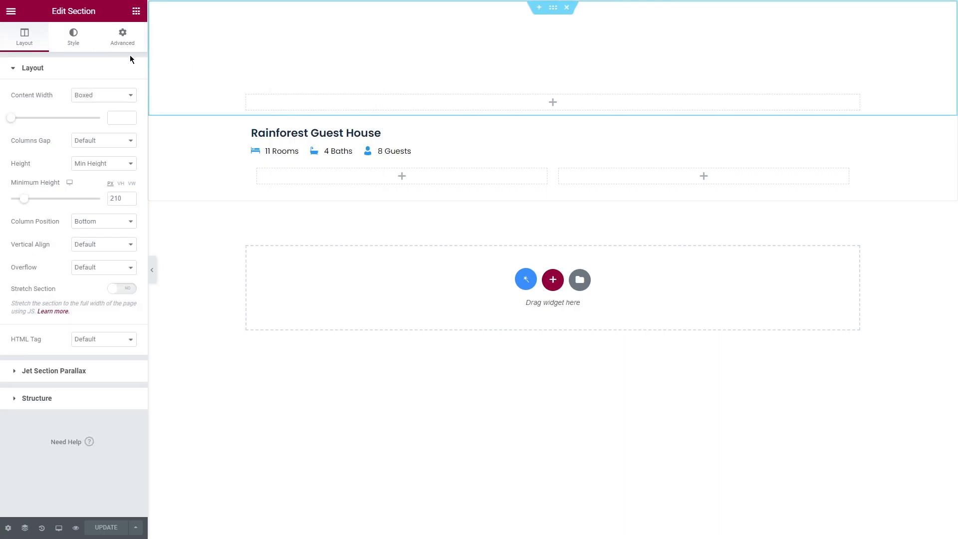
left_click(73, 36)
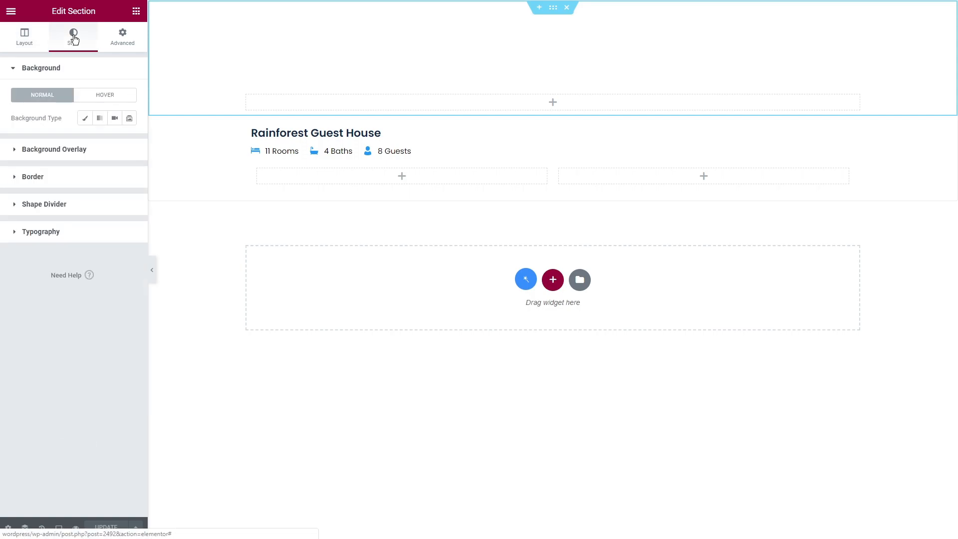
mouse_move(84, 119)
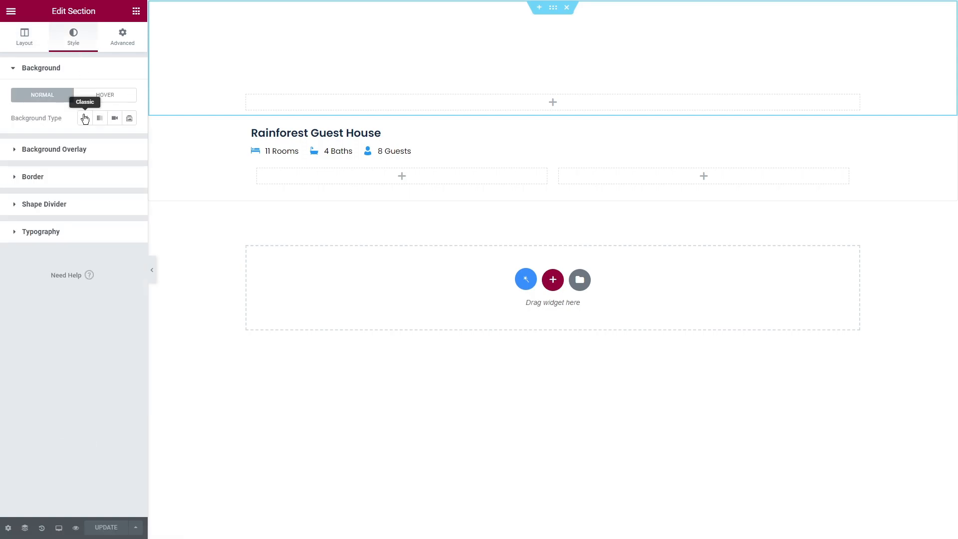
left_click(84, 118)
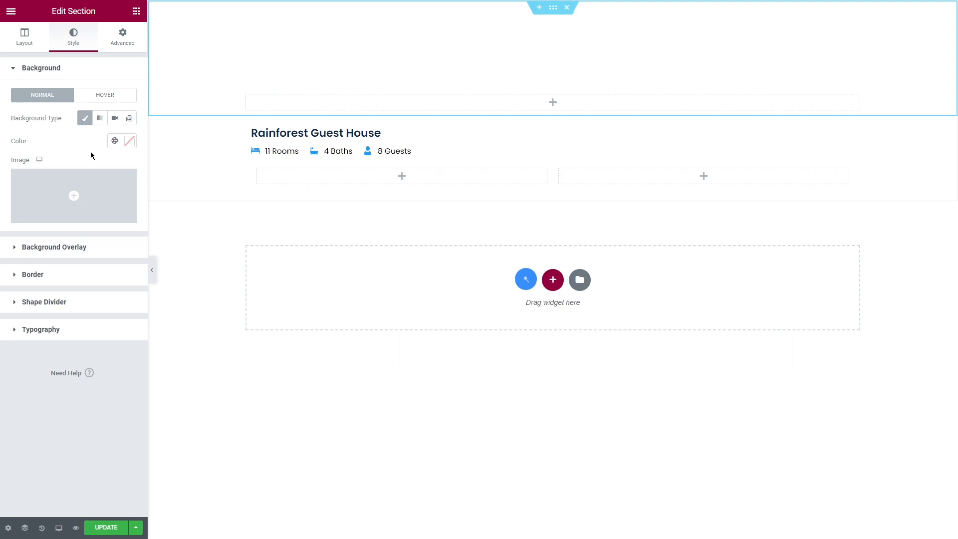
mouse_move(129, 216)
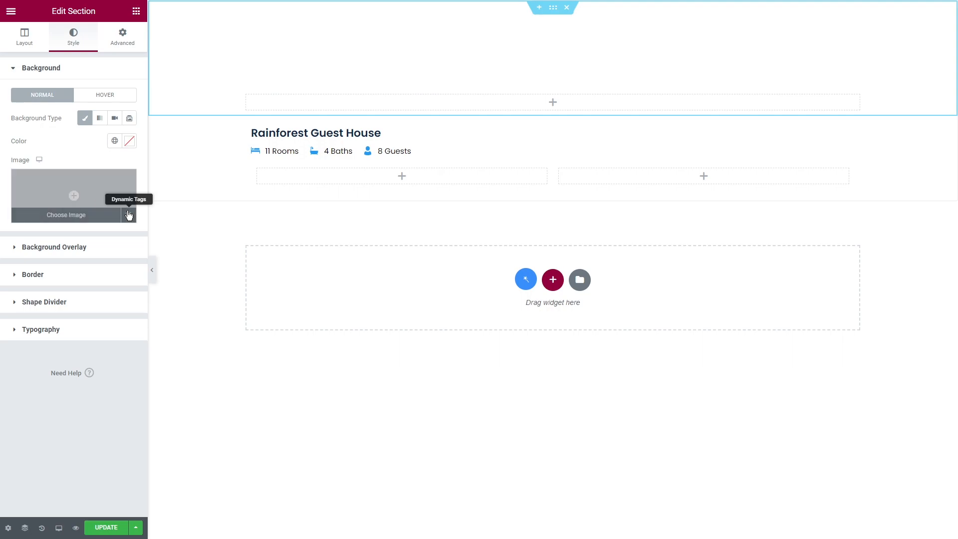
left_click(129, 215)
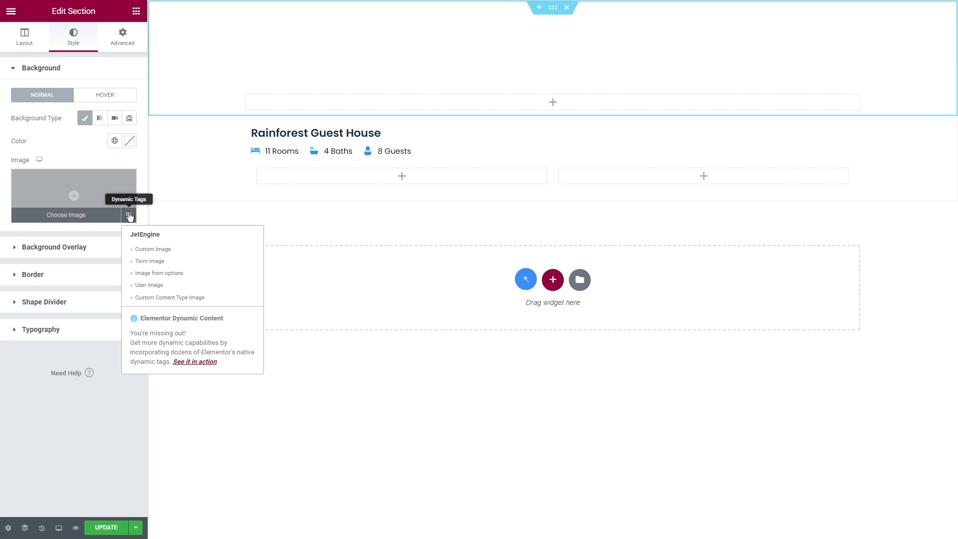
left_click(153, 249)
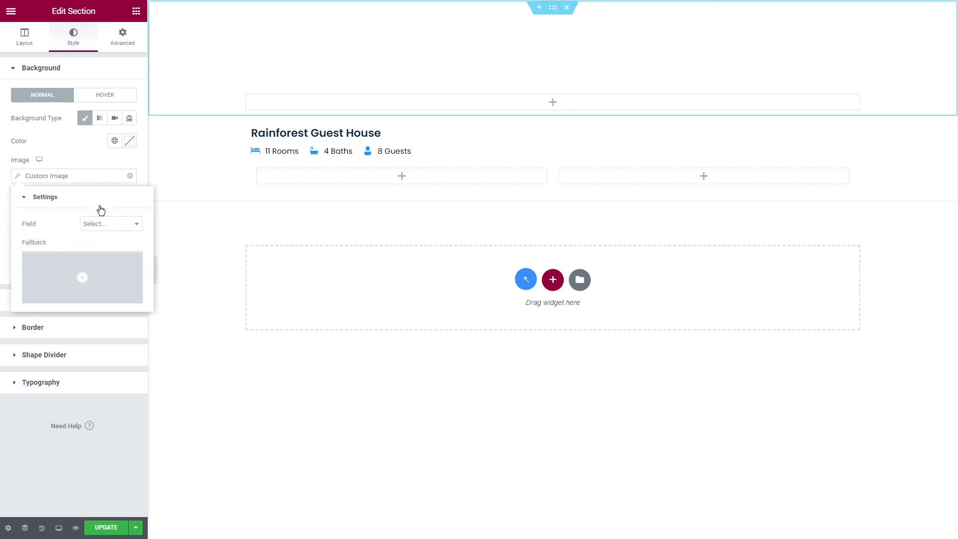
mouse_move(111, 225)
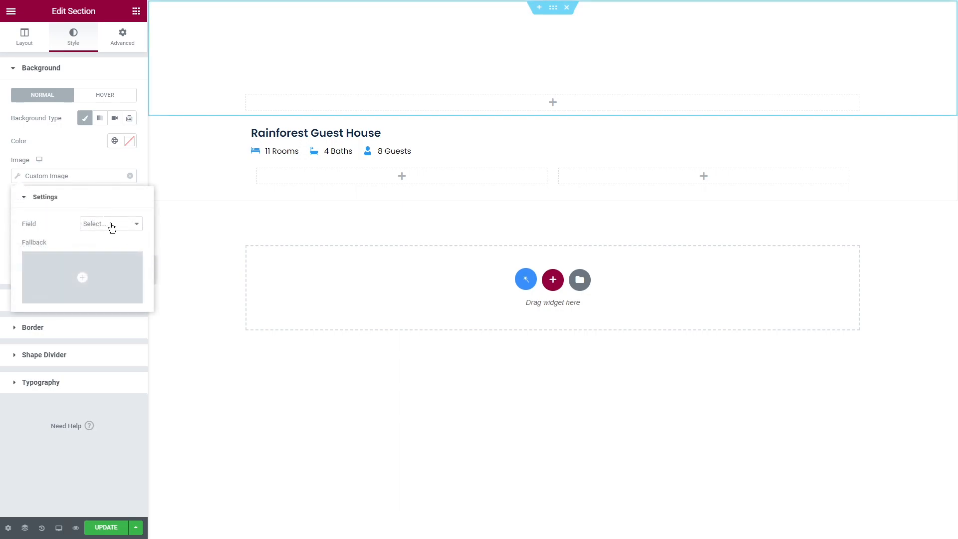
mouse_move(82, 269)
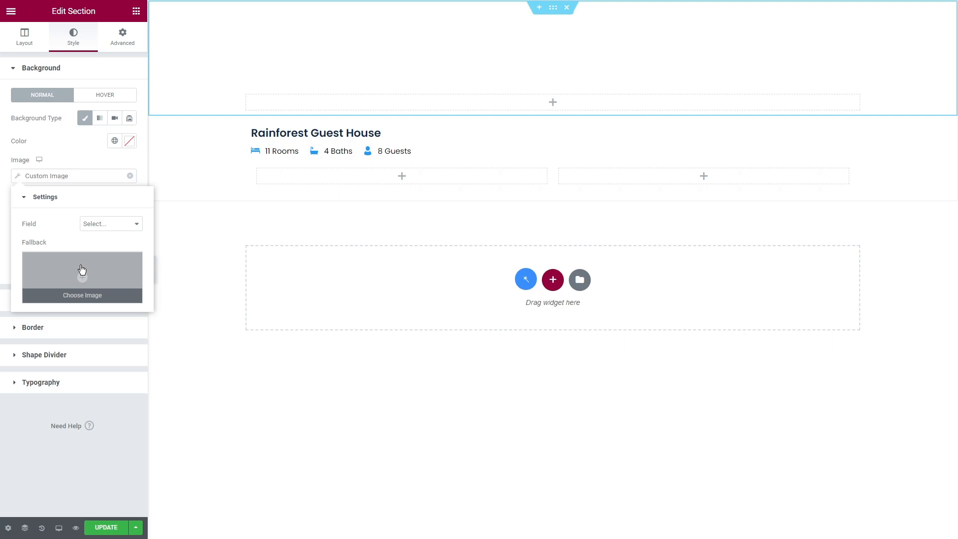
mouse_move(84, 269)
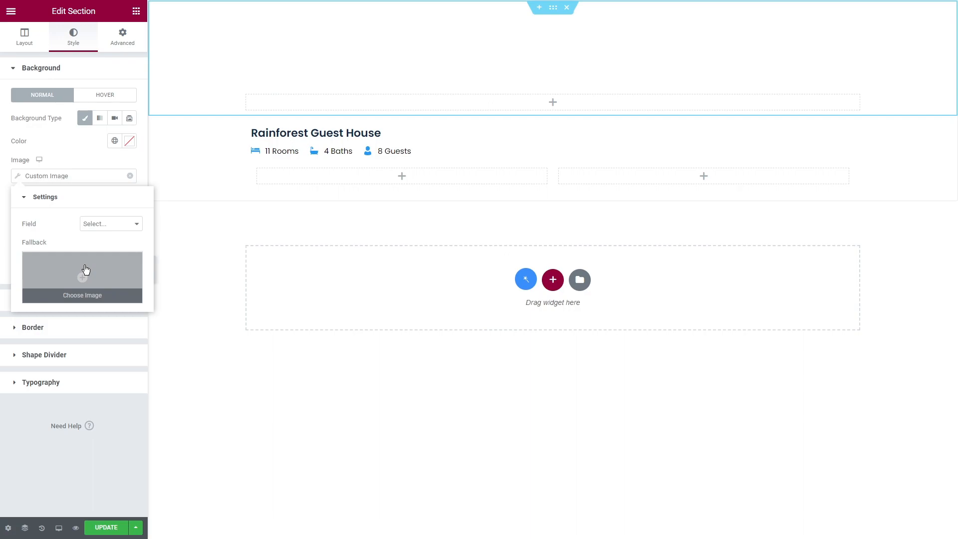
mouse_move(110, 225)
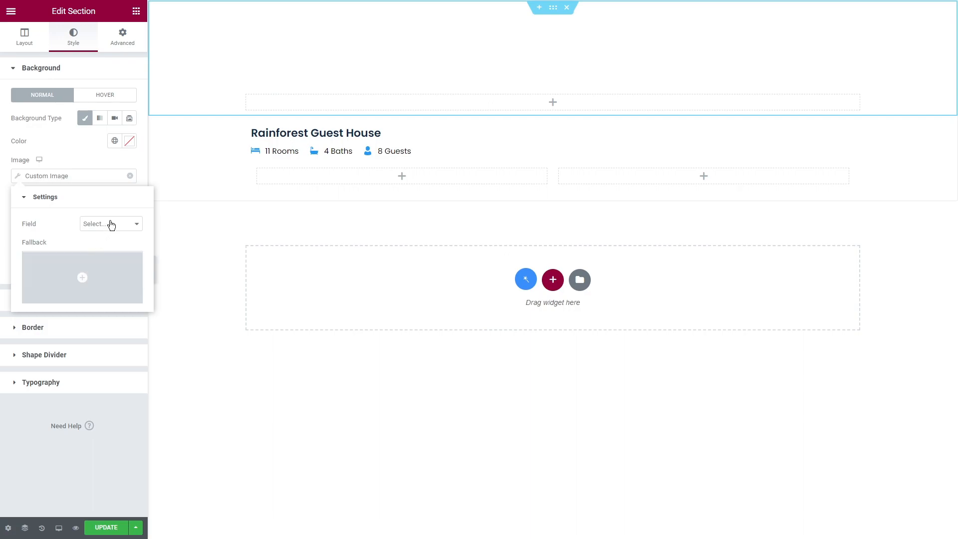
left_click(110, 224)
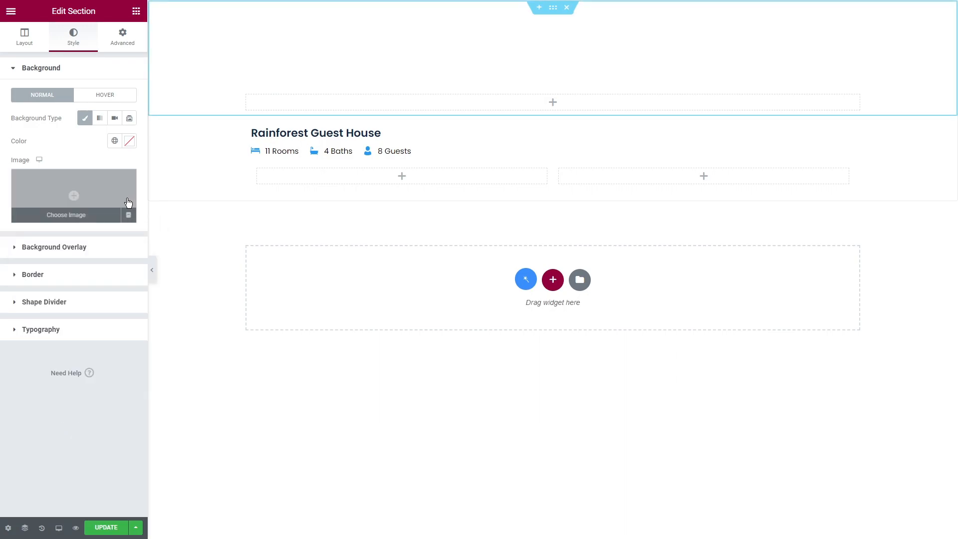
left_click(129, 203)
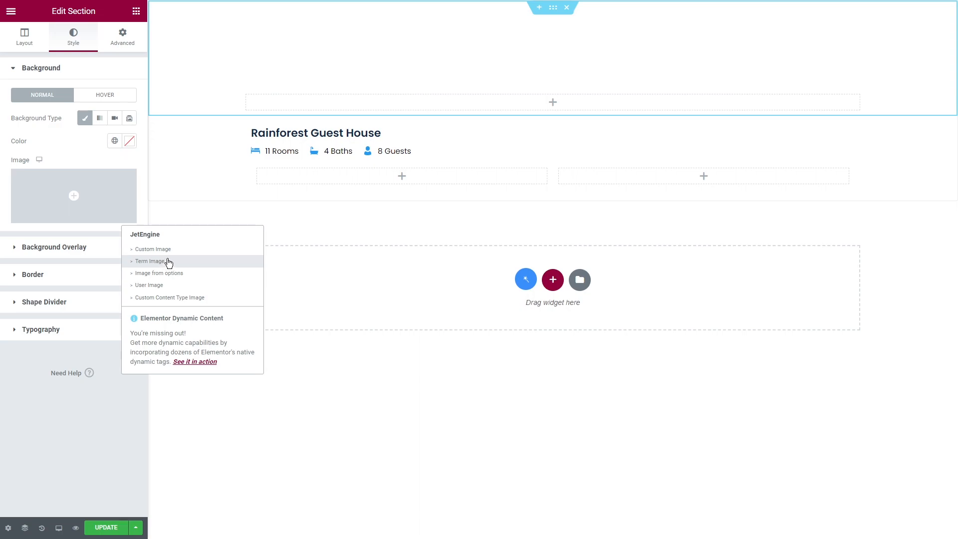
left_click(149, 260)
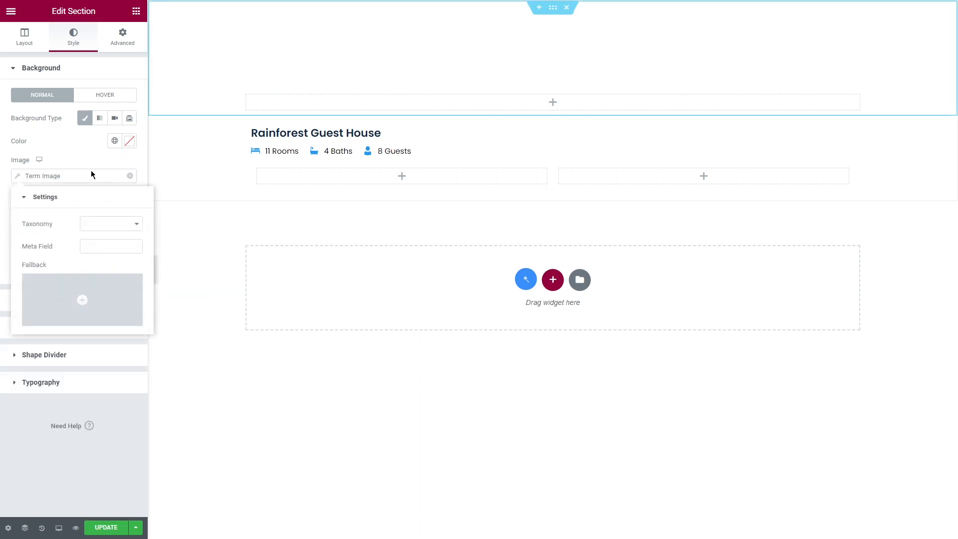
mouse_move(112, 223)
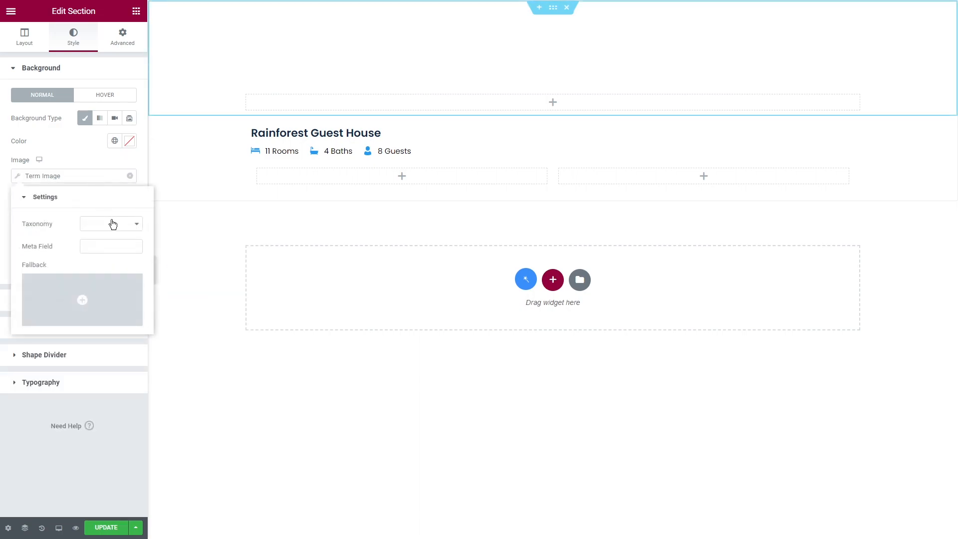
left_click(111, 224)
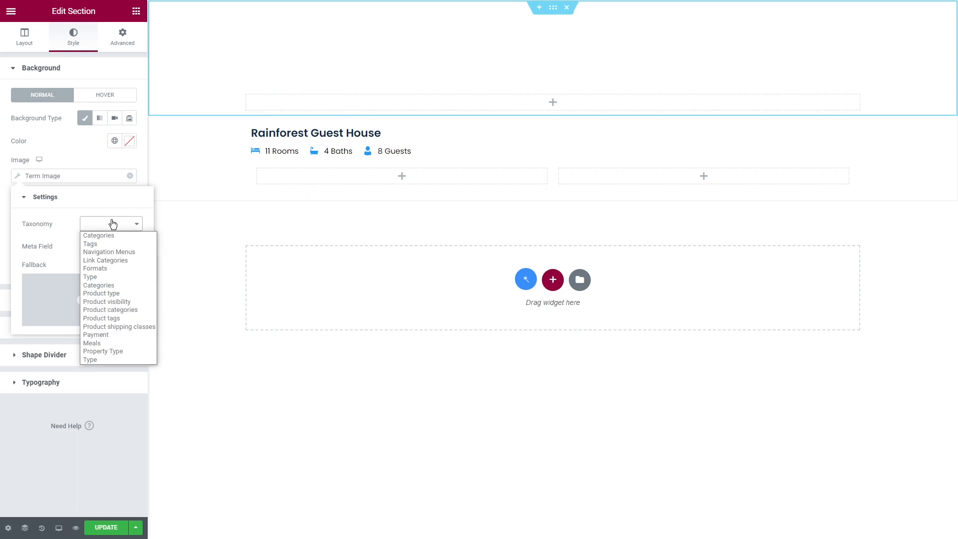
mouse_move(111, 353)
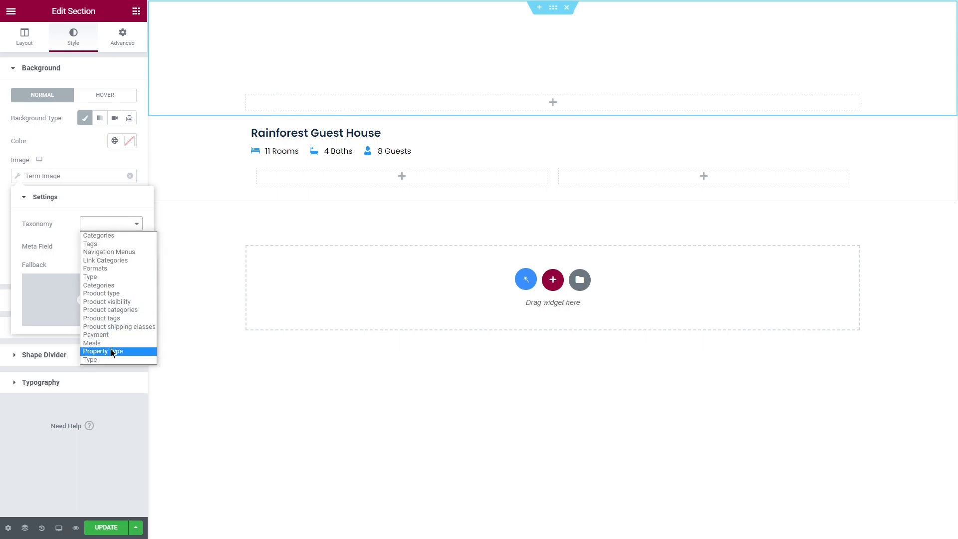
left_click(103, 352)
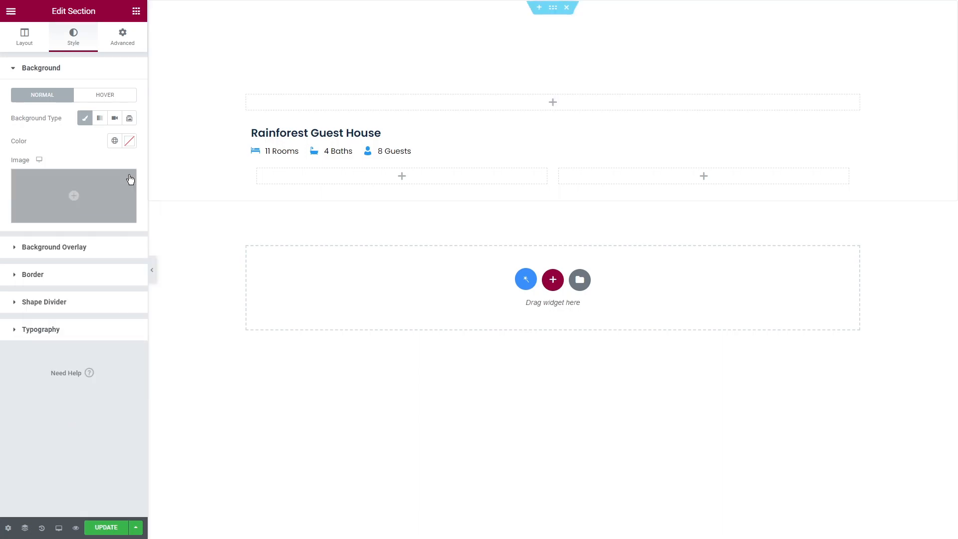
left_click(39, 160)
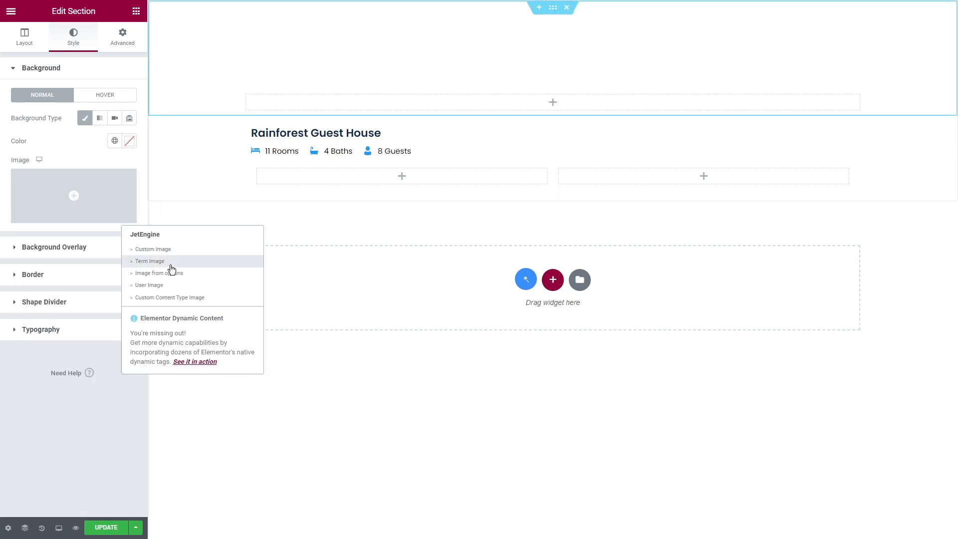
left_click(159, 272)
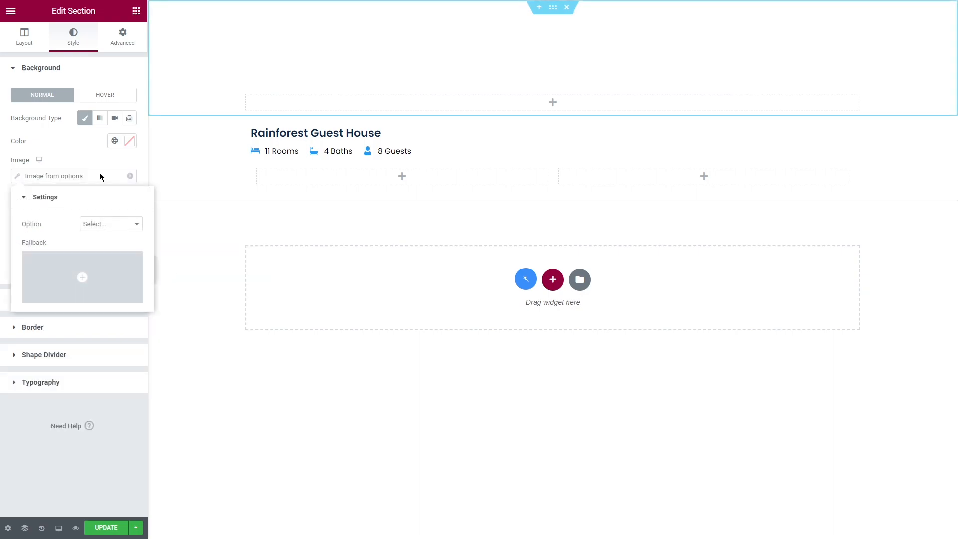
left_click(129, 176)
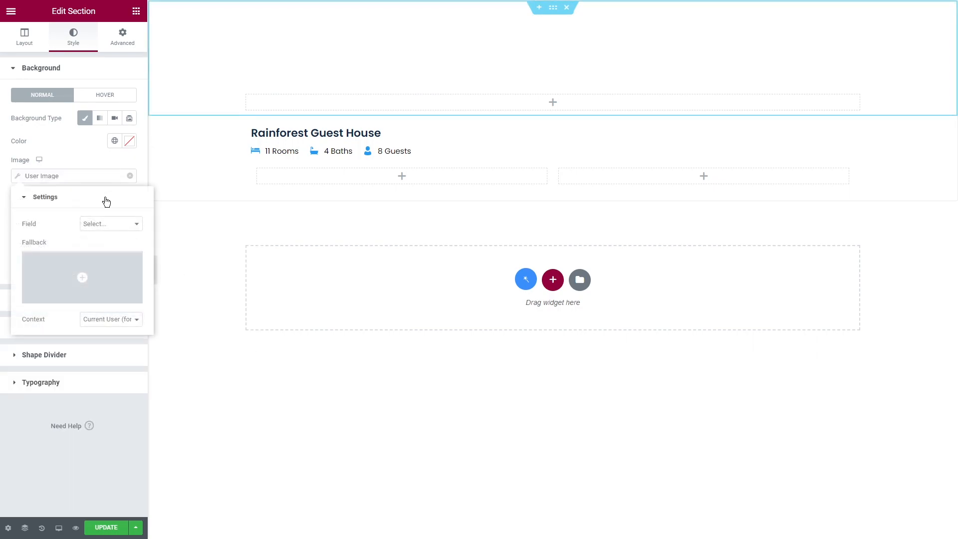
left_click(111, 223)
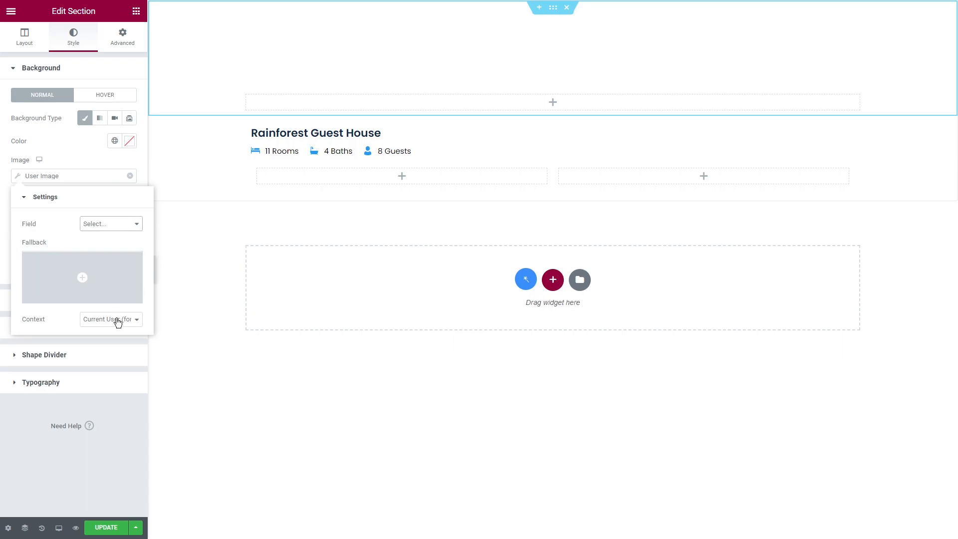
left_click(110, 320)
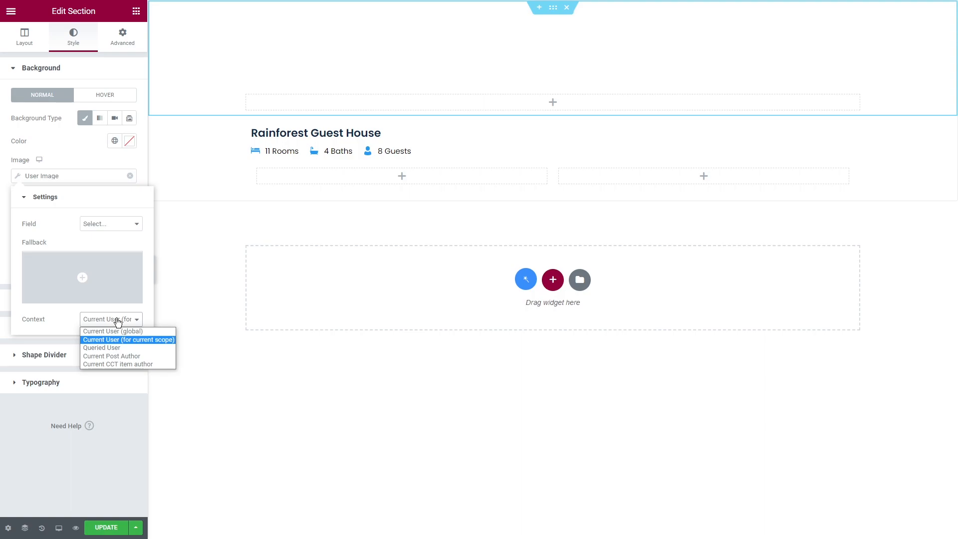
left_click(128, 340)
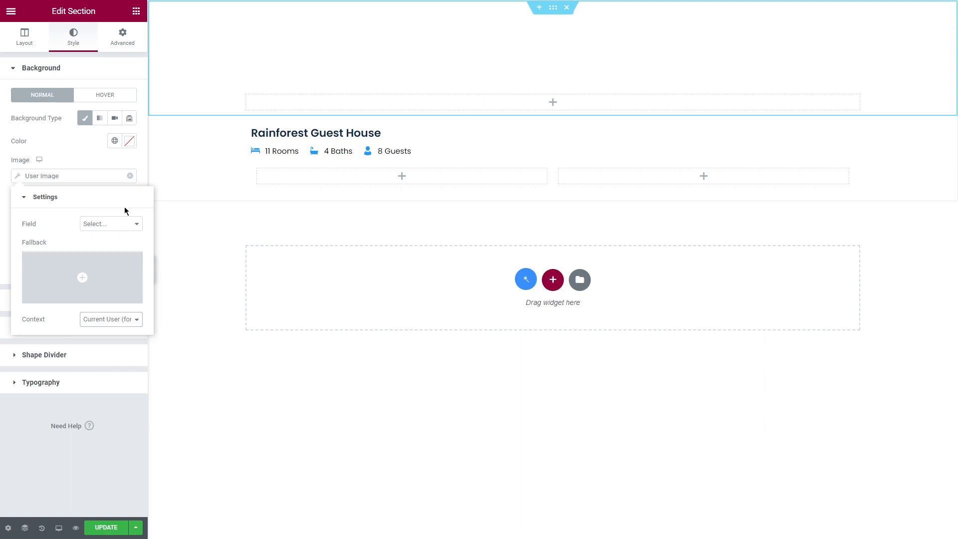
left_click(129, 215)
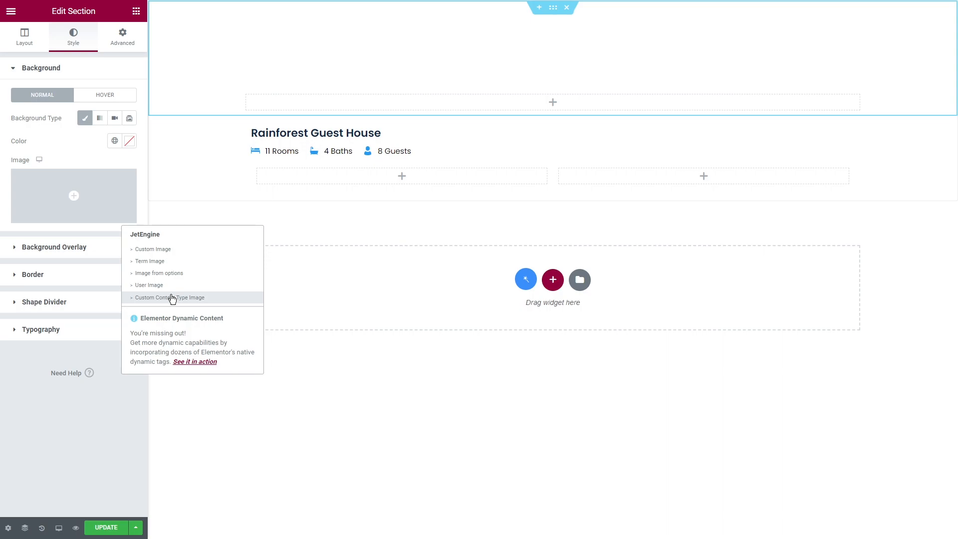
left_click(170, 298)
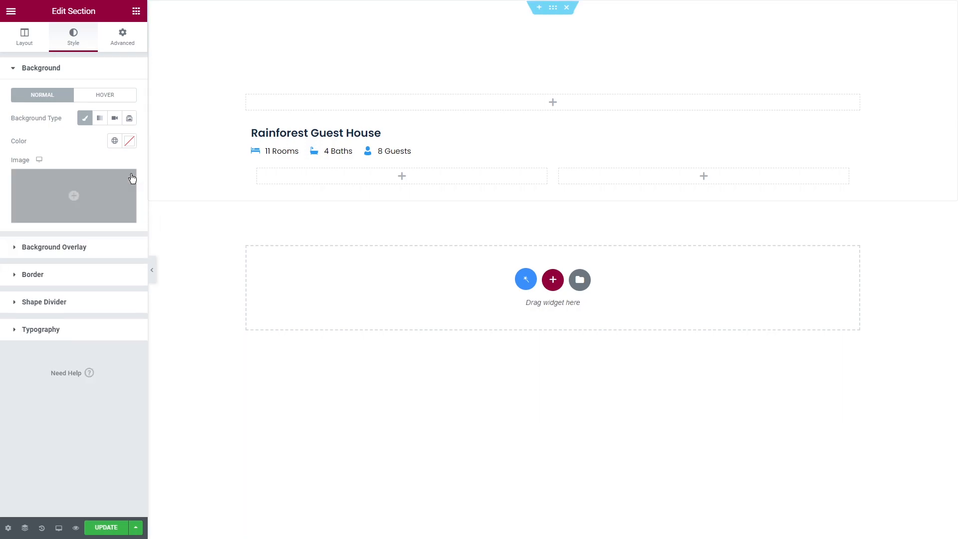
Fill the top section background from a Custom Image tag using the Post thumbnail field.
left_click(38, 160)
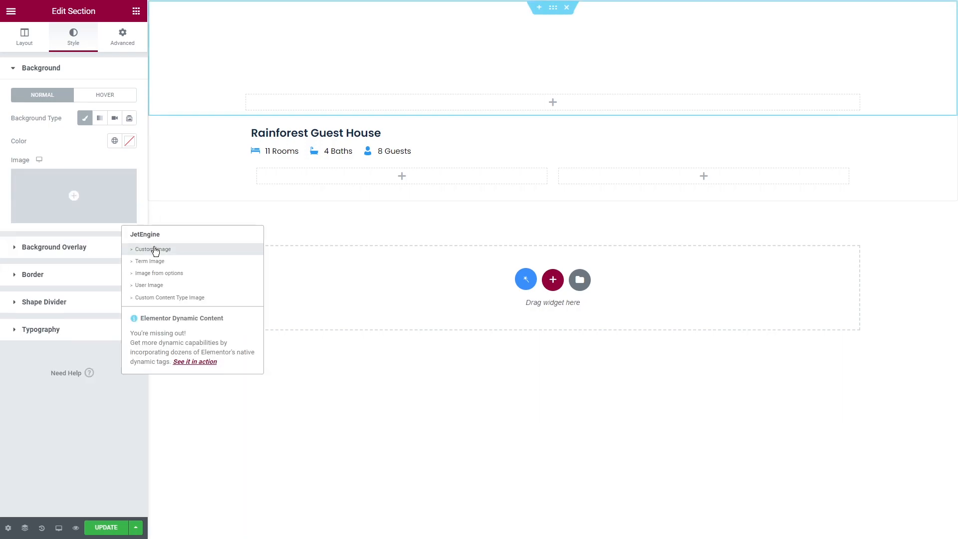
left_click(152, 248)
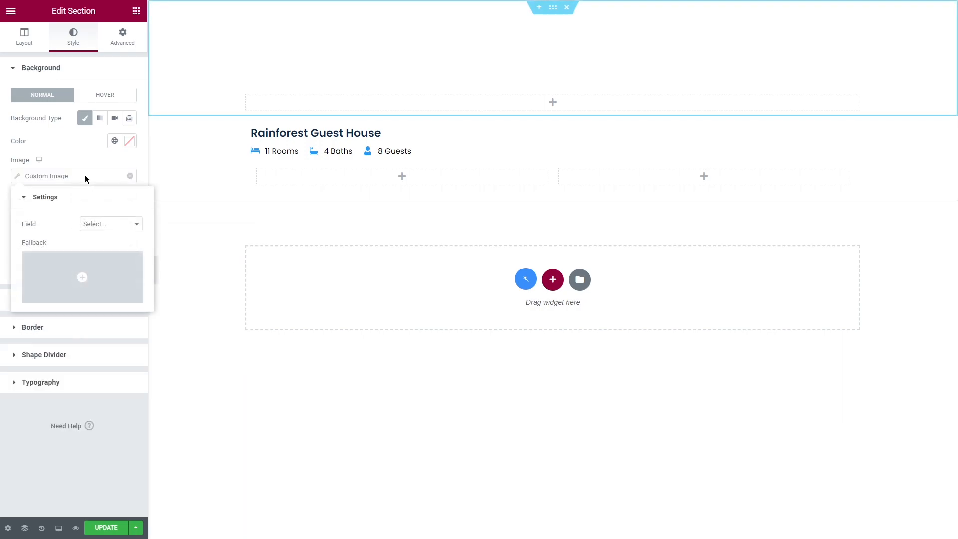
left_click(109, 224)
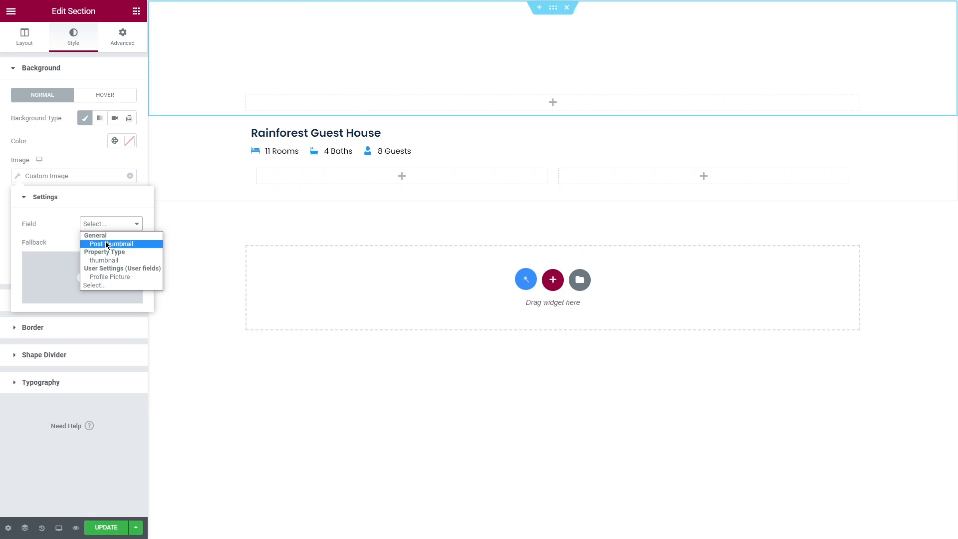
left_click(113, 244)
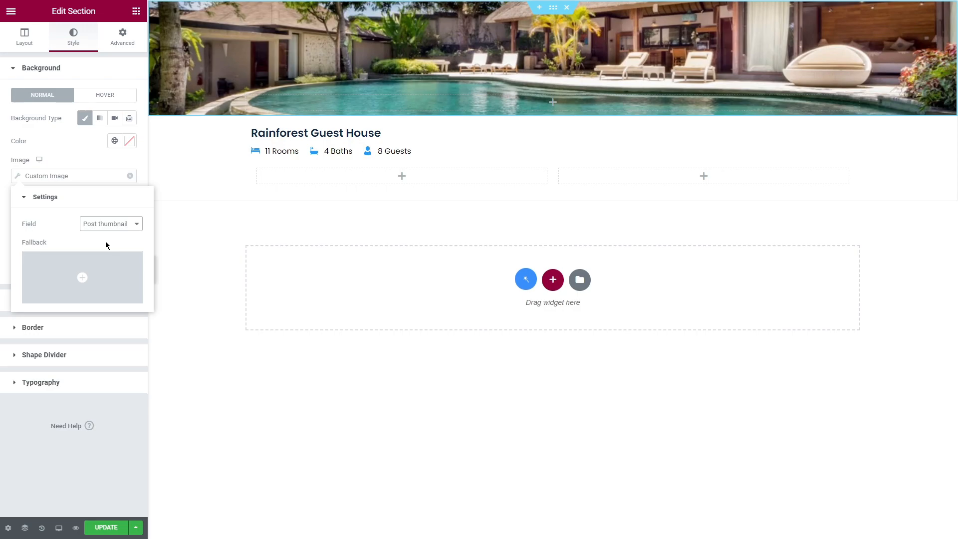
mouse_move(83, 161)
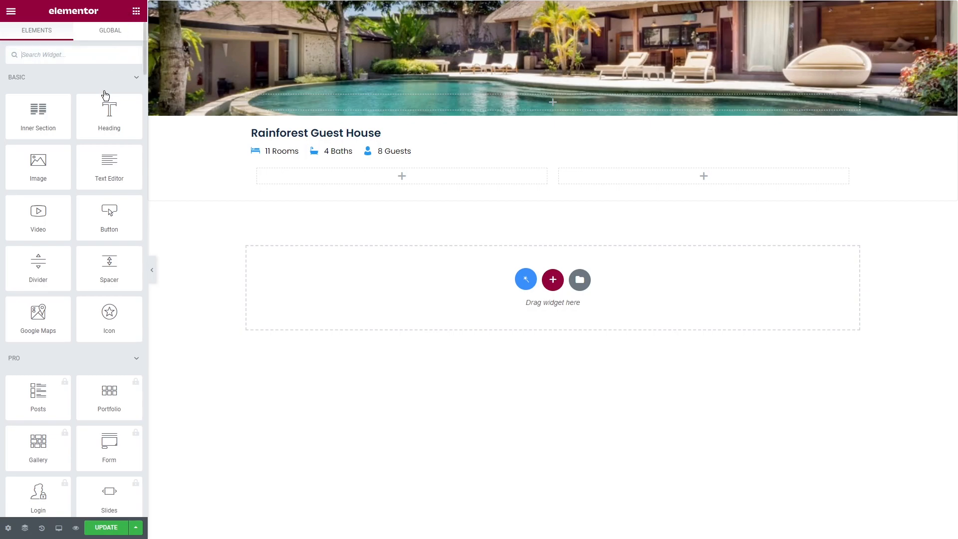
Add a Heading widget over the section photo and show dynamic tags for its title.
left_click_drag(109, 116, 324, 109)
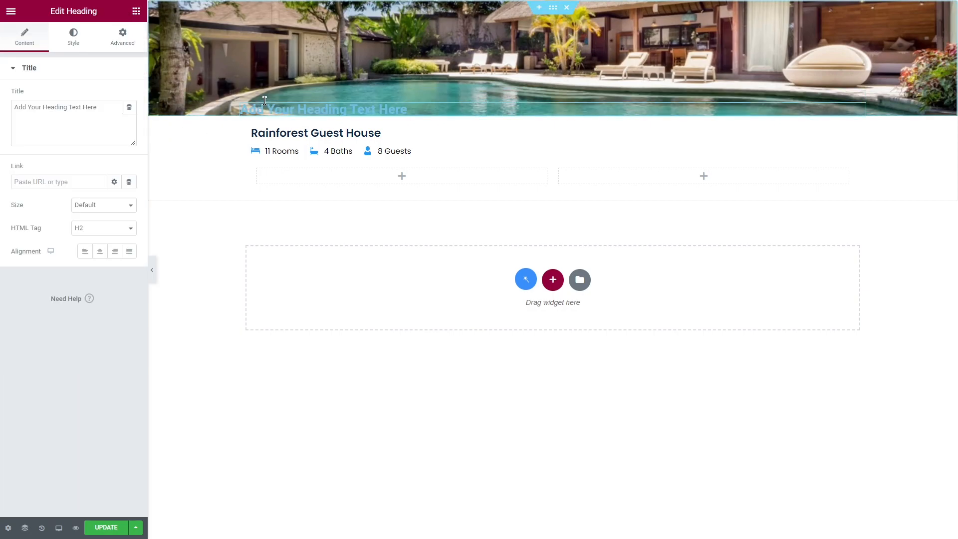
mouse_move(129, 108)
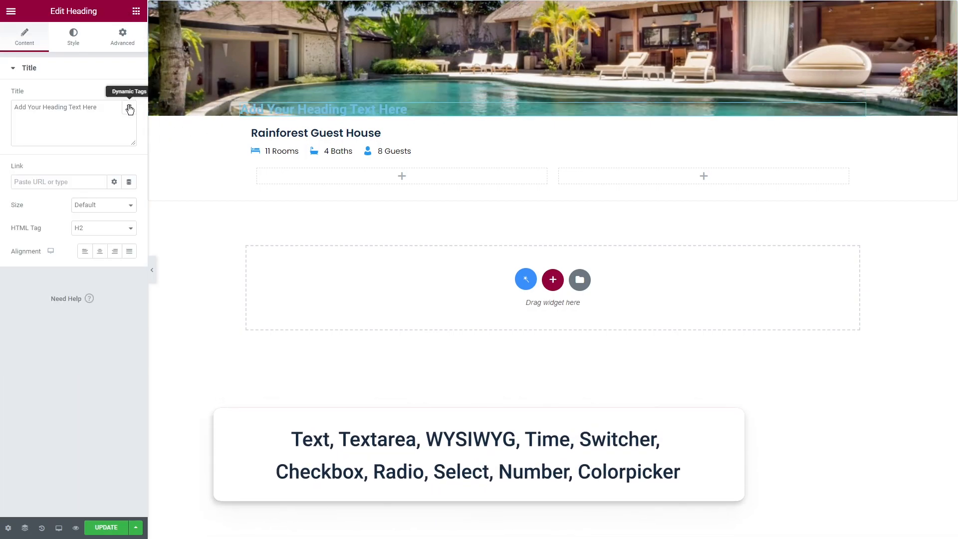
left_click(129, 109)
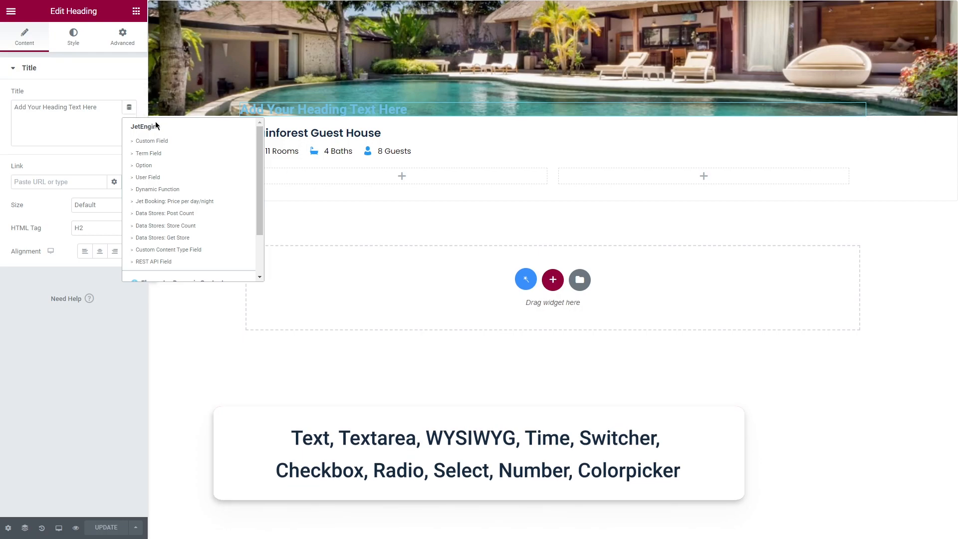
left_click(150, 141)
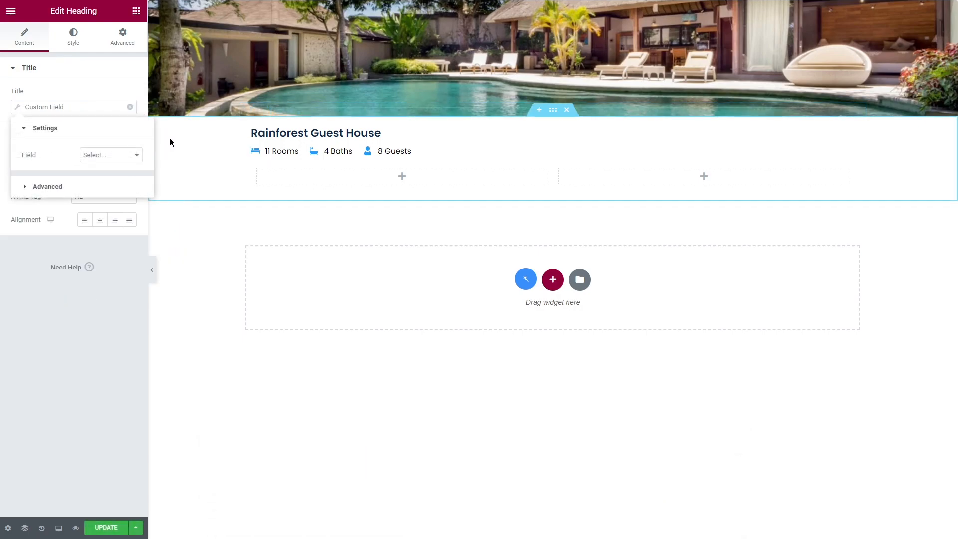
left_click(110, 155)
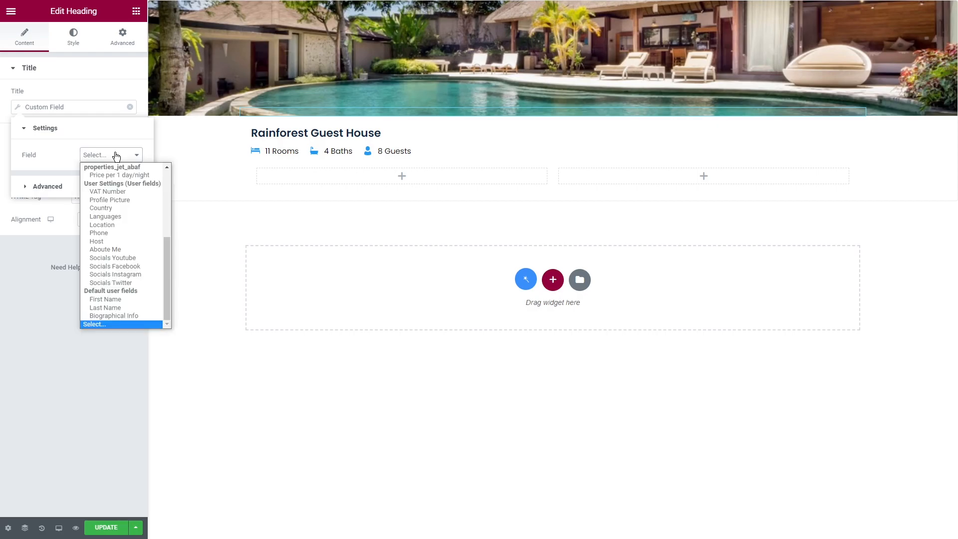
scroll("up", 3)
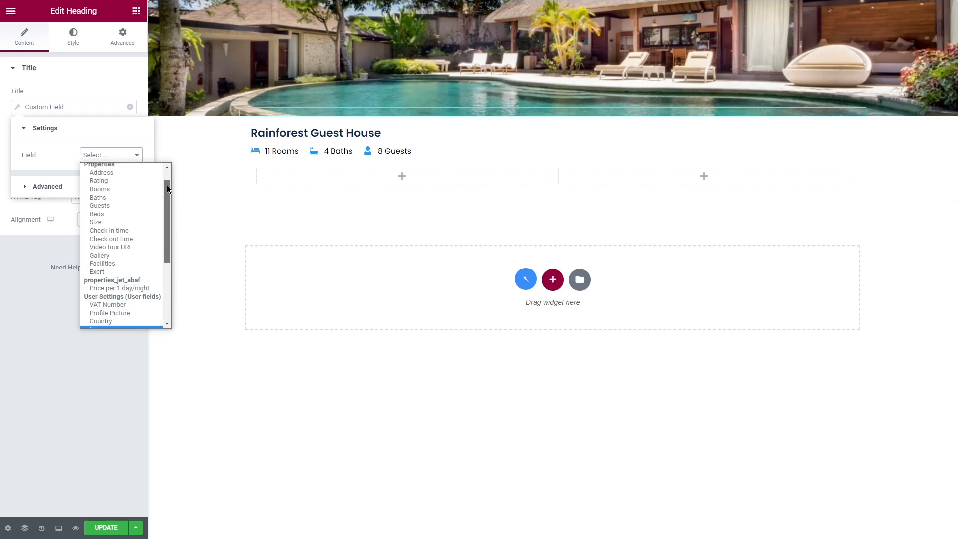
scroll("down", 3)
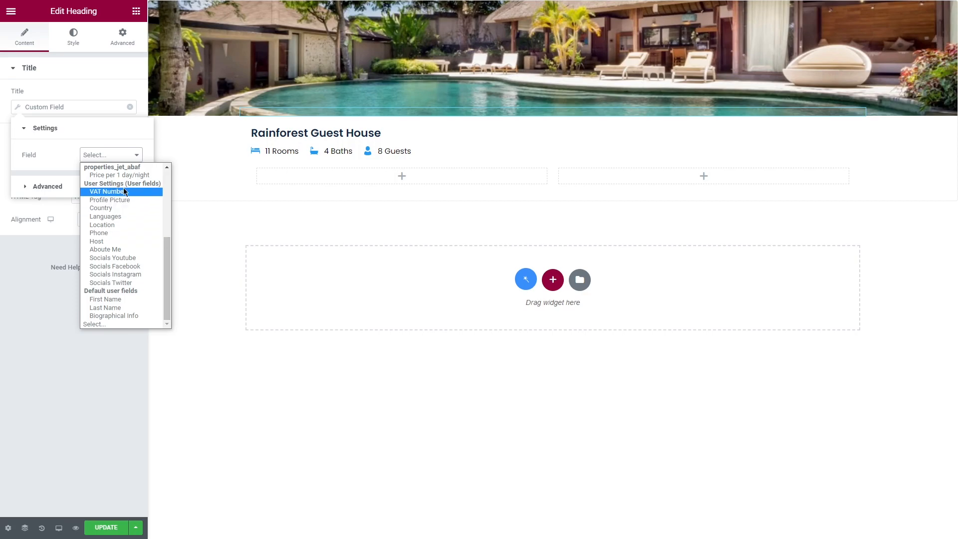
left_click(69, 157)
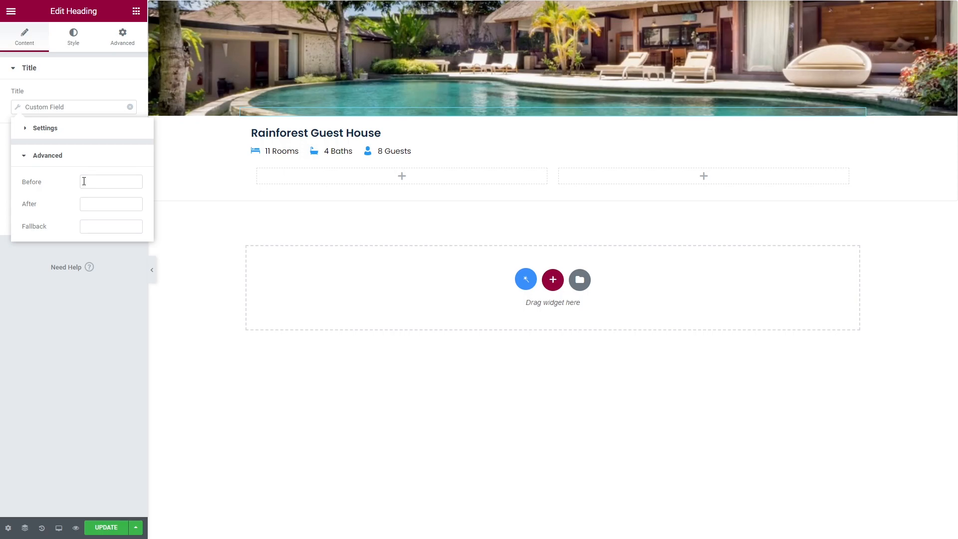
left_click(130, 106)
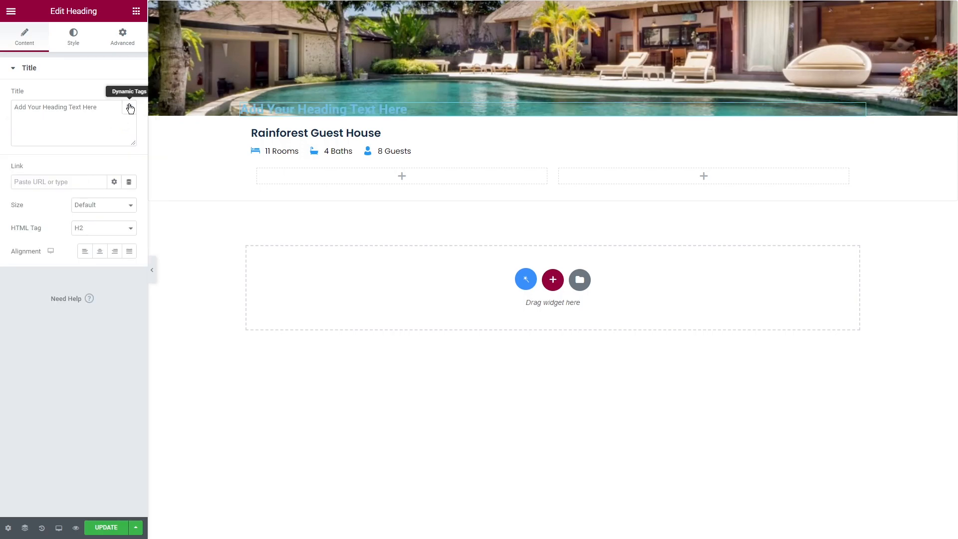
Try the Term Field tag on the heading title, browse its taxonomy and field lists, then remove it.
left_click(129, 106)
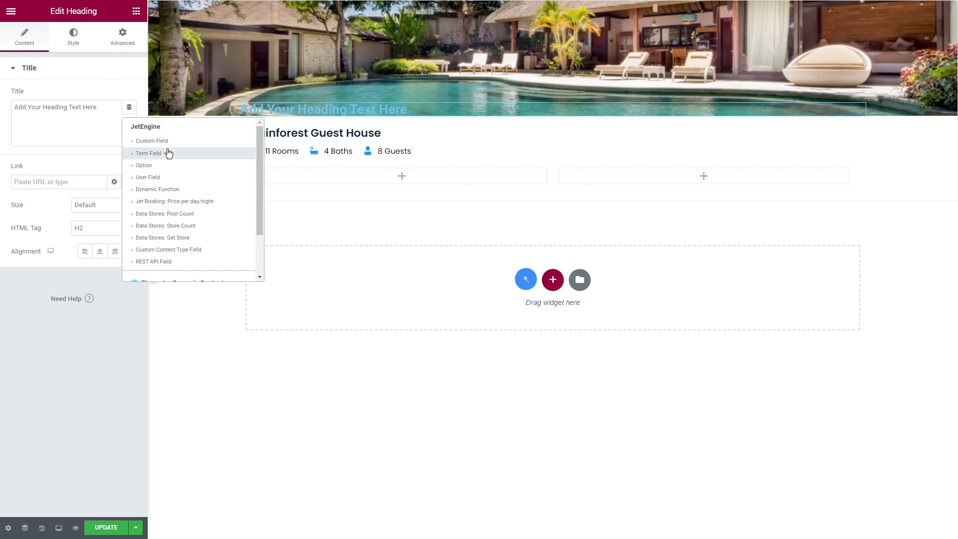
left_click(149, 154)
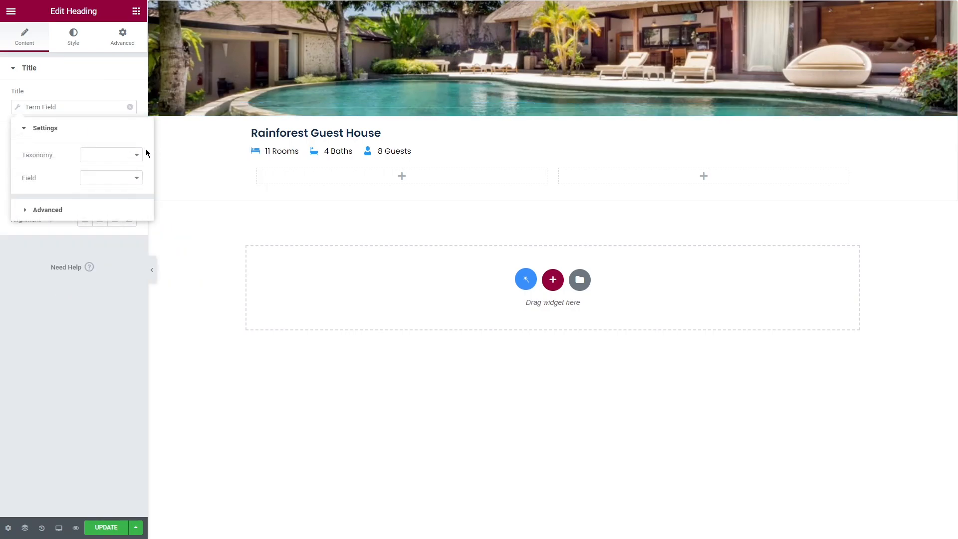
mouse_move(113, 155)
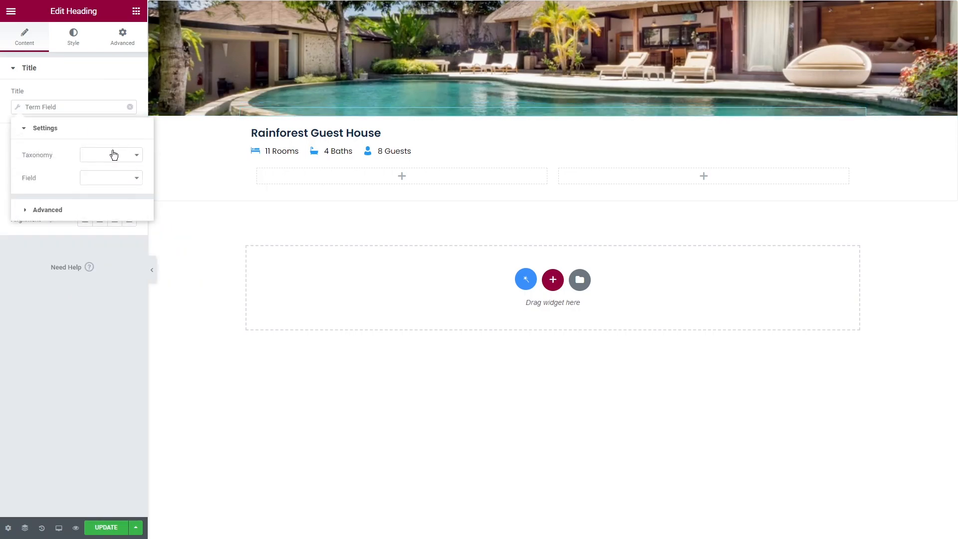
left_click(111, 155)
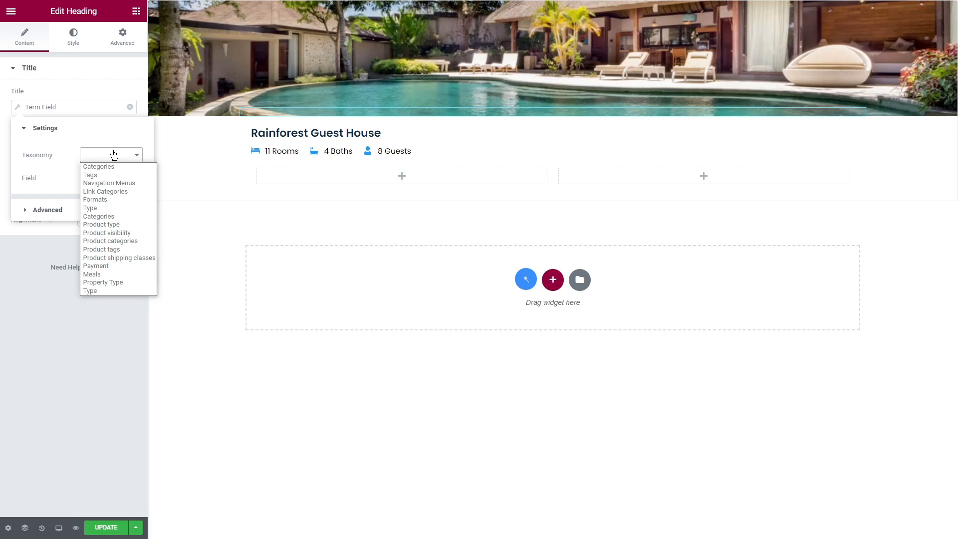
left_click(111, 155)
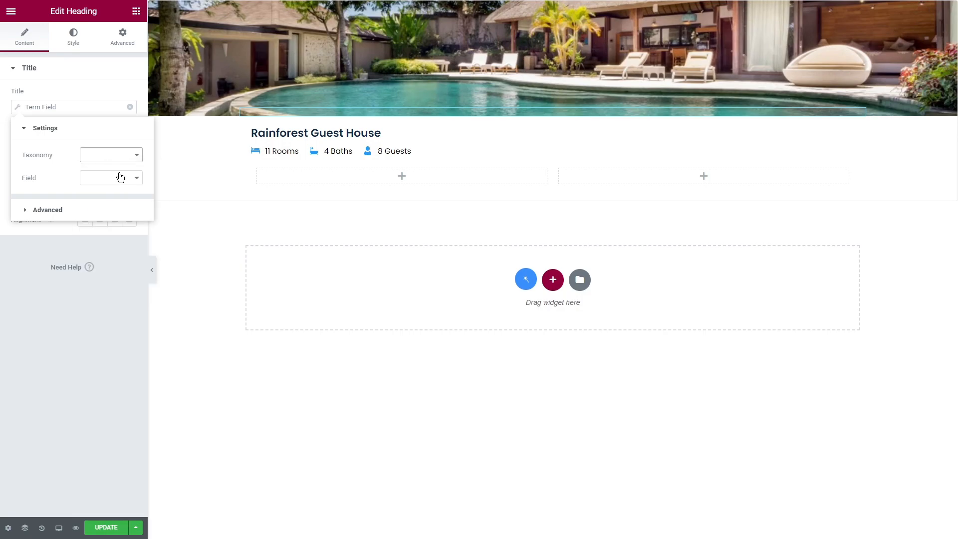
left_click(110, 177)
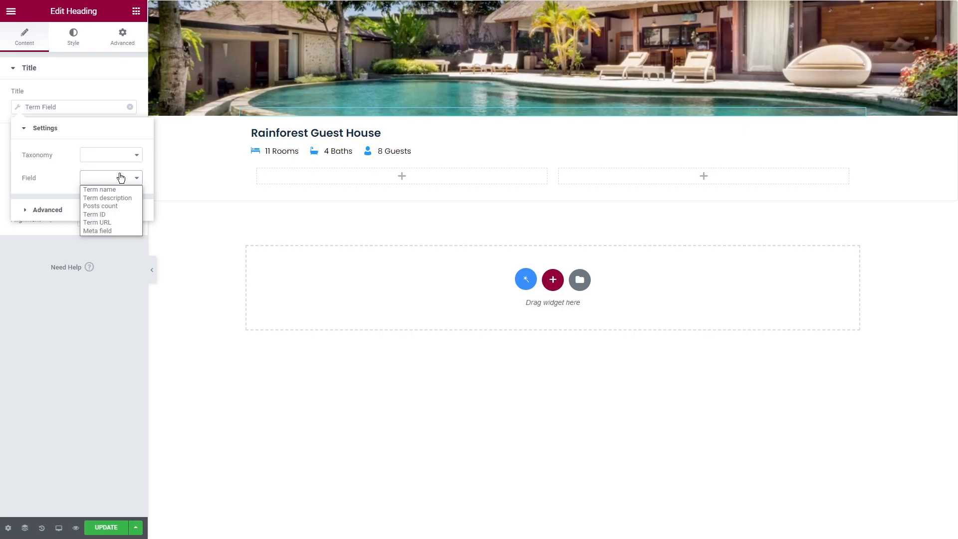
left_click(129, 106)
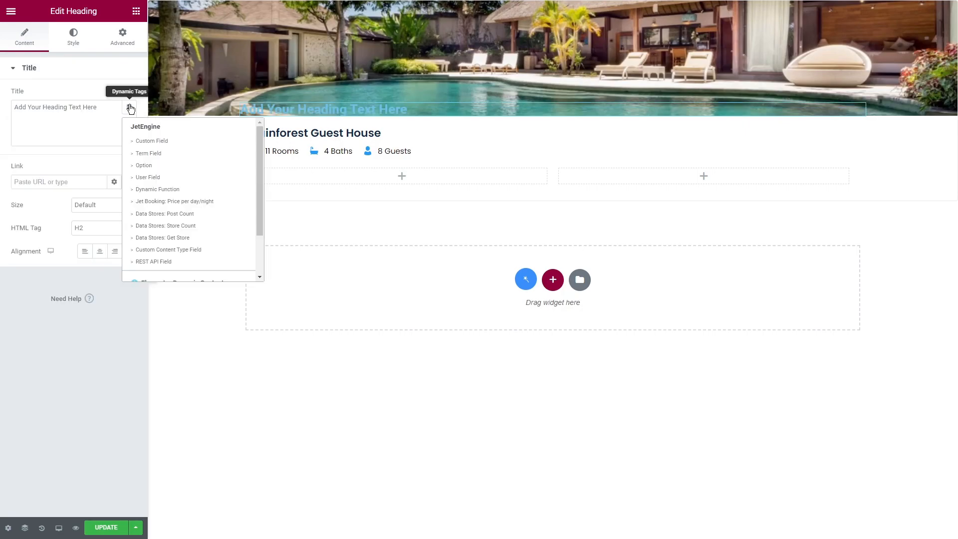
mouse_move(163, 164)
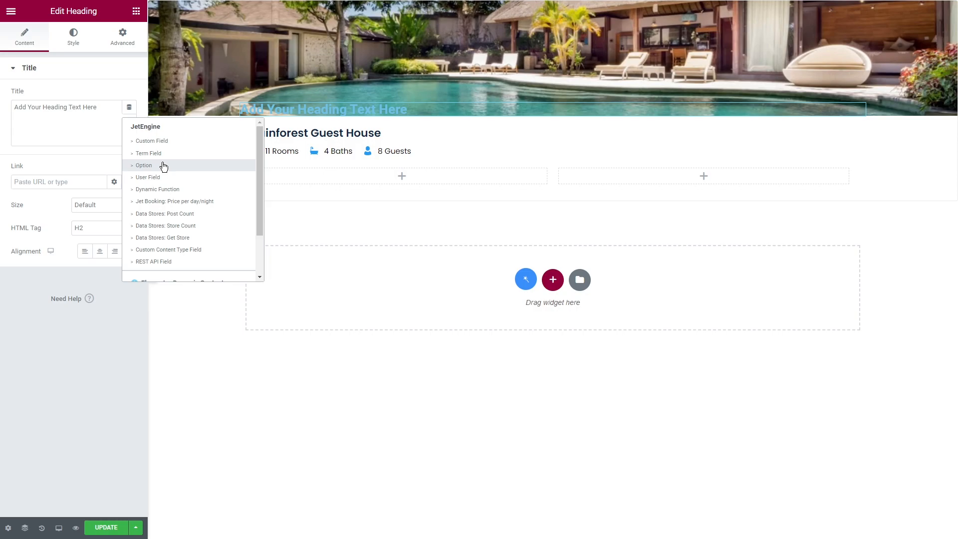
mouse_move(174, 178)
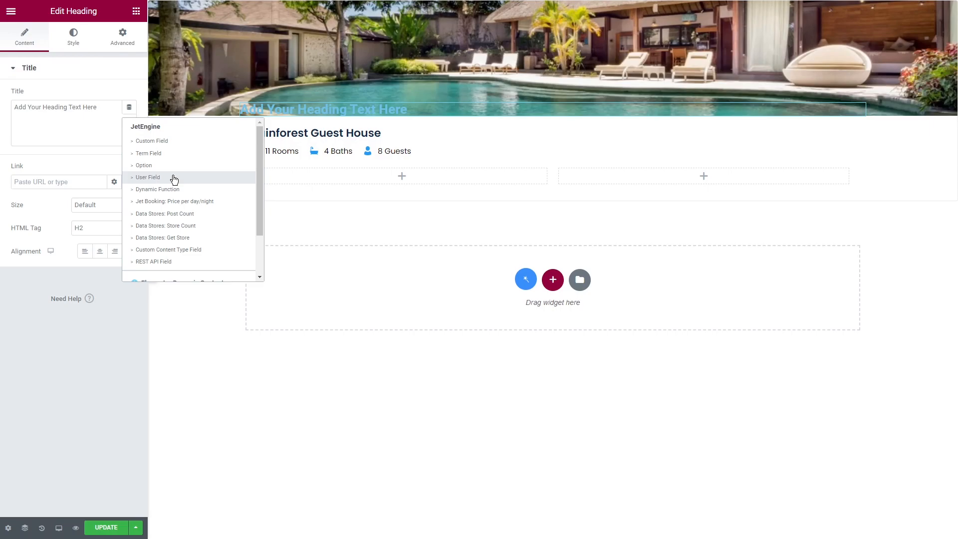
Try the User Field tag with Current User (current scope) context on the title, then remove it.
left_click(148, 178)
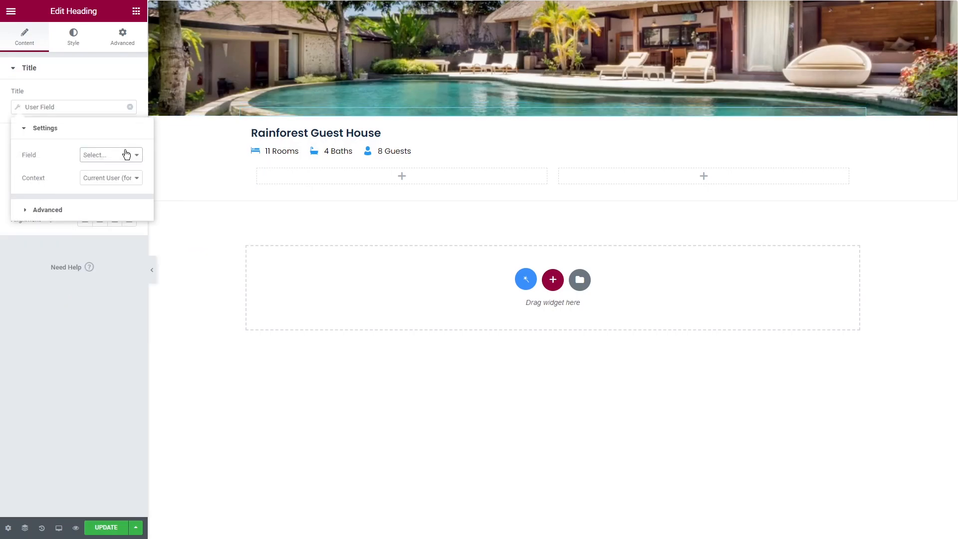
left_click(110, 177)
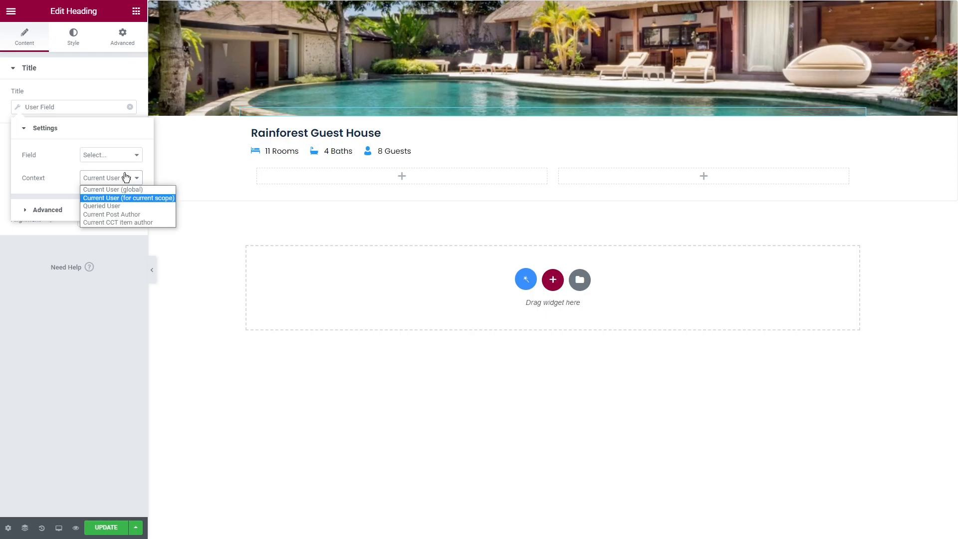
left_click(128, 198)
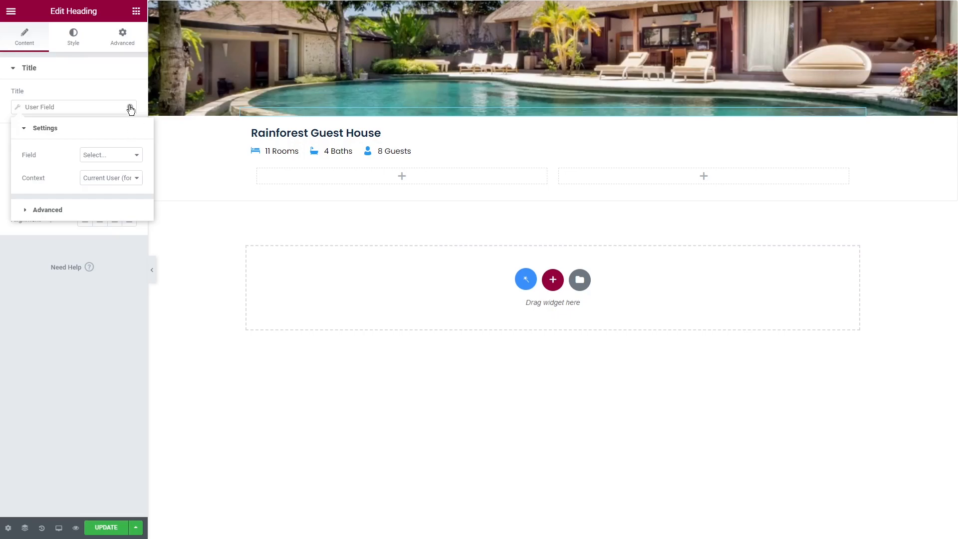
left_click(129, 107)
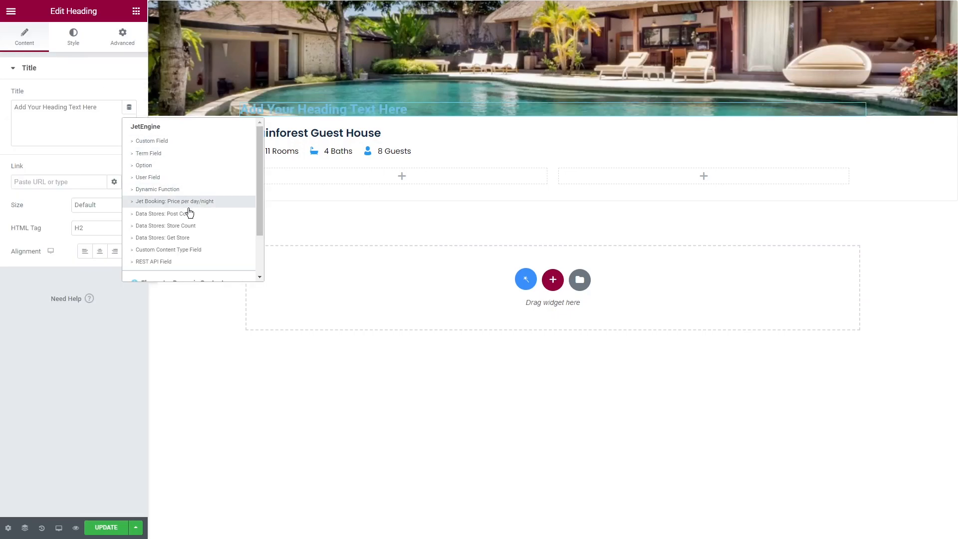
mouse_move(211, 252)
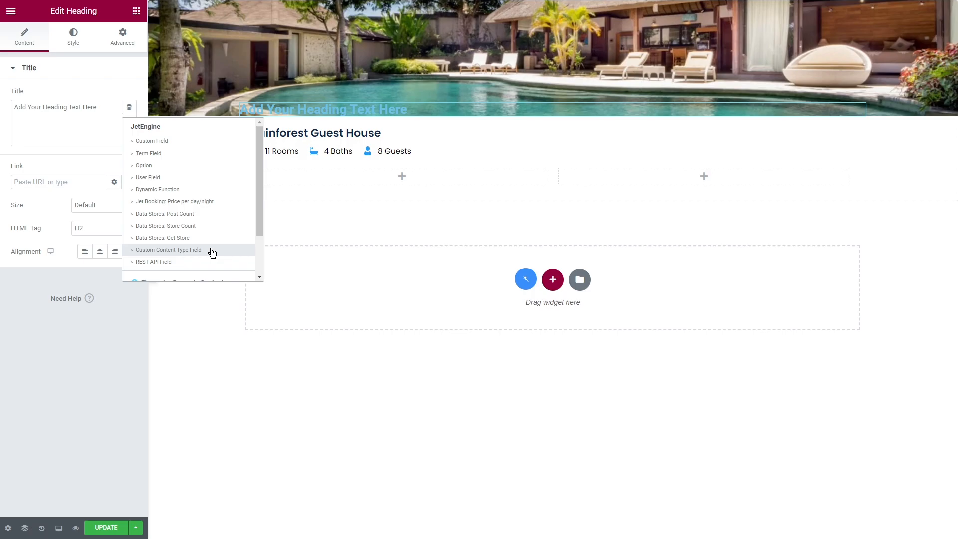
mouse_move(190, 262)
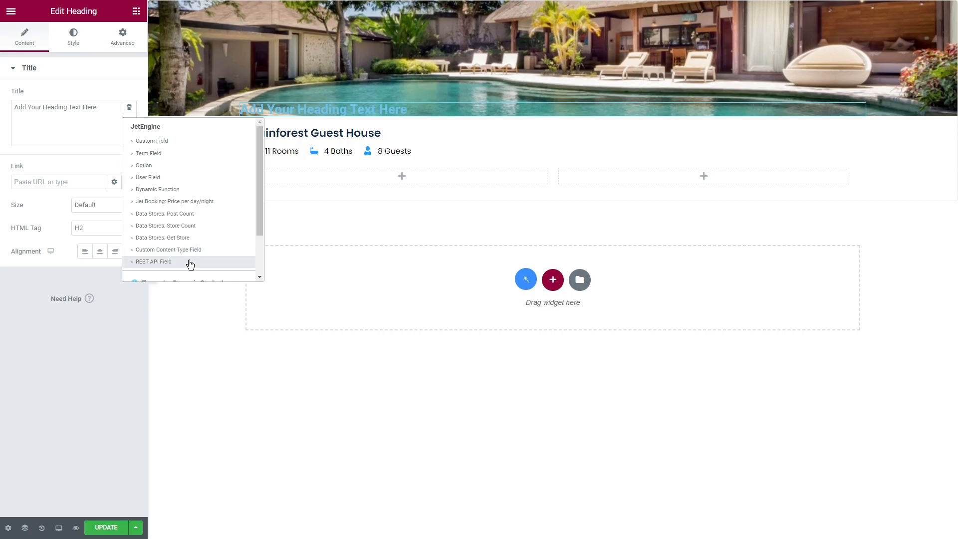
left_click(154, 261)
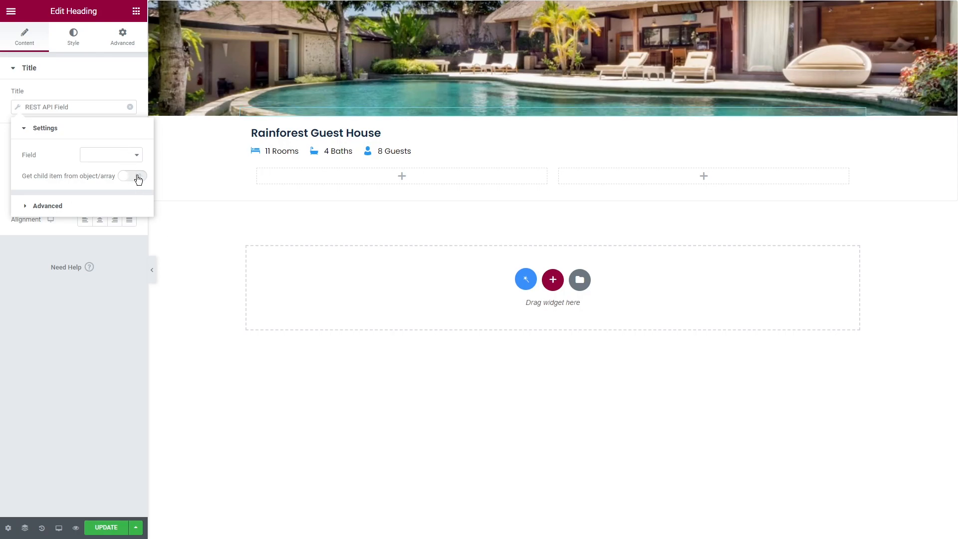
left_click(132, 176)
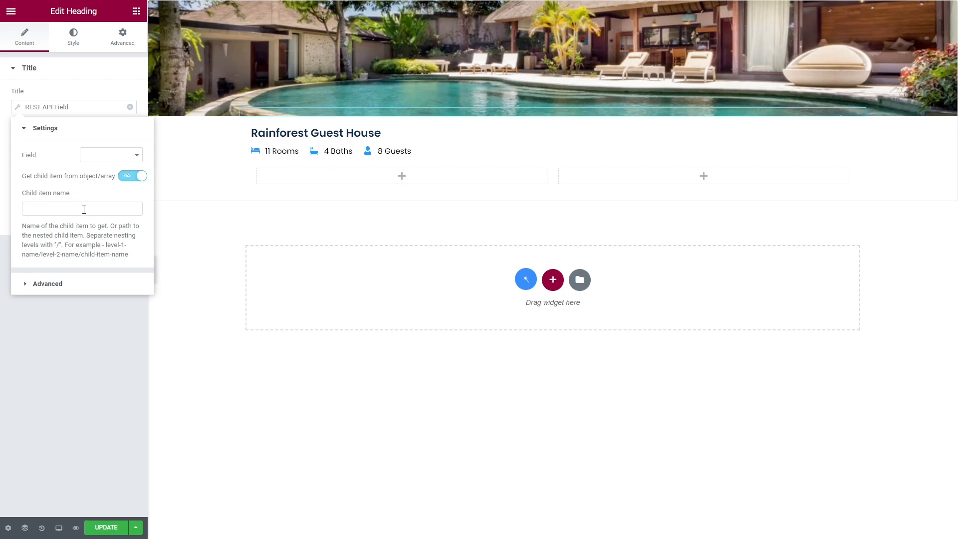
left_click(130, 110)
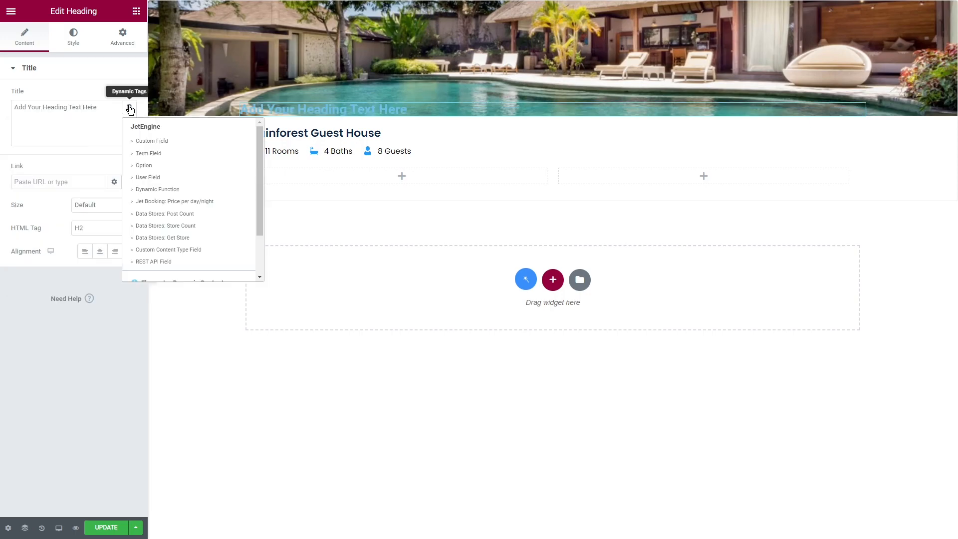
Fill the heading title from a Term Field with taxonomy Property Type and field Term name.
left_click(149, 153)
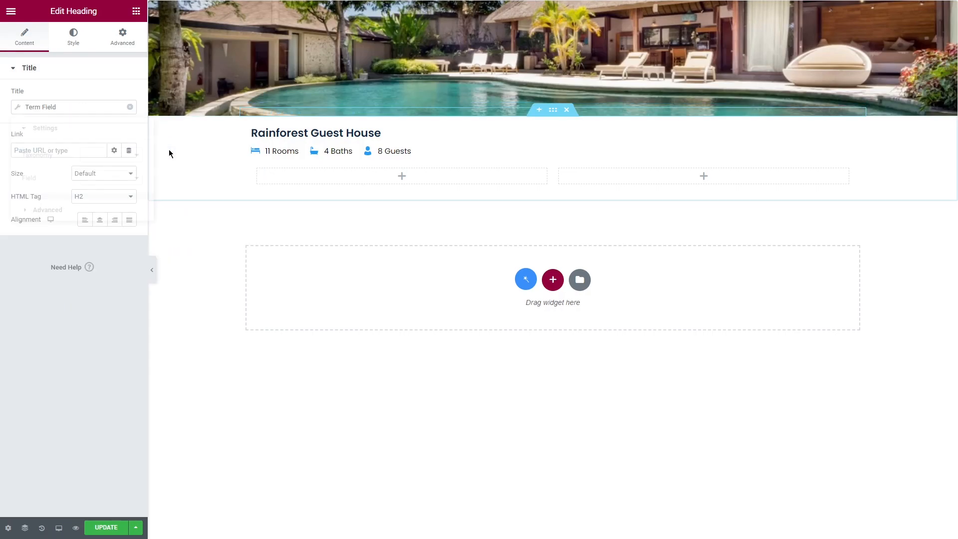
left_click(111, 154)
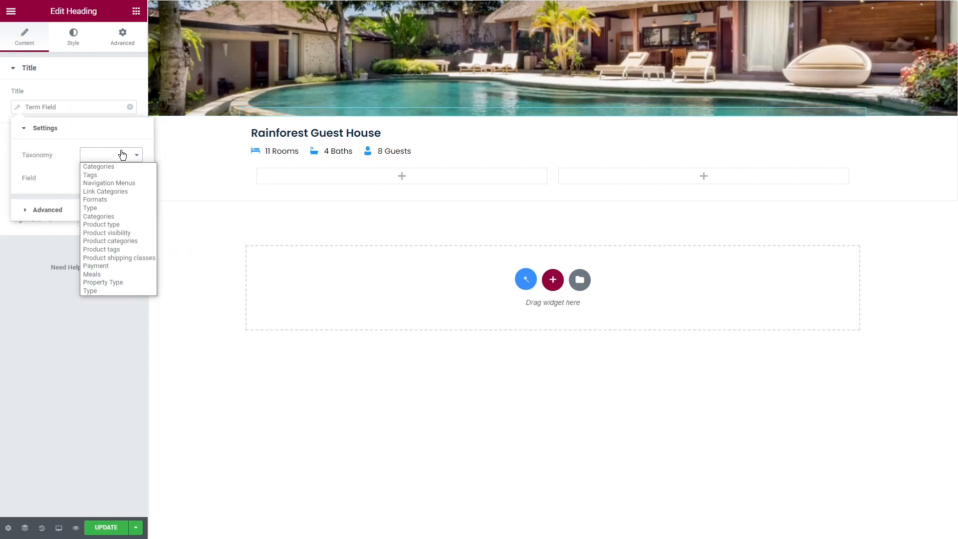
mouse_move(116, 283)
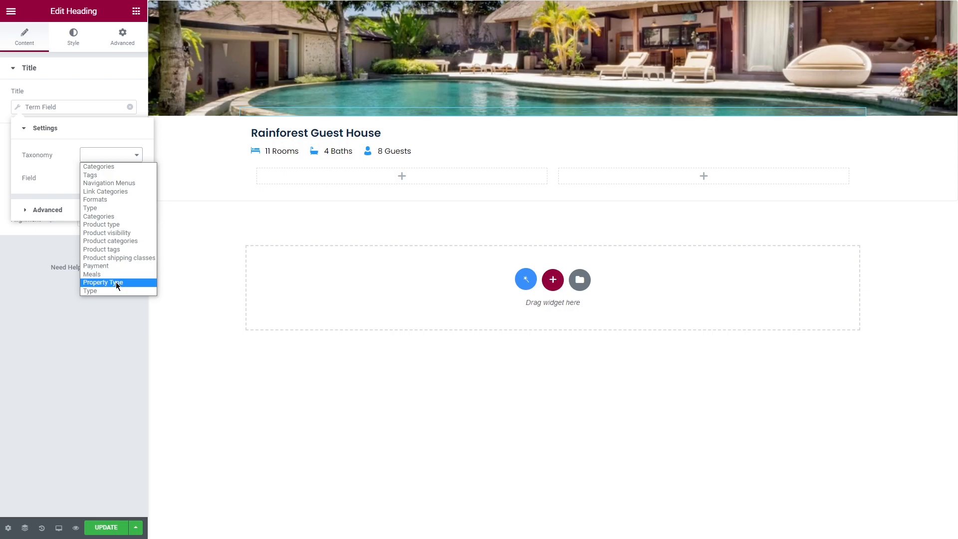
left_click(103, 283)
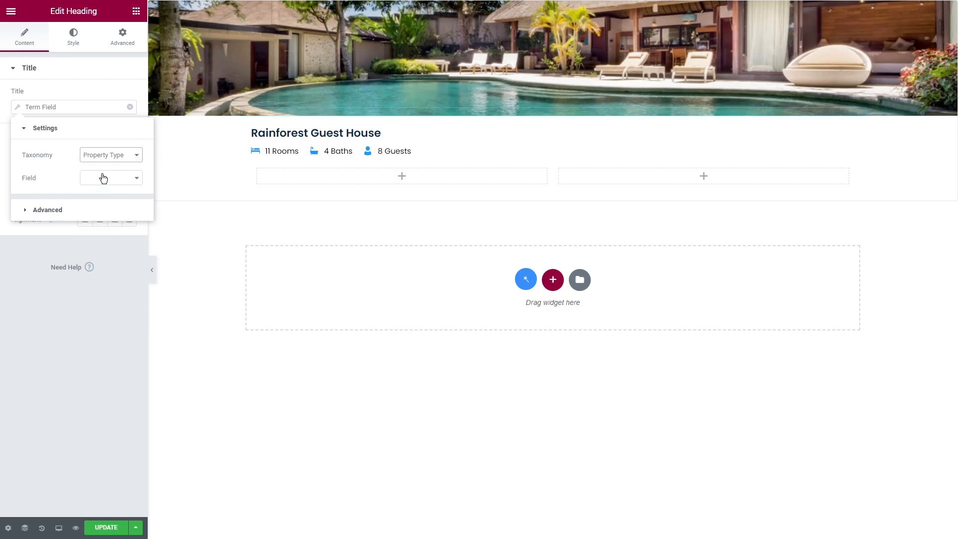
left_click(111, 178)
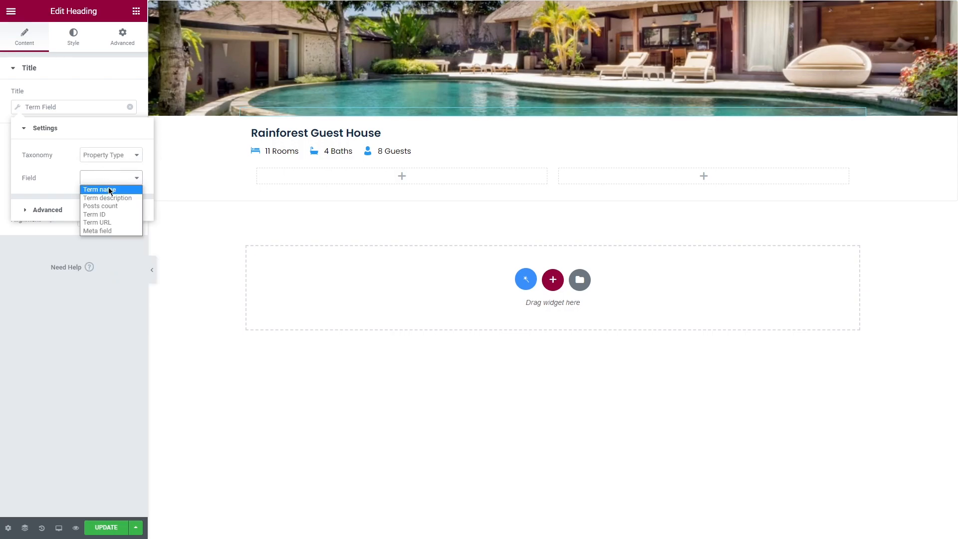
left_click(73, 36)
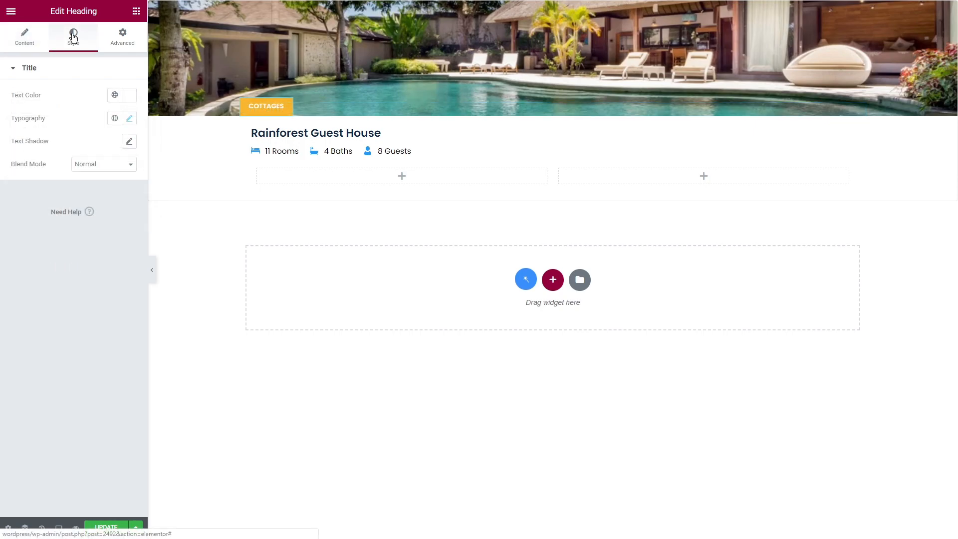
left_click(24, 37)
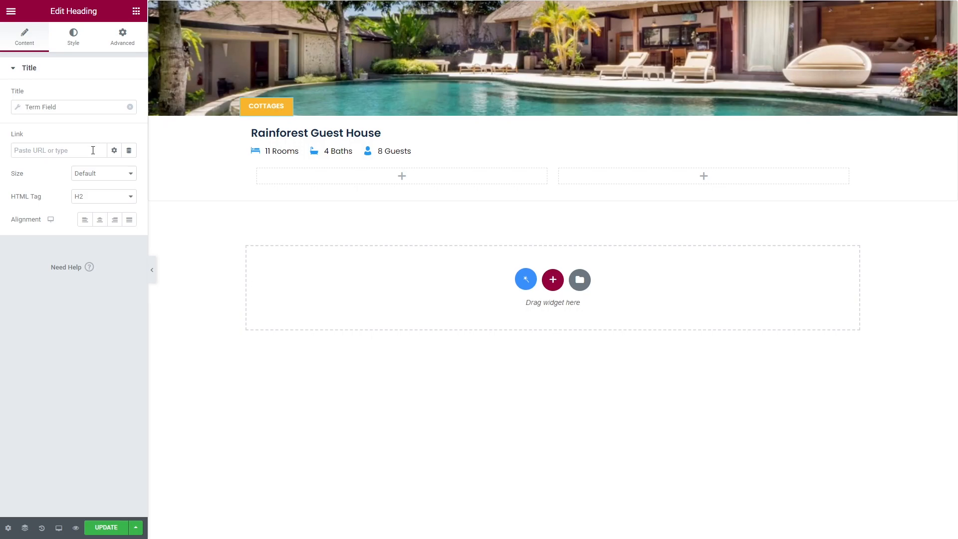
Make the heading link come from a Term Field with the Property Type taxonomy.
left_click(129, 150)
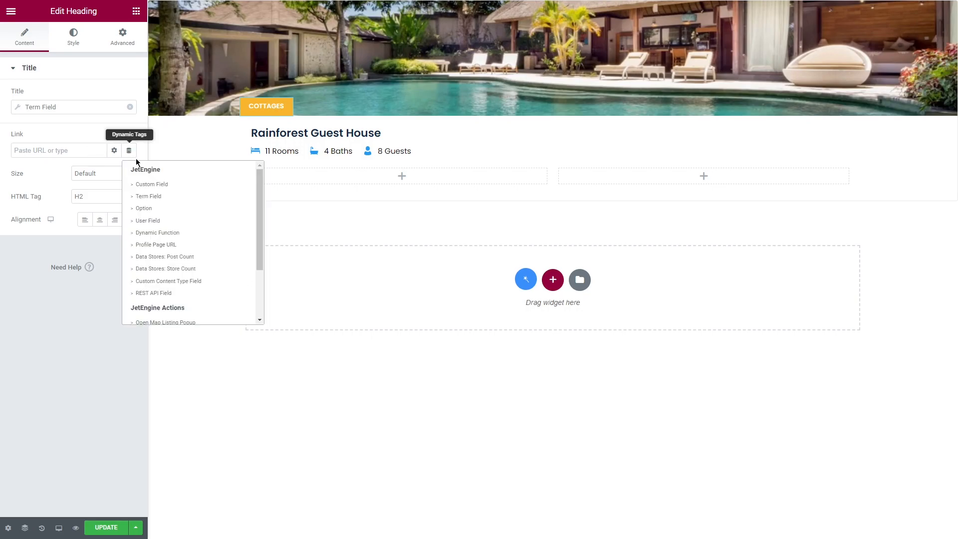
left_click(148, 197)
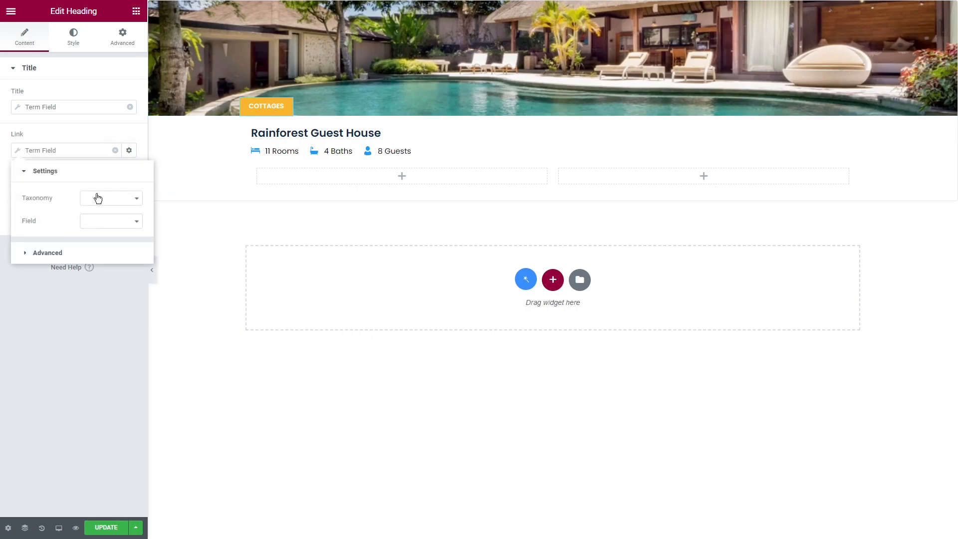
left_click(110, 197)
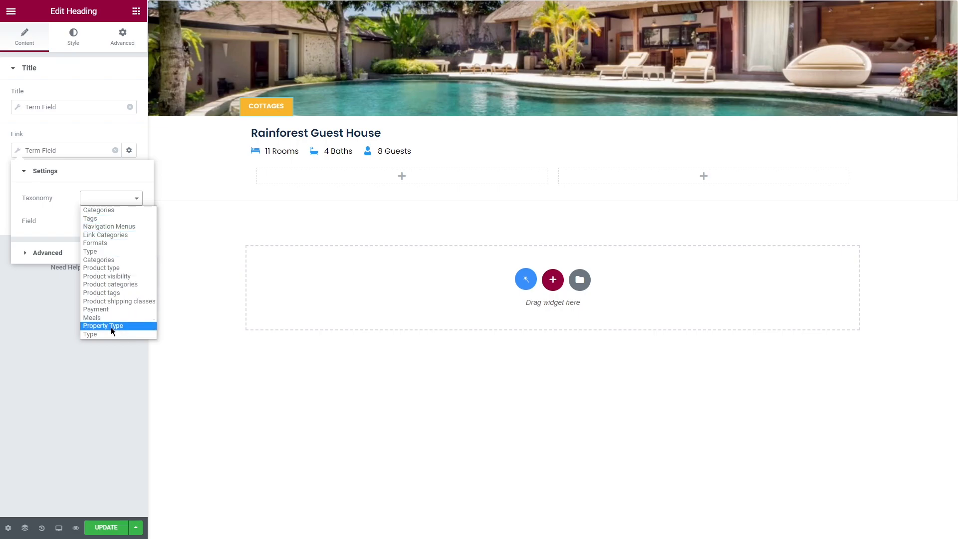
left_click(103, 326)
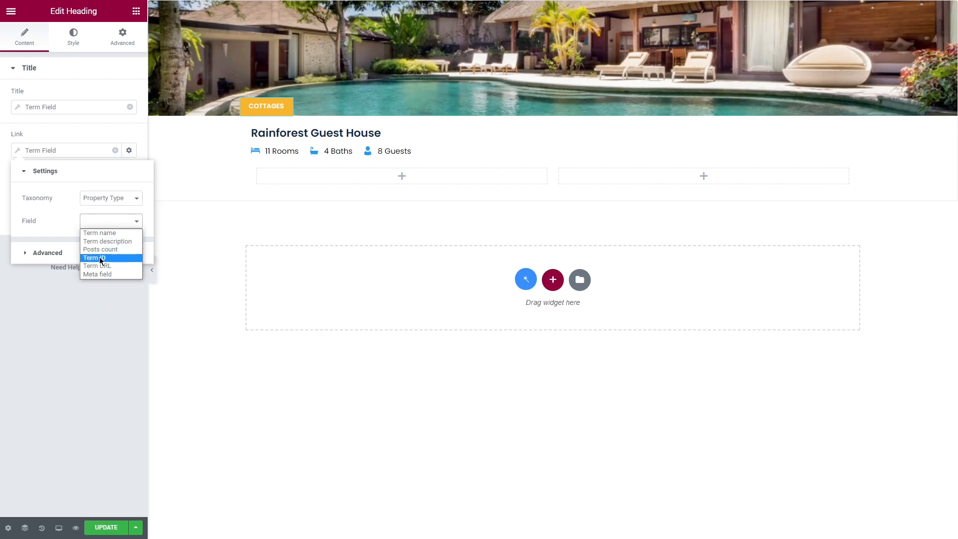
left_click(96, 266)
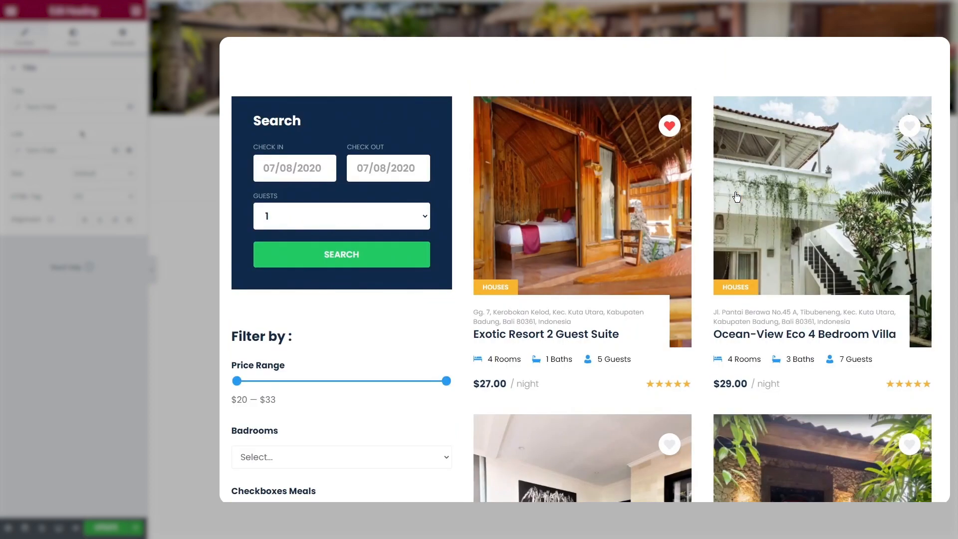
scroll("down", 3)
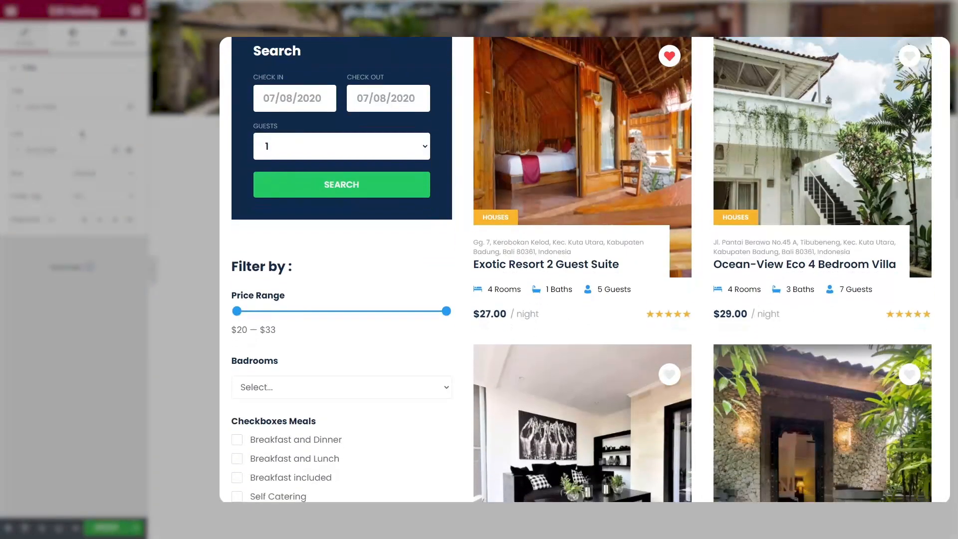
scroll("down", 3)
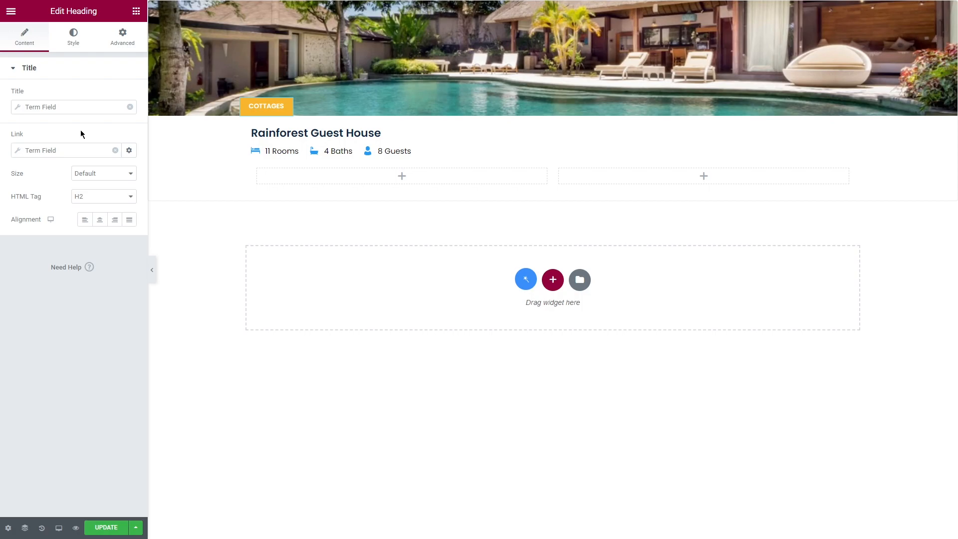
Add a second Heading widget to the left column and show dynamic tags for its title.
left_click(137, 11)
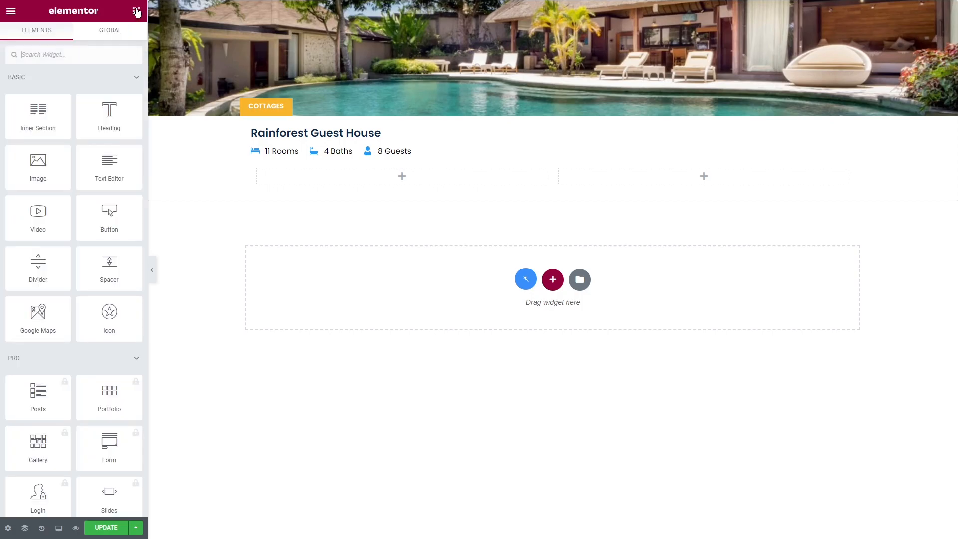
left_click_drag(109, 115, 281, 178)
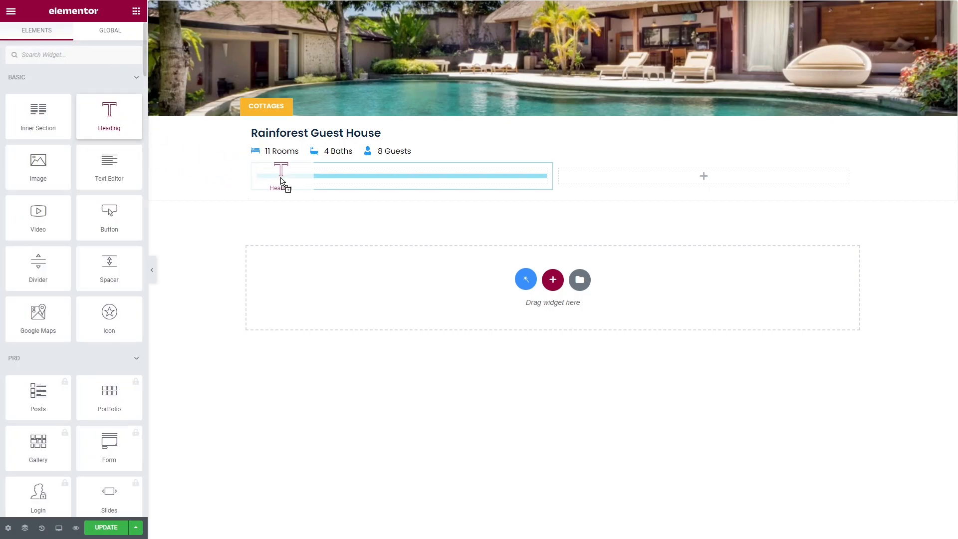
left_click_drag(109, 116, 401, 176)
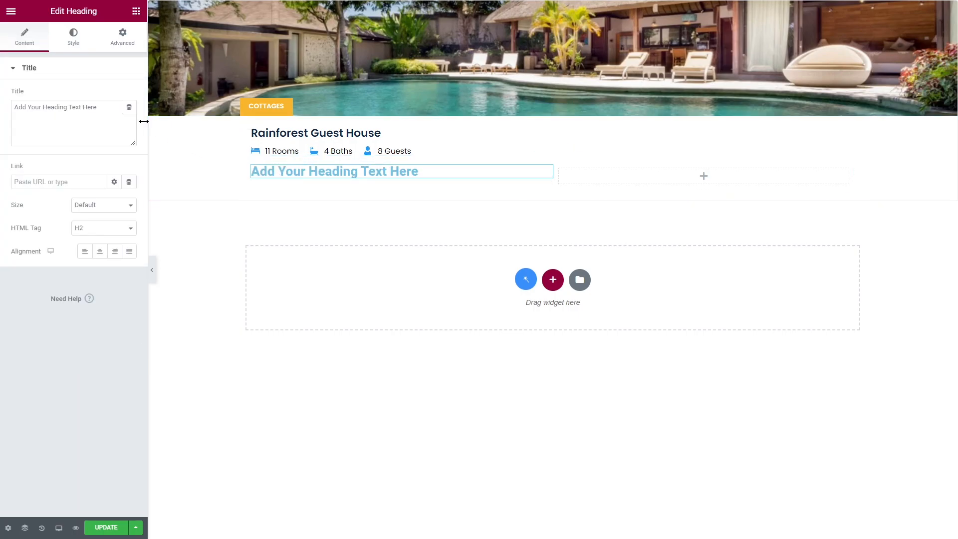
left_click(129, 107)
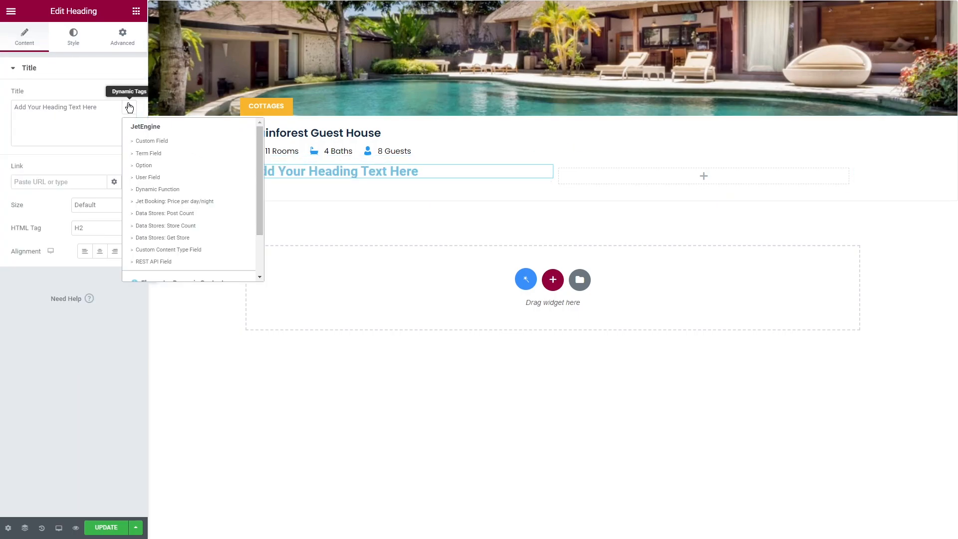
mouse_move(194, 178)
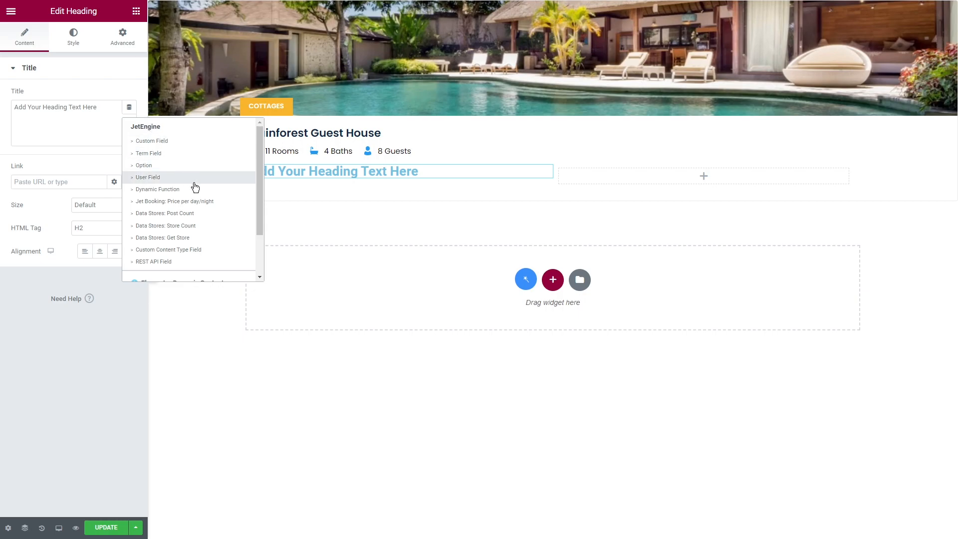
mouse_move(195, 189)
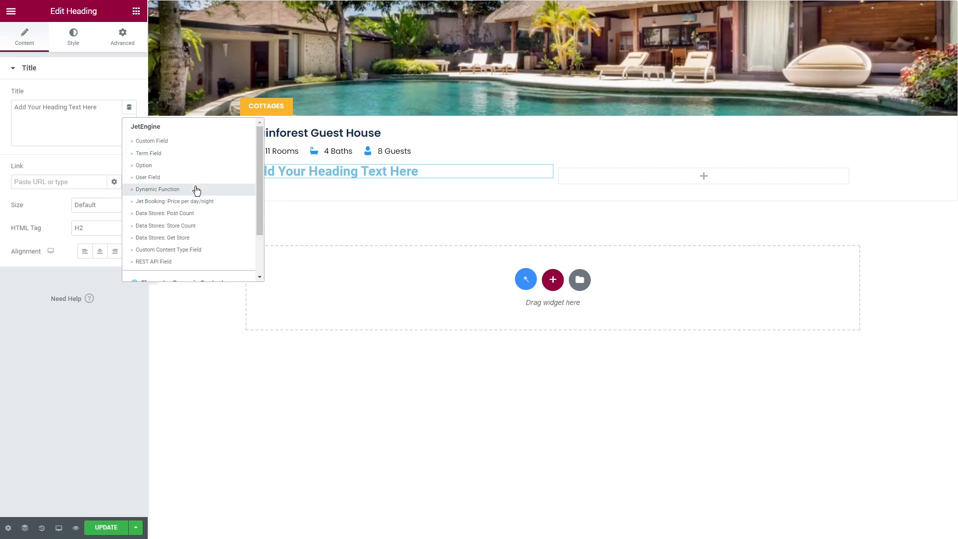
mouse_move(204, 215)
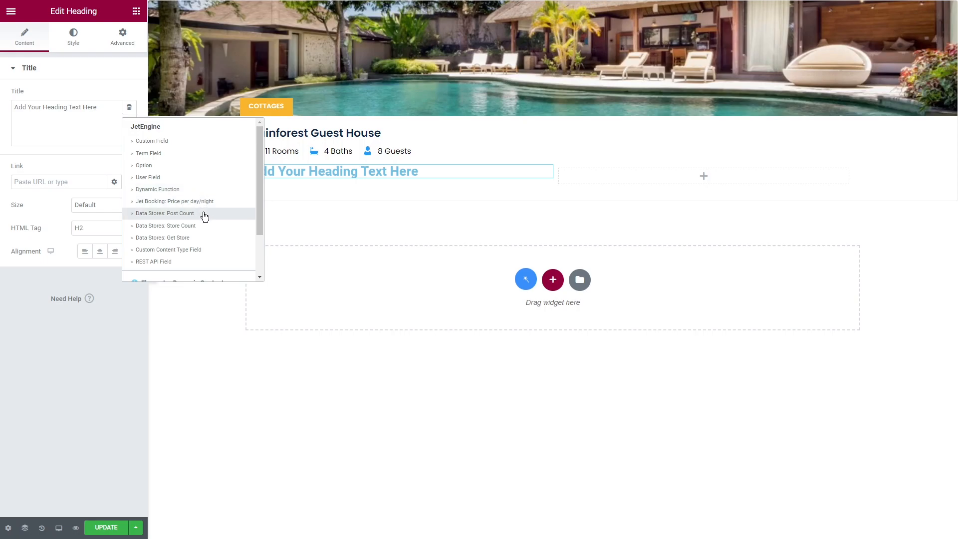
mouse_move(207, 226)
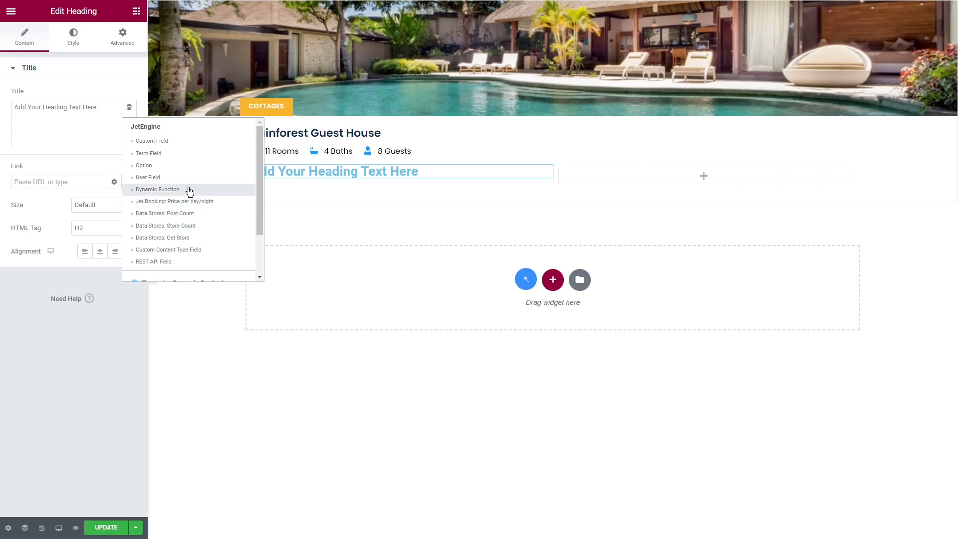
Apply a Dynamic Function tag to the heading with Post Meta as its data source.
left_click(158, 189)
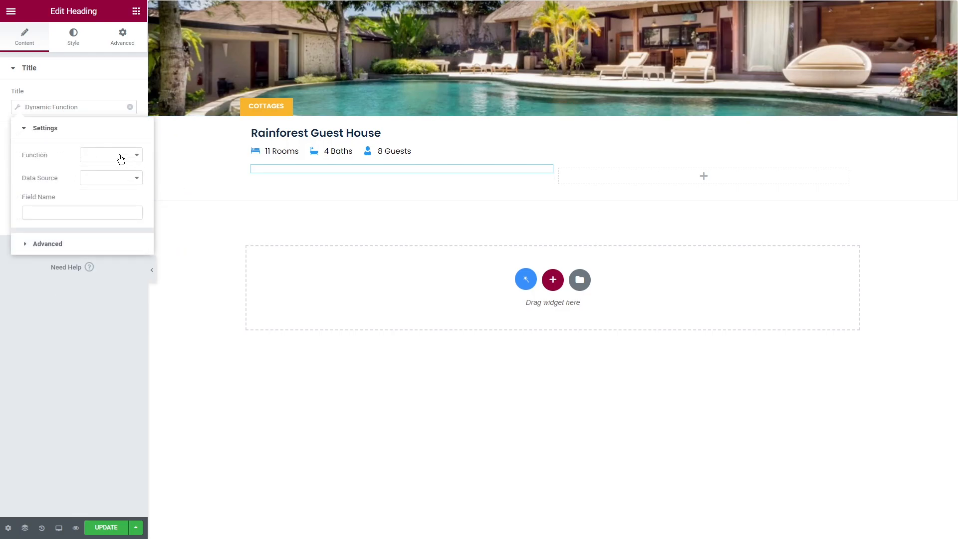
left_click(111, 155)
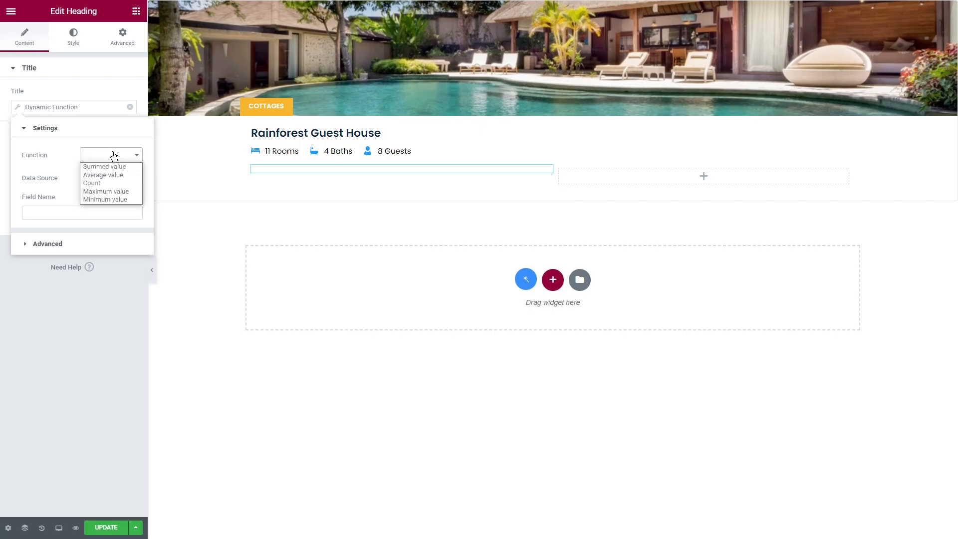
left_click(110, 177)
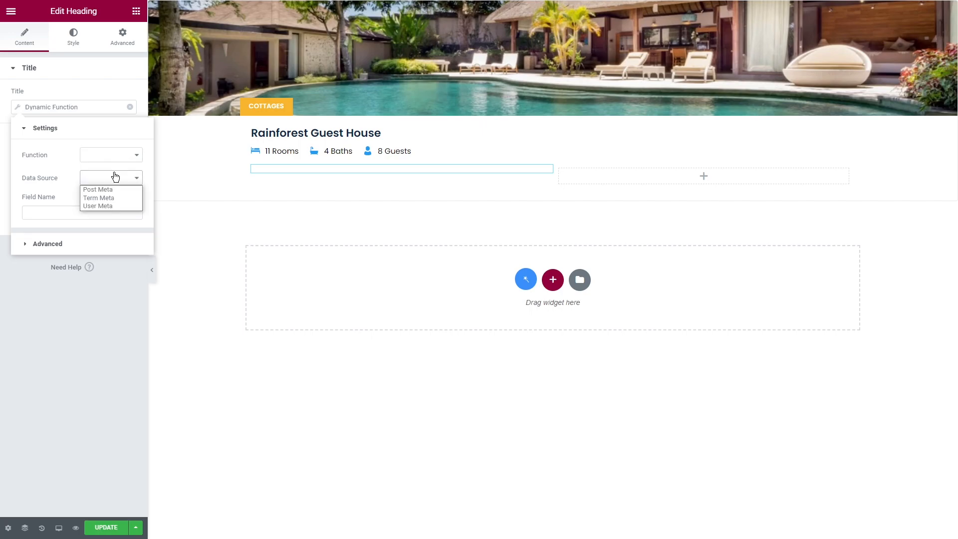
left_click(97, 189)
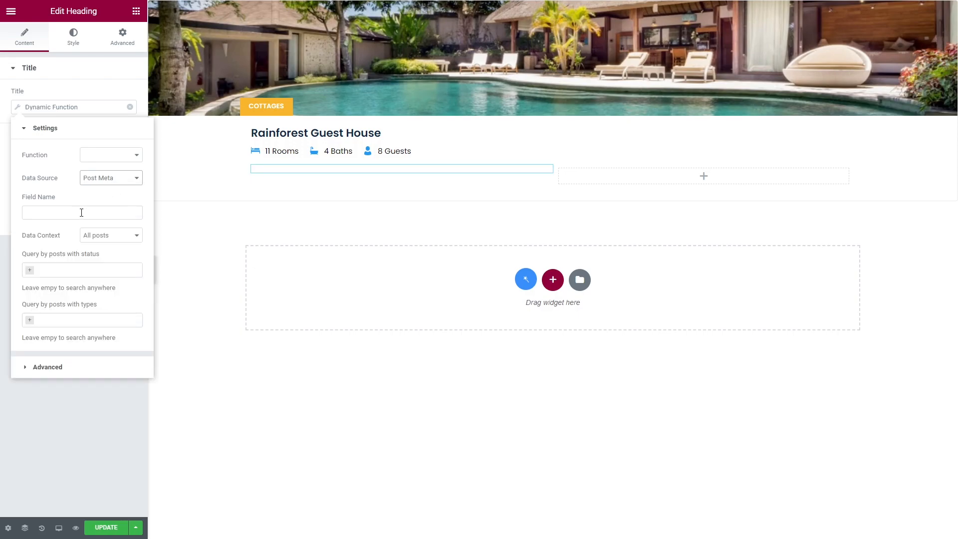
left_click(111, 236)
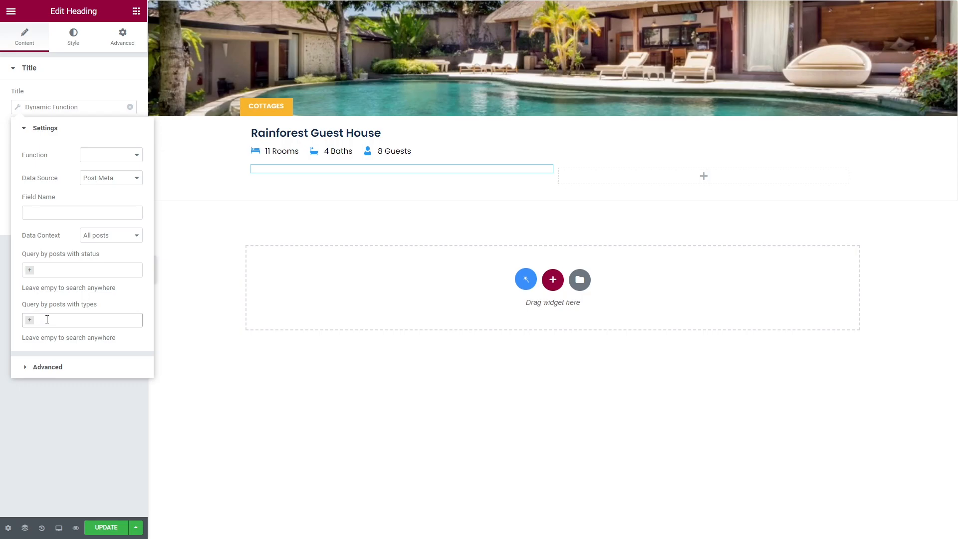
Switch the function to Count, then remove the Dynamic Function tag from the heading.
left_click(111, 155)
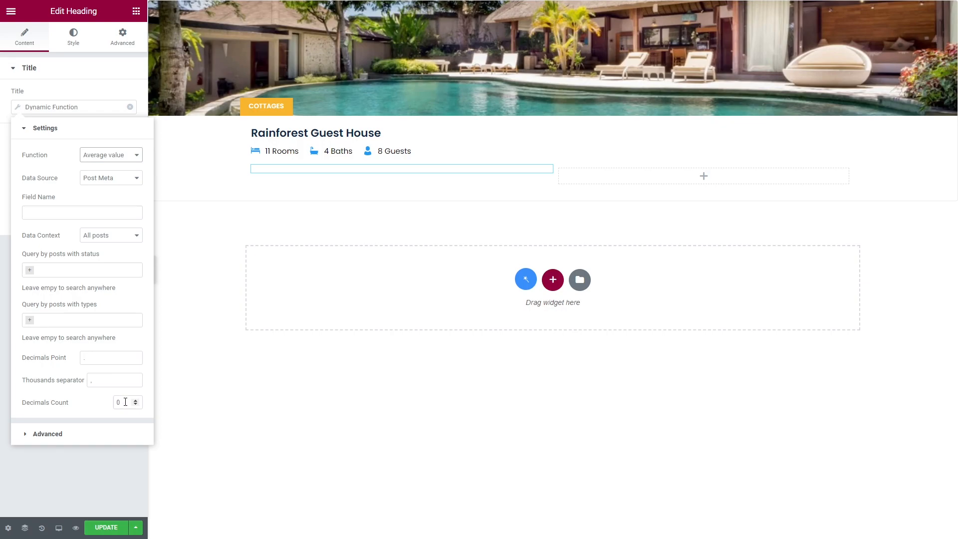
mouse_move(121, 309)
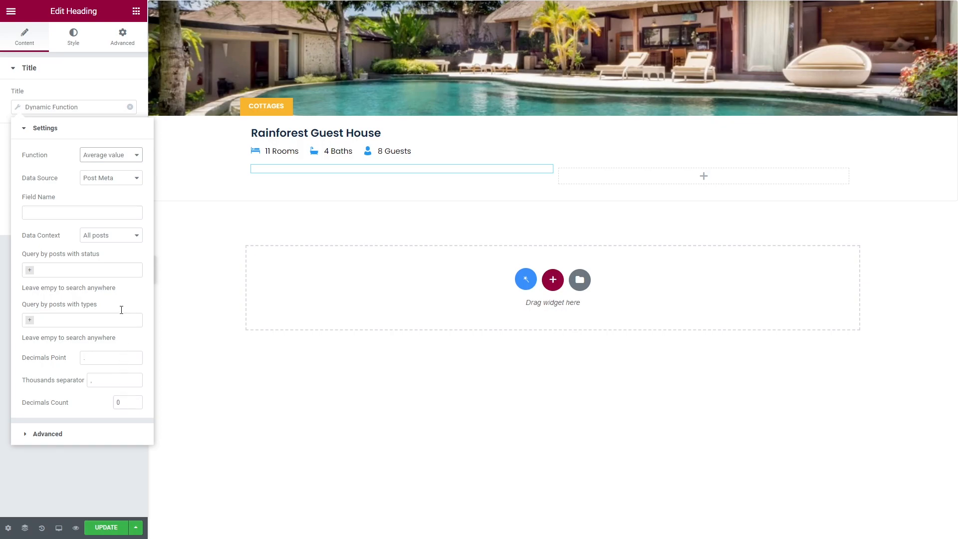
left_click(111, 155)
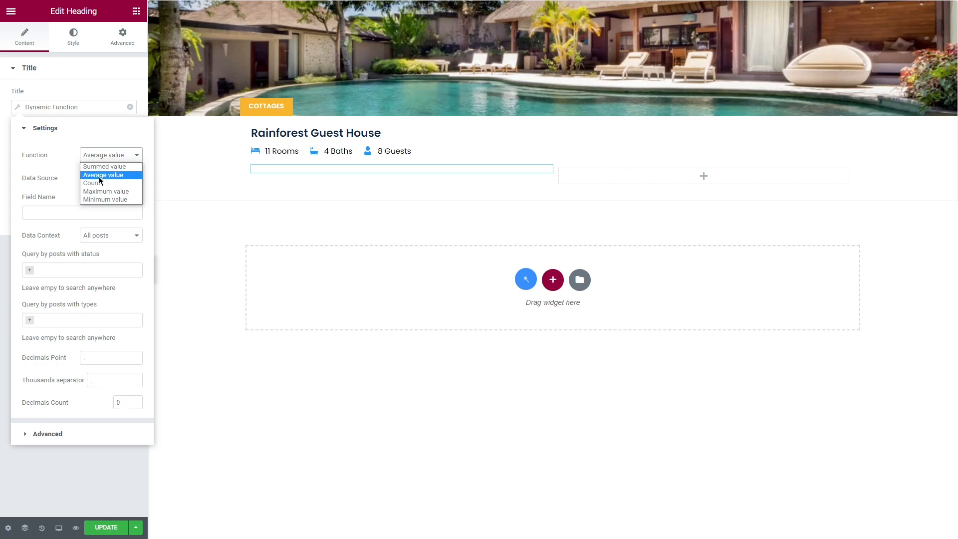
left_click(91, 183)
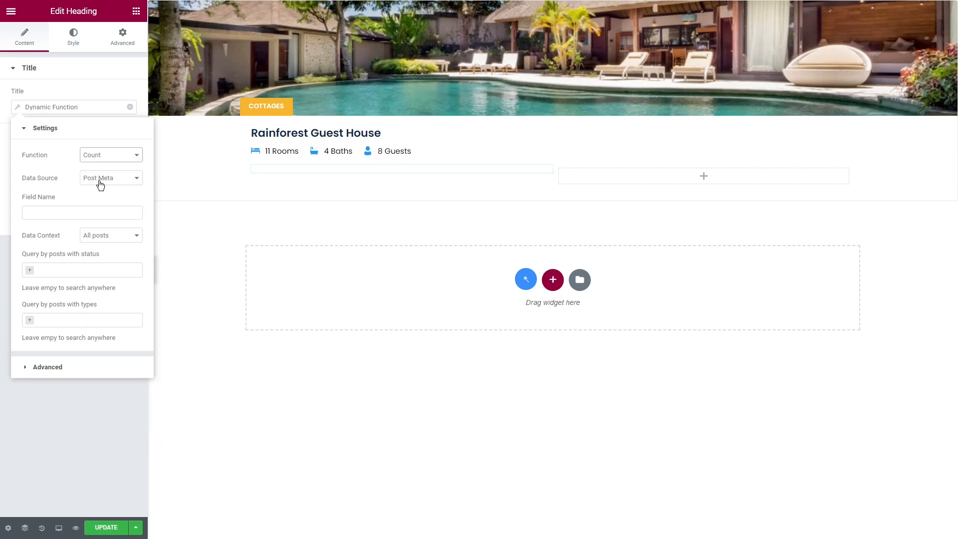
left_click(401, 168)
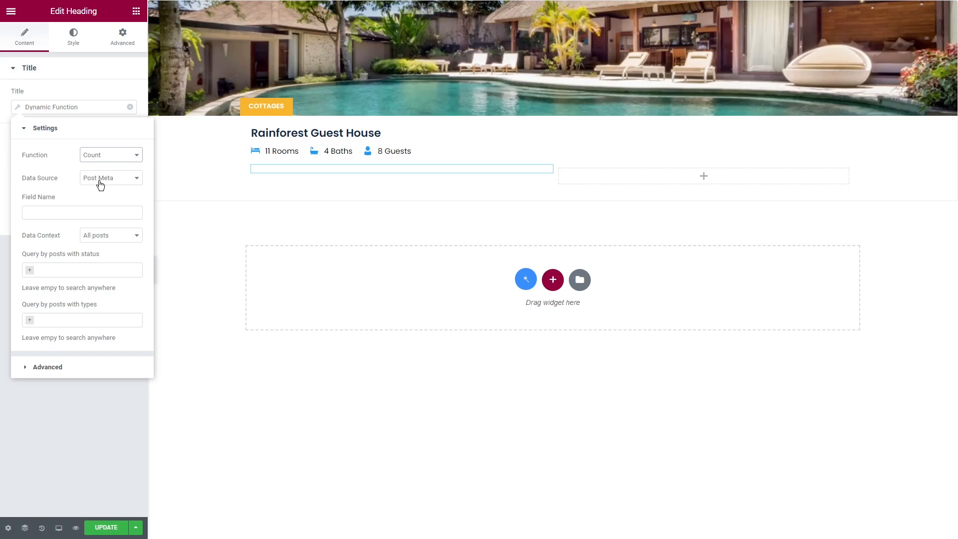
left_click(130, 106)
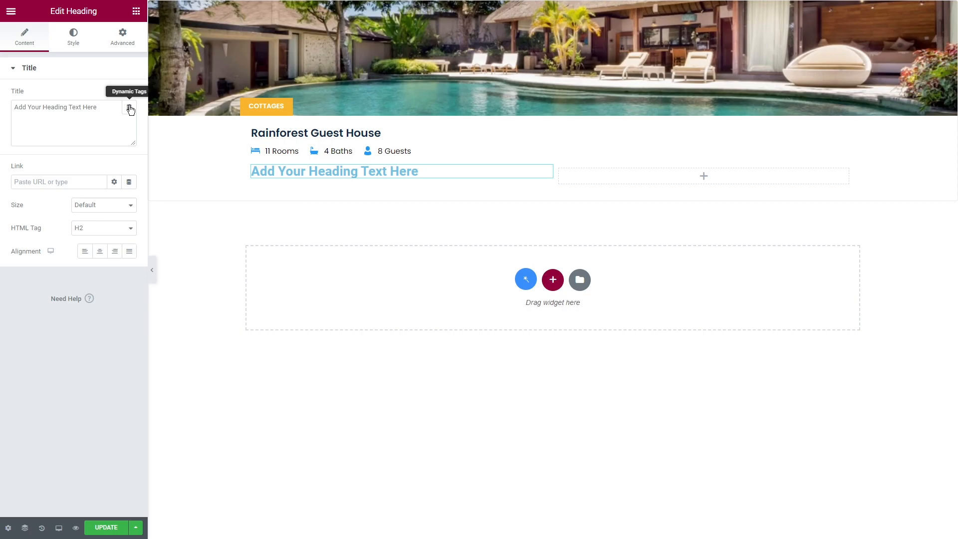
Insert the Data Stores: Post Count tag on the heading.
left_click(130, 109)
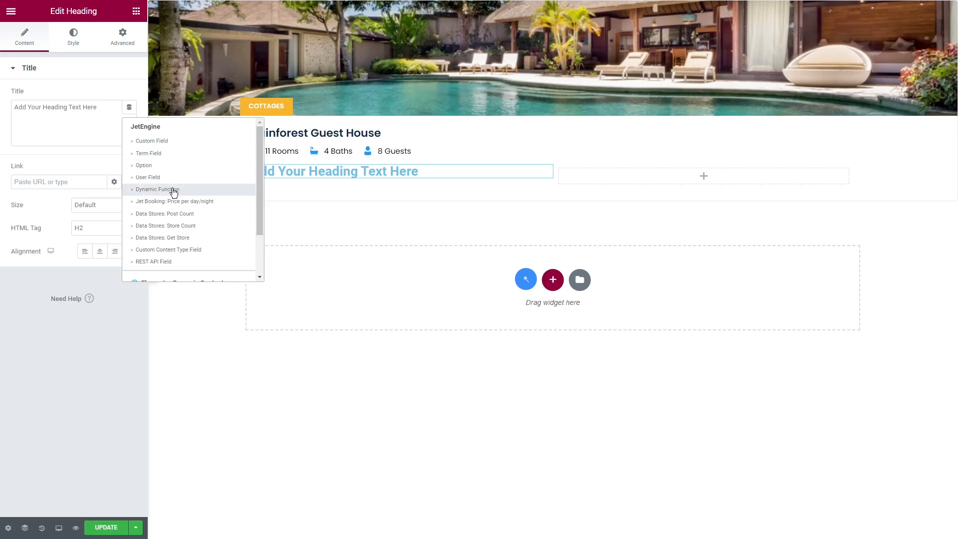
left_click(165, 214)
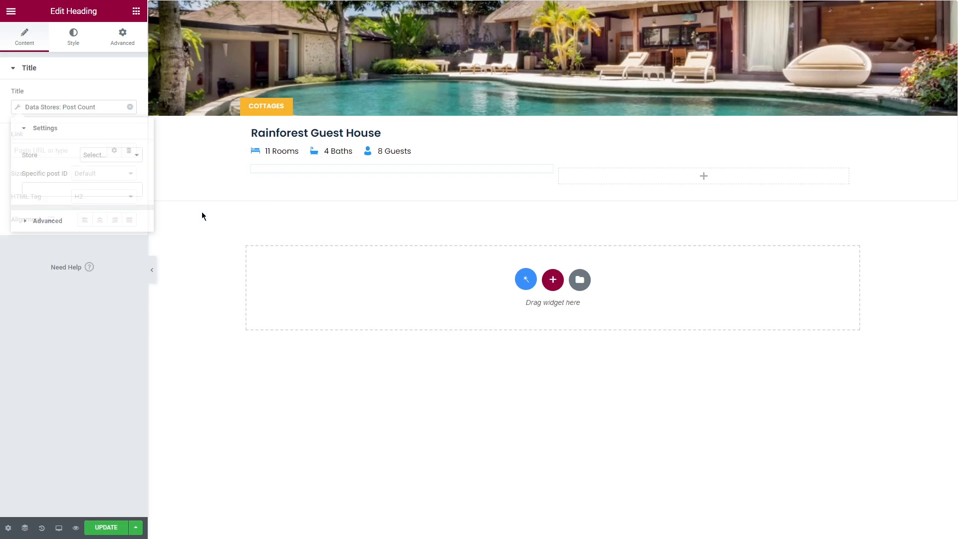
left_click(45, 129)
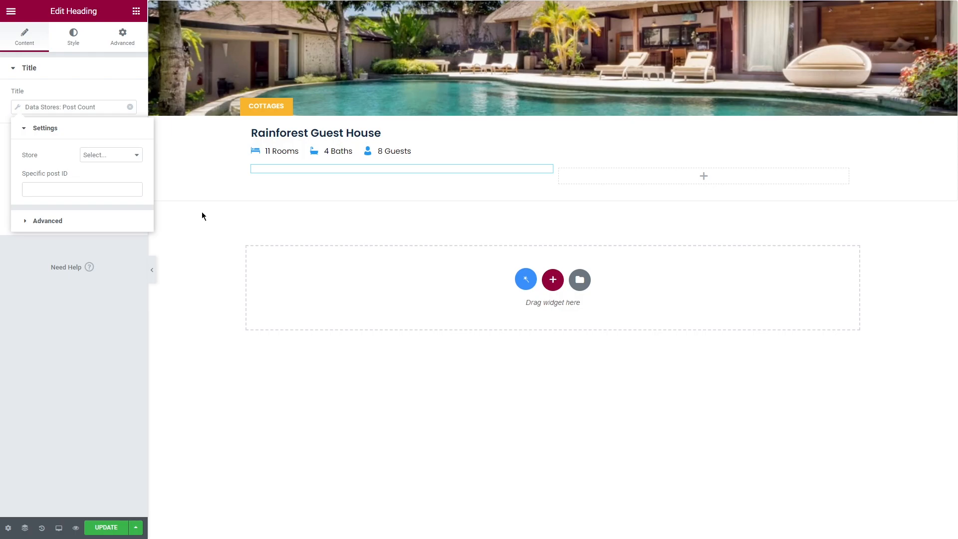
mouse_move(126, 159)
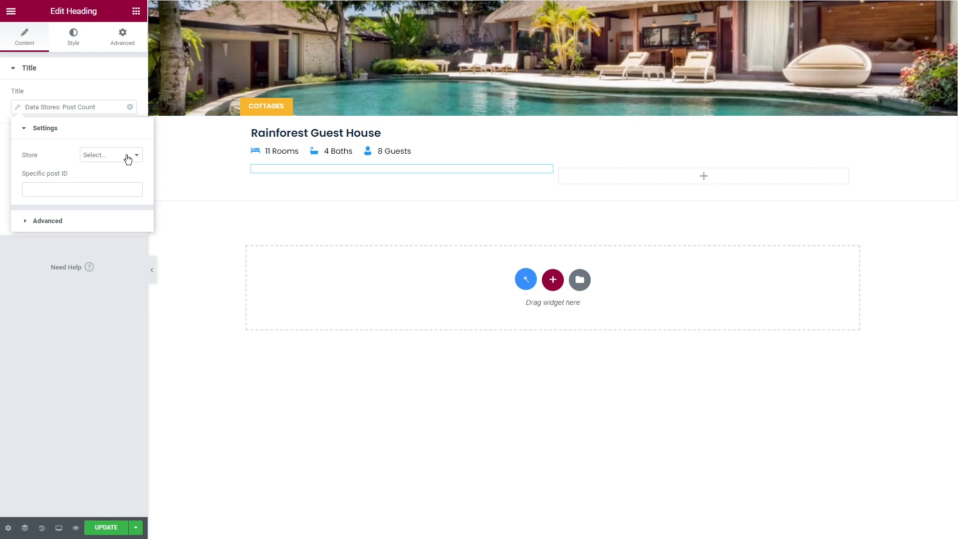
left_click(110, 154)
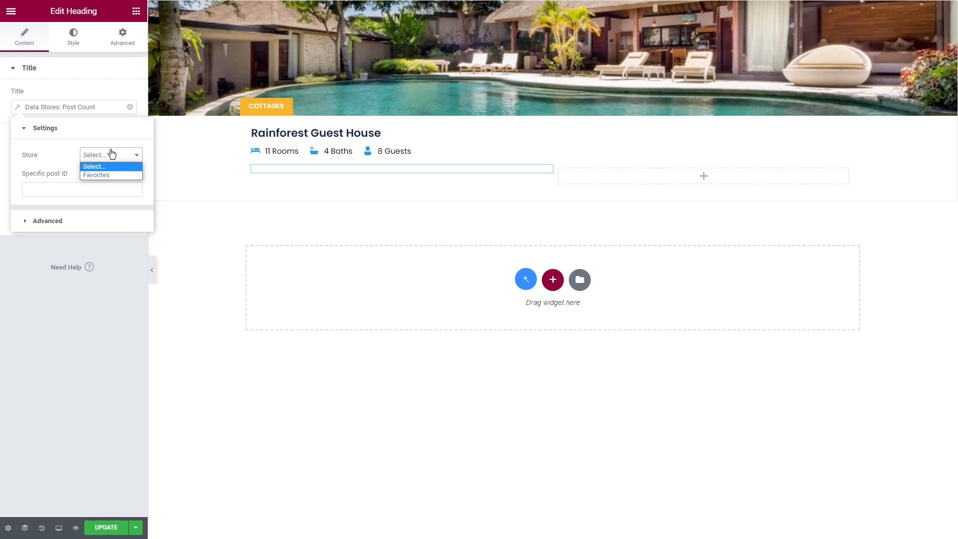
Set the store to Favorites (showing 72), then remove the Post Count tag.
left_click(96, 176)
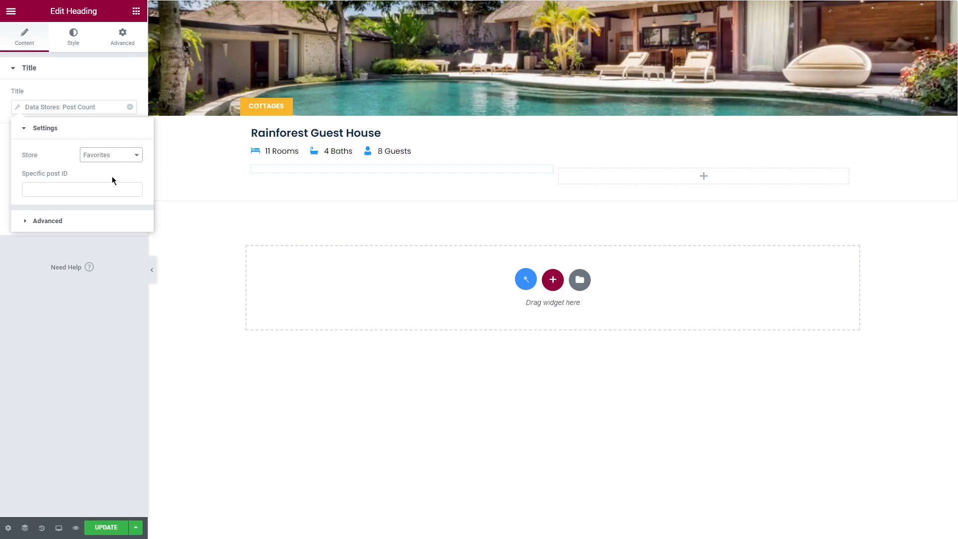
left_click(401, 171)
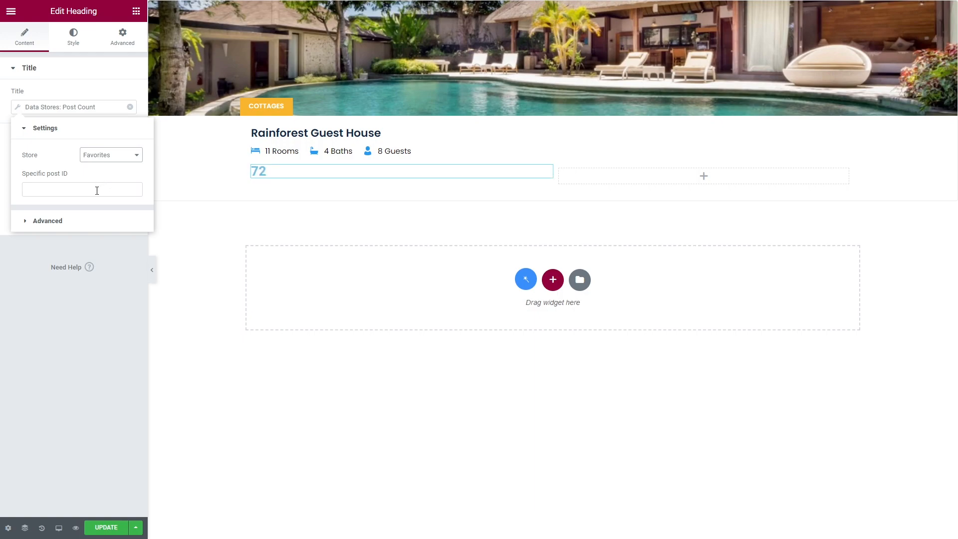
mouse_move(128, 107)
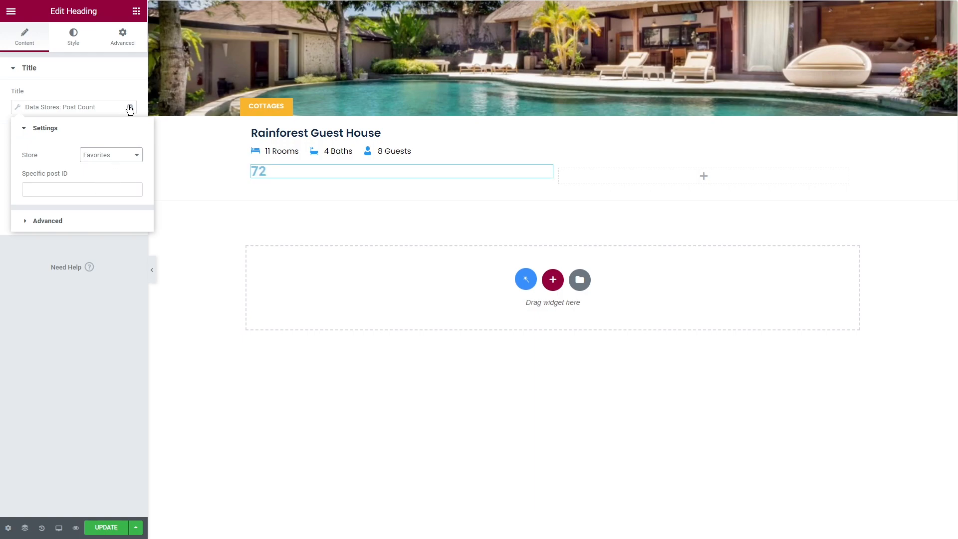
left_click(129, 108)
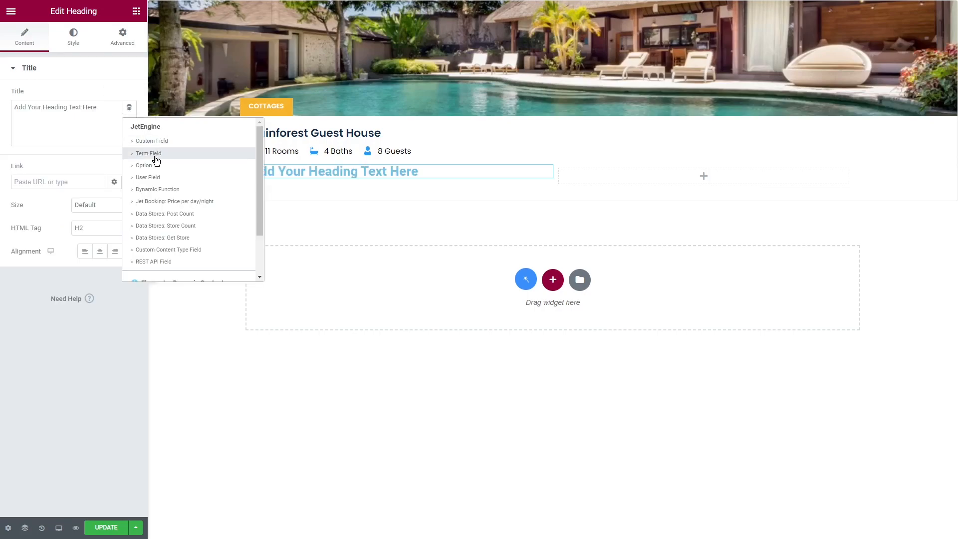
Insert the Data Stores: Store Count tag with Favorites as its store, showing 5.
left_click(166, 225)
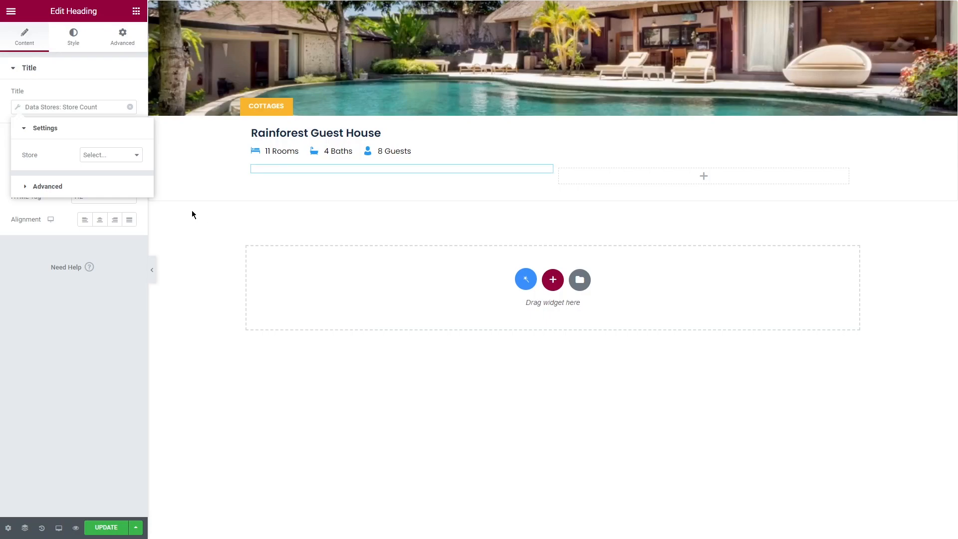
left_click(110, 155)
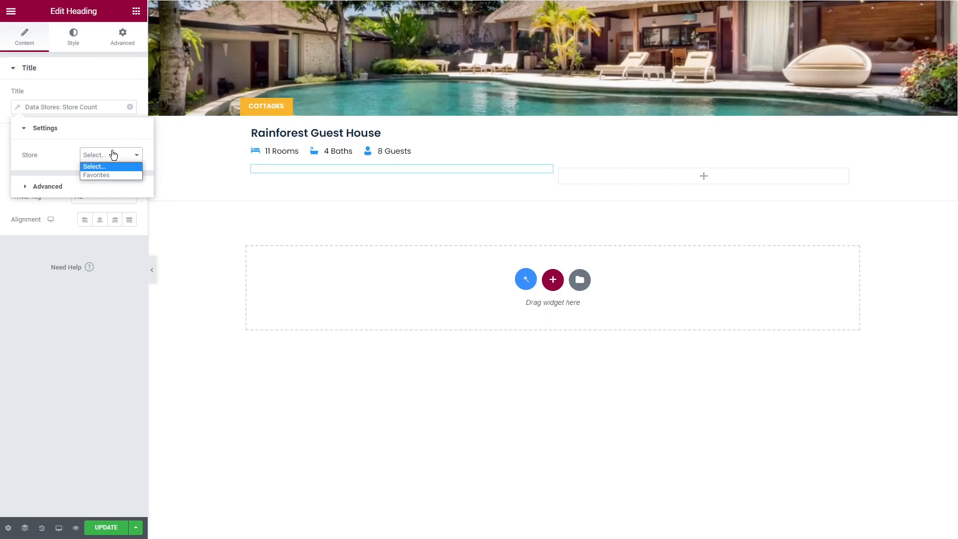
left_click(96, 175)
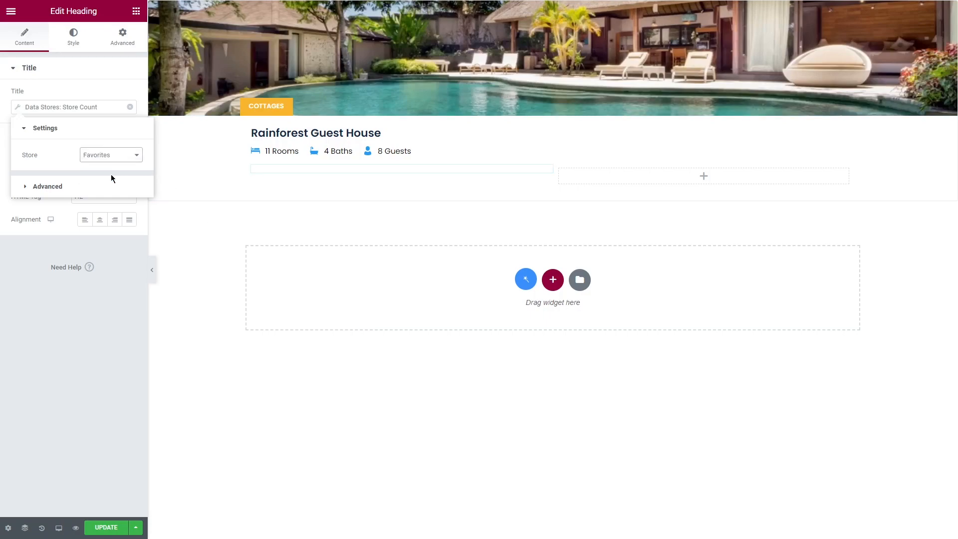
left_click(401, 176)
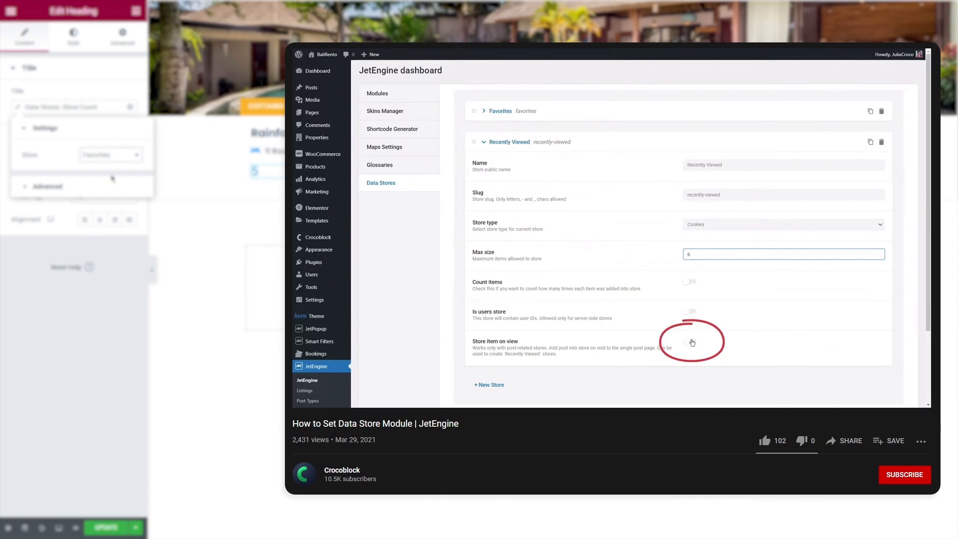
Review the Favorites store count preview and remove the Store Count tag.
left_click(691, 342)
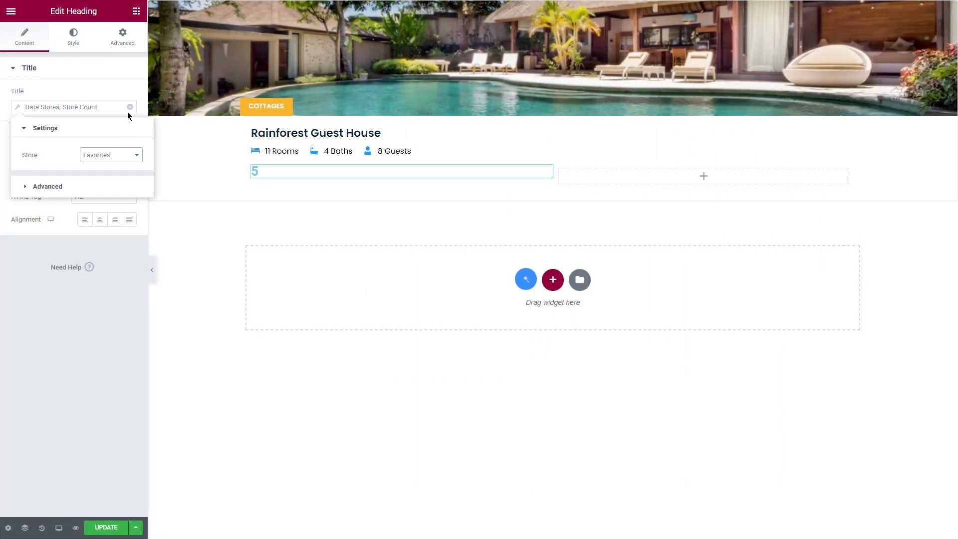
left_click(130, 106)
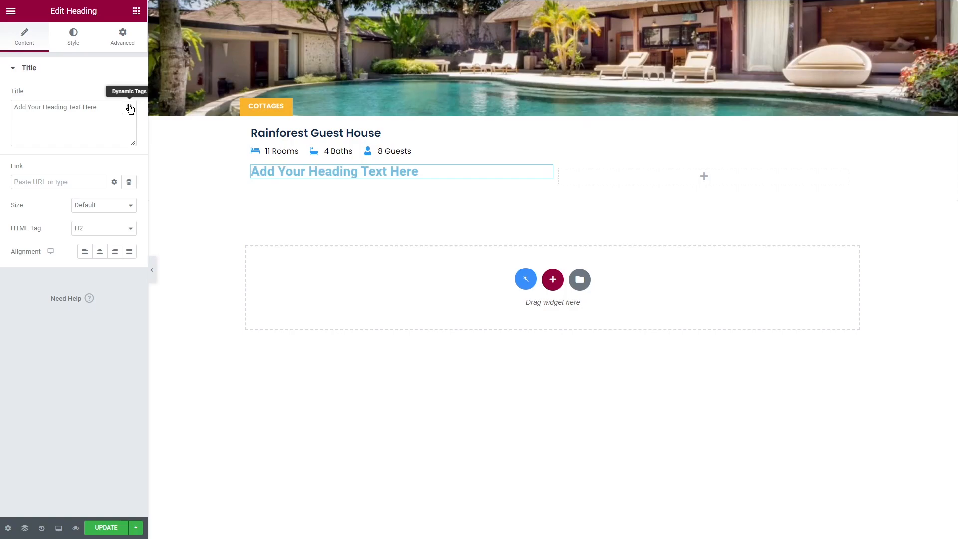
mouse_move(130, 183)
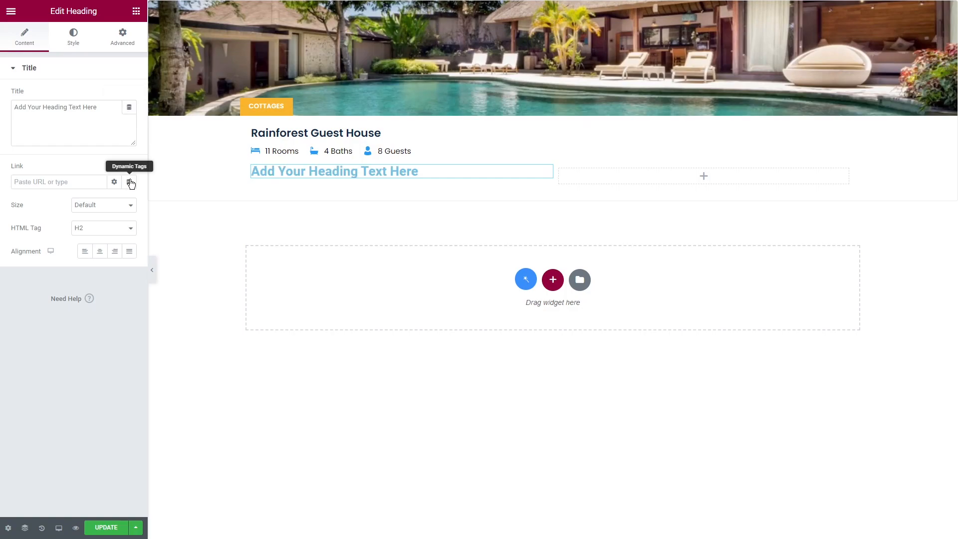
Link the heading to the Profile Page URL dynamic tag.
left_click(129, 181)
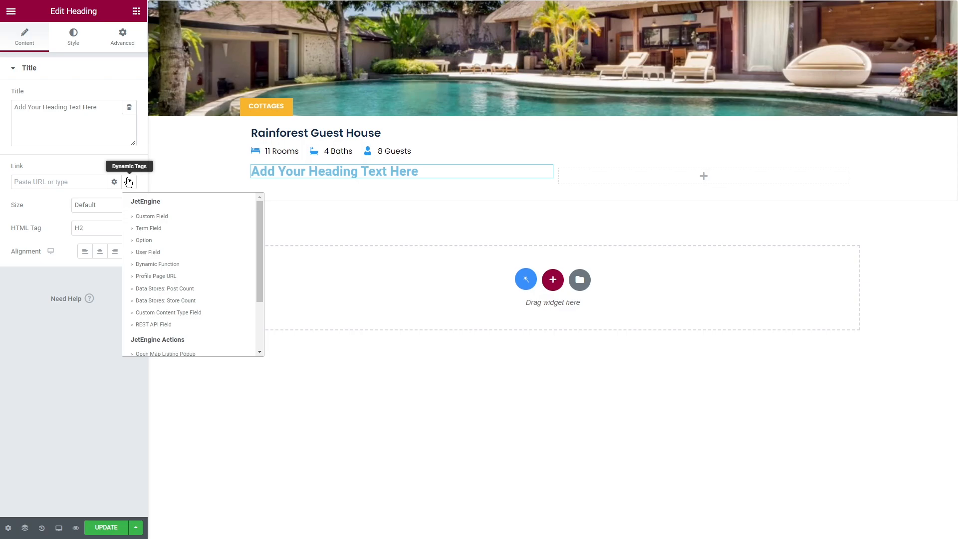
mouse_move(191, 228)
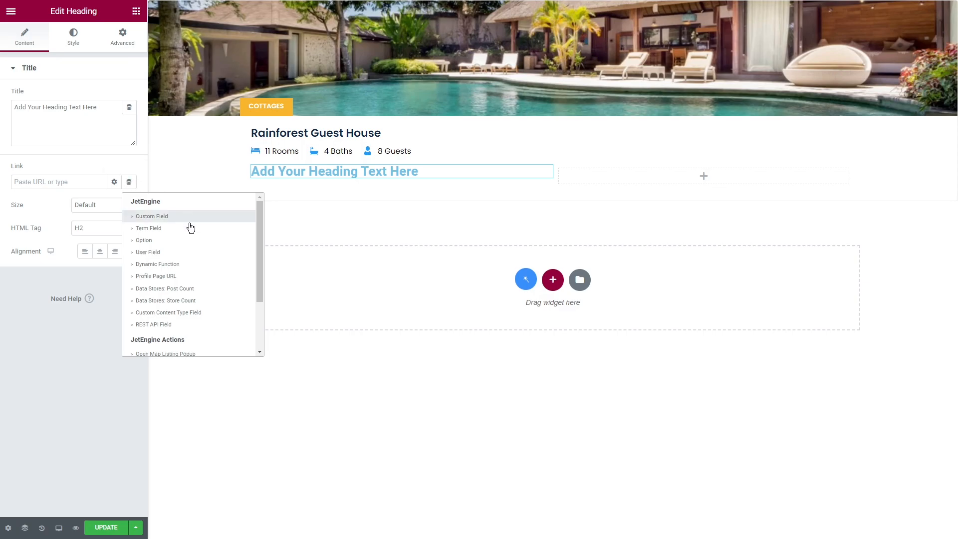
left_click(155, 275)
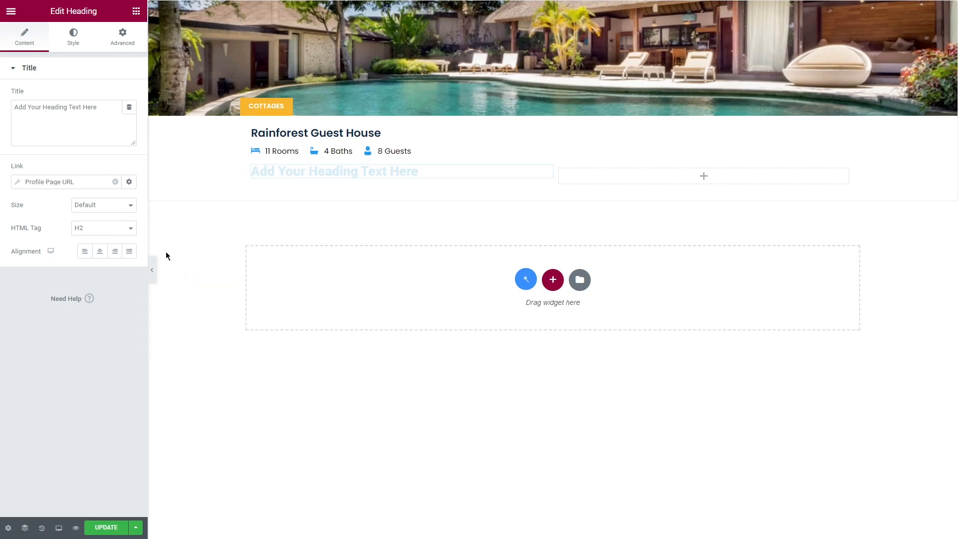
left_click(129, 182)
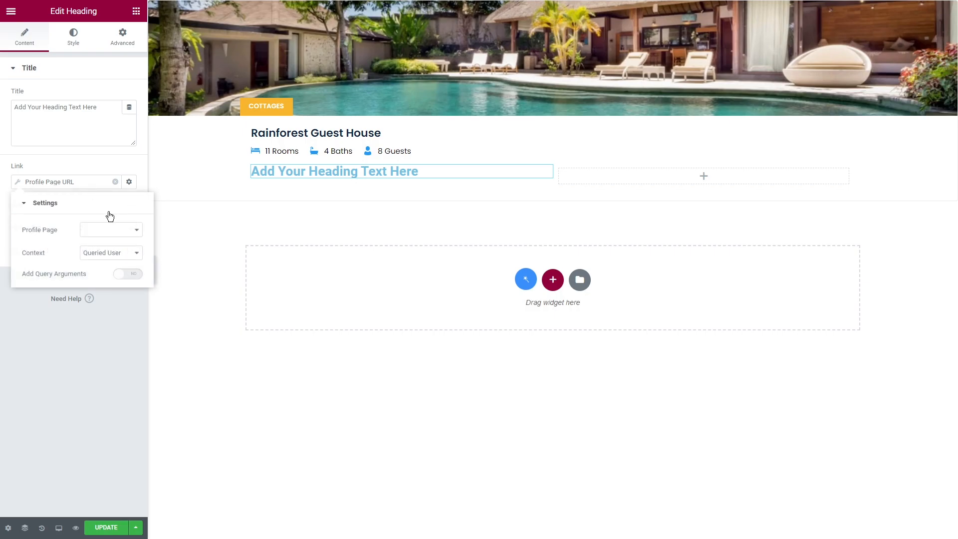
left_click(110, 230)
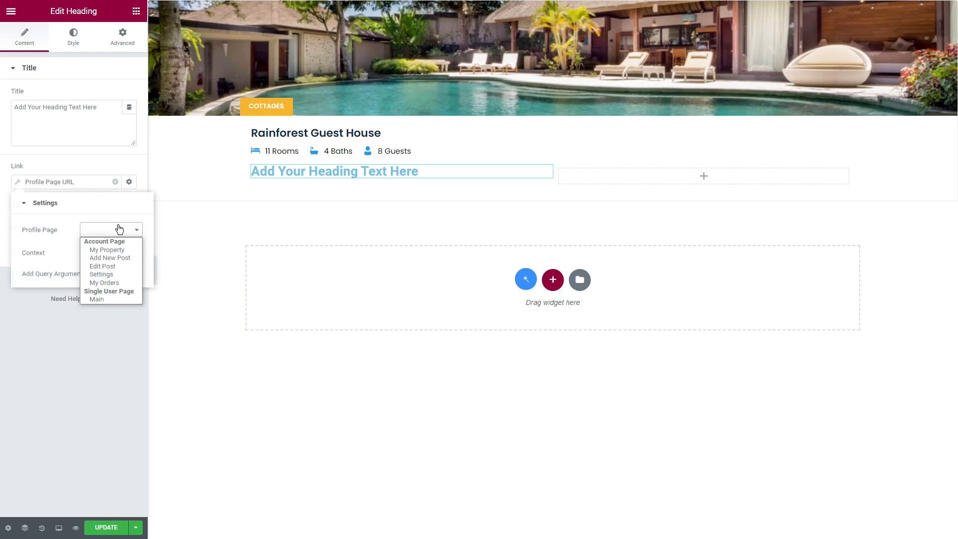
Keep Queried User context, enable query arguments, then remove the Profile Page URL tag.
left_click(111, 252)
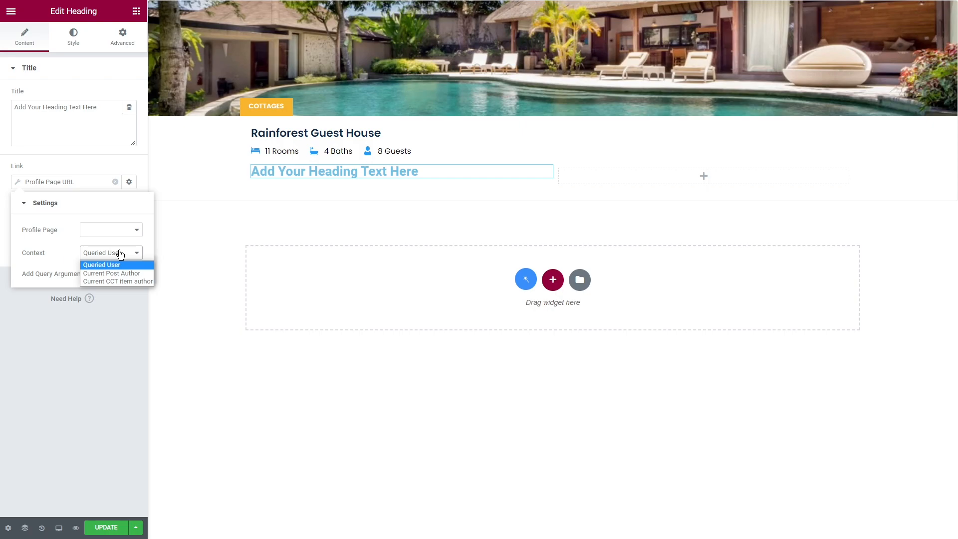
left_click(102, 265)
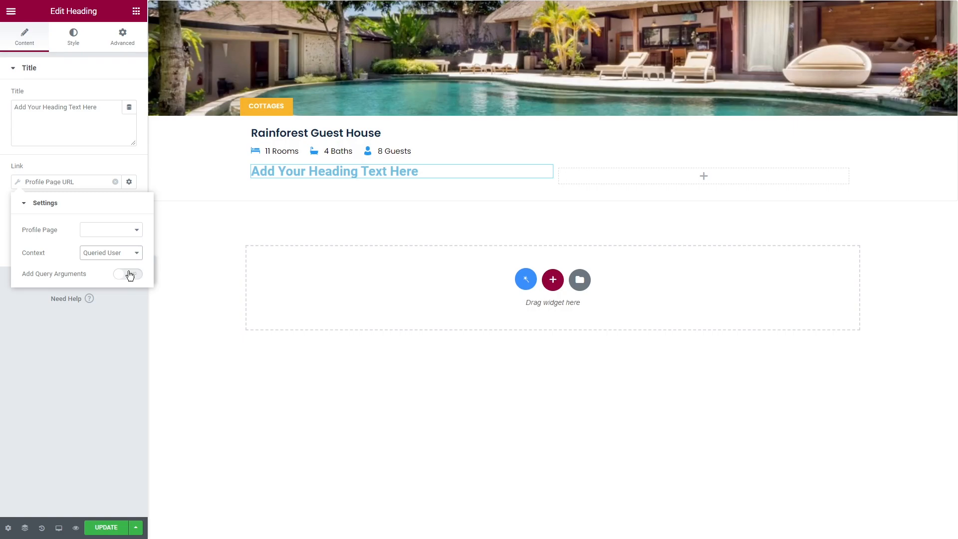
left_click(126, 274)
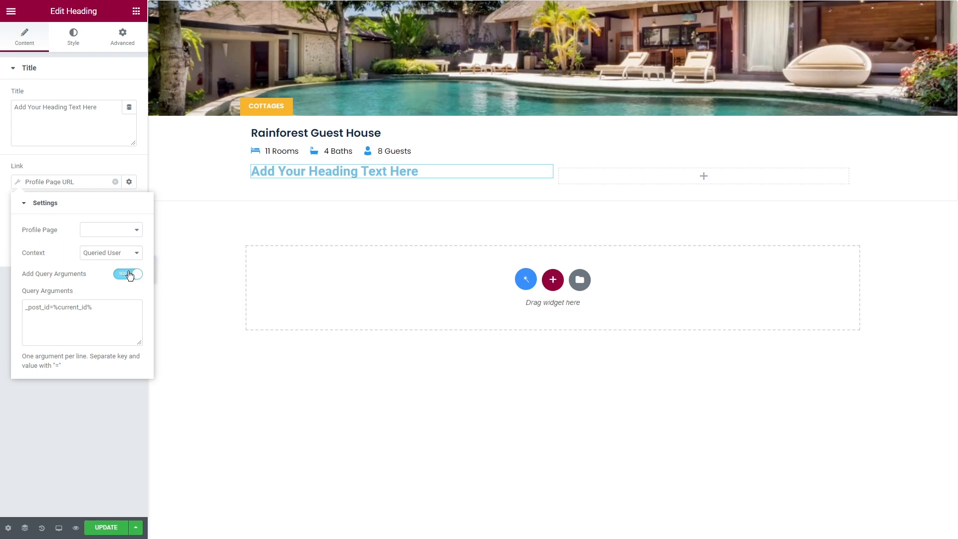
mouse_move(116, 184)
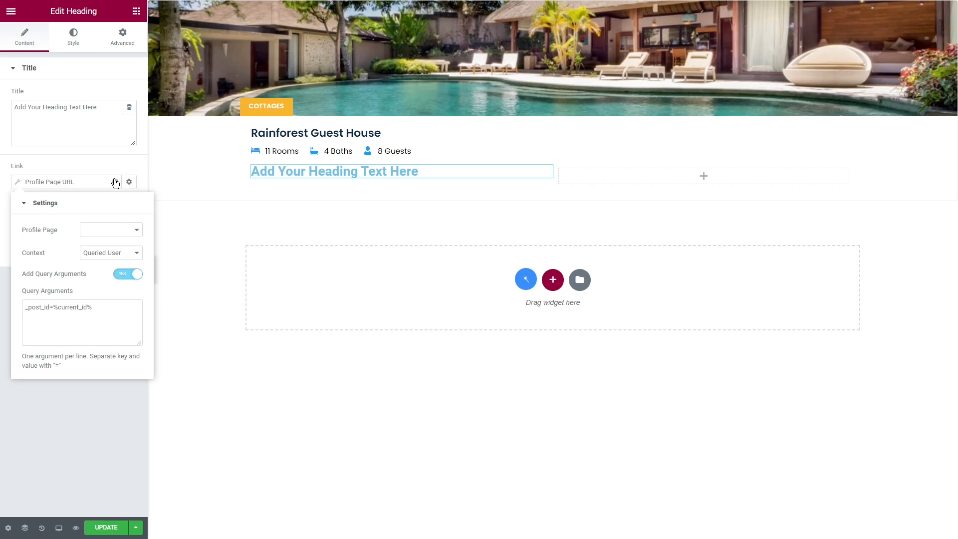
left_click(128, 182)
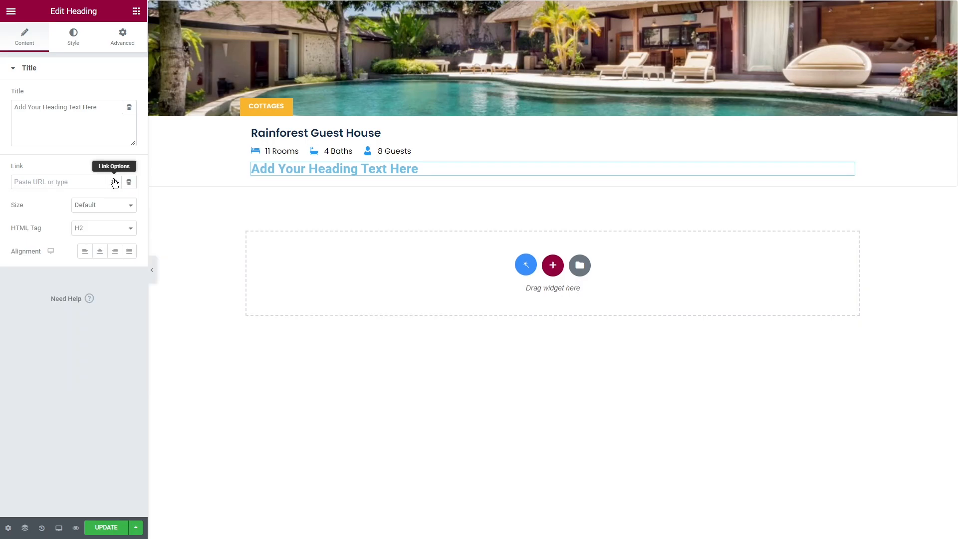
mouse_move(129, 181)
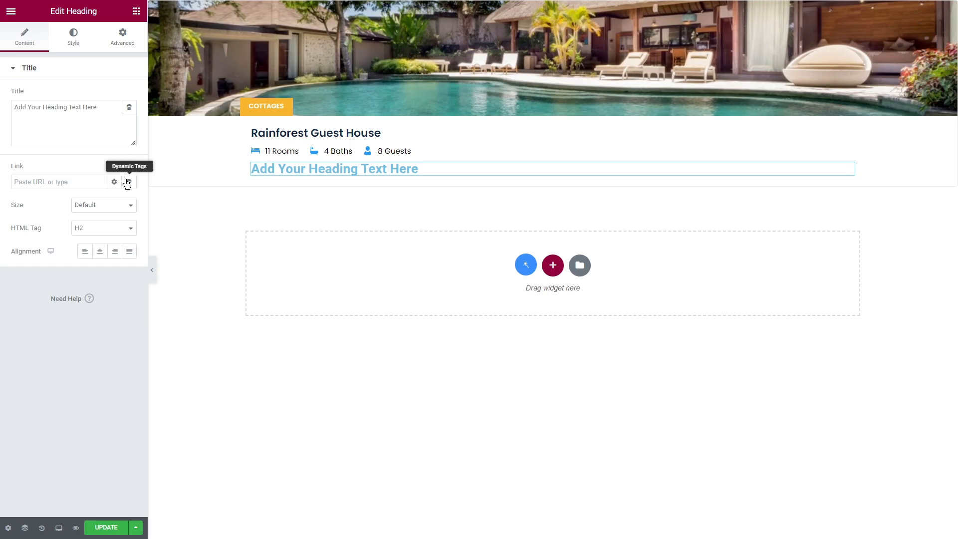
Apply the Open Map Listing Popup tag to the heading link.
left_click(129, 181)
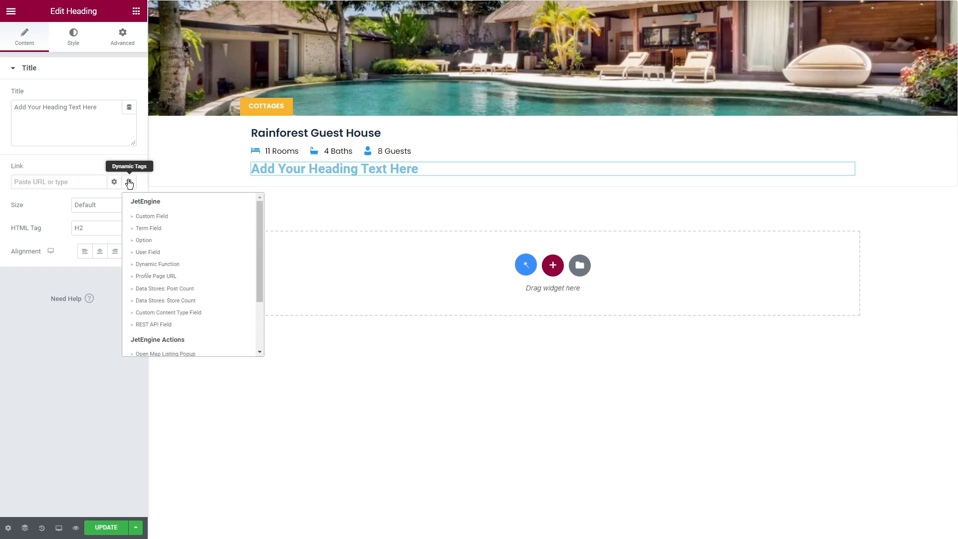
mouse_move(258, 297)
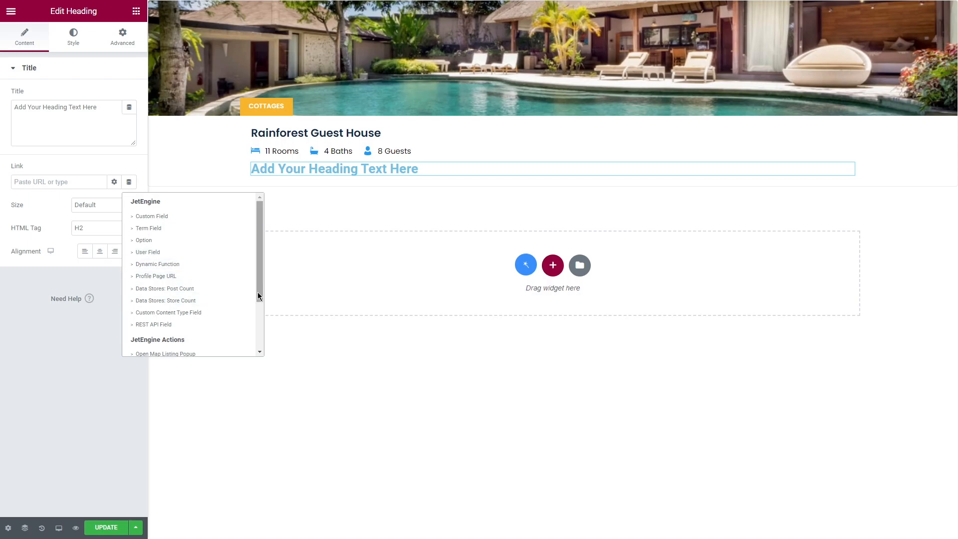
scroll("down", 3)
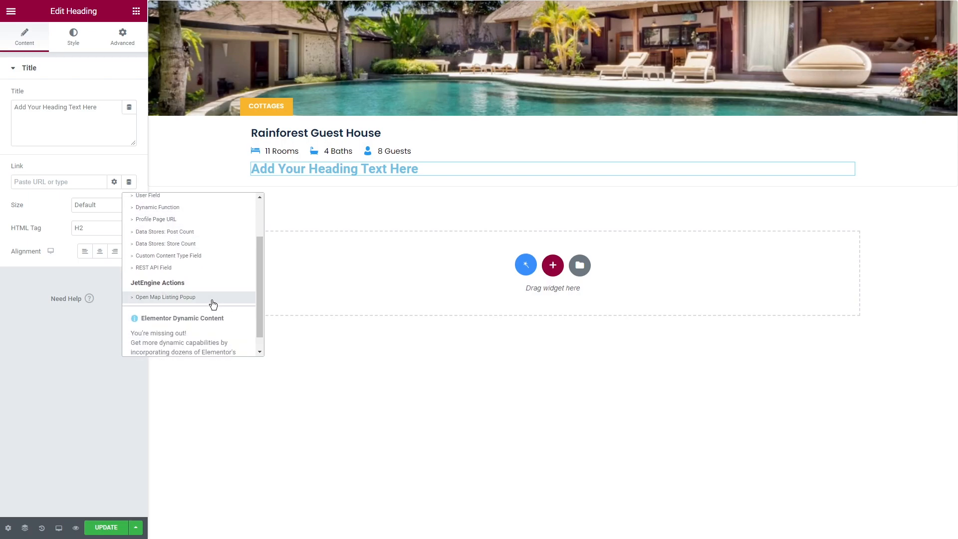
left_click(165, 298)
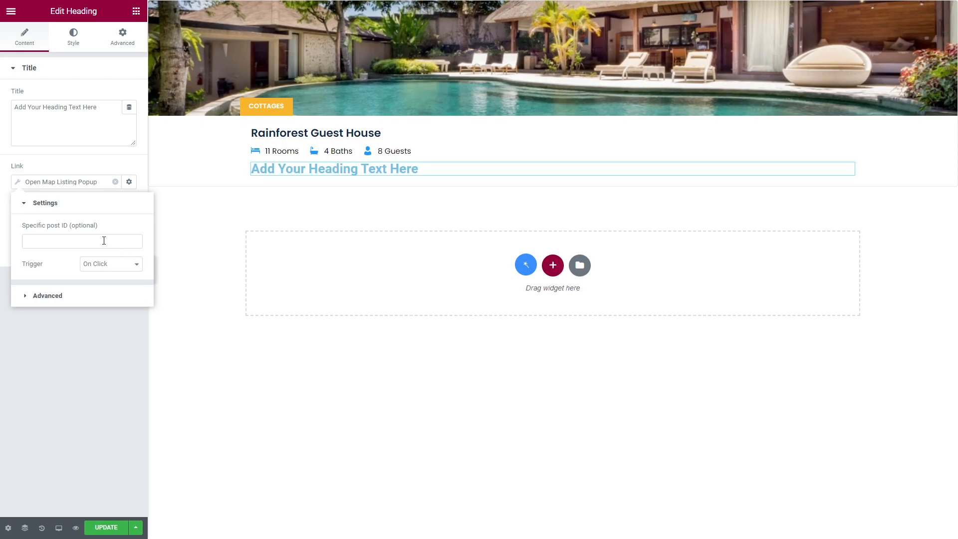
mouse_move(90, 239)
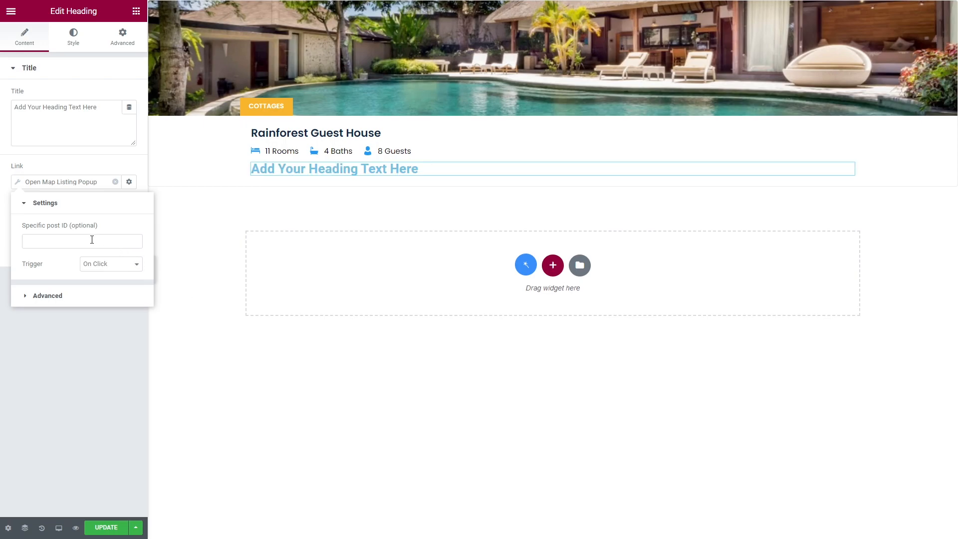
Keep the popup trigger On Click, then remove the popup tag from the link.
left_click(110, 264)
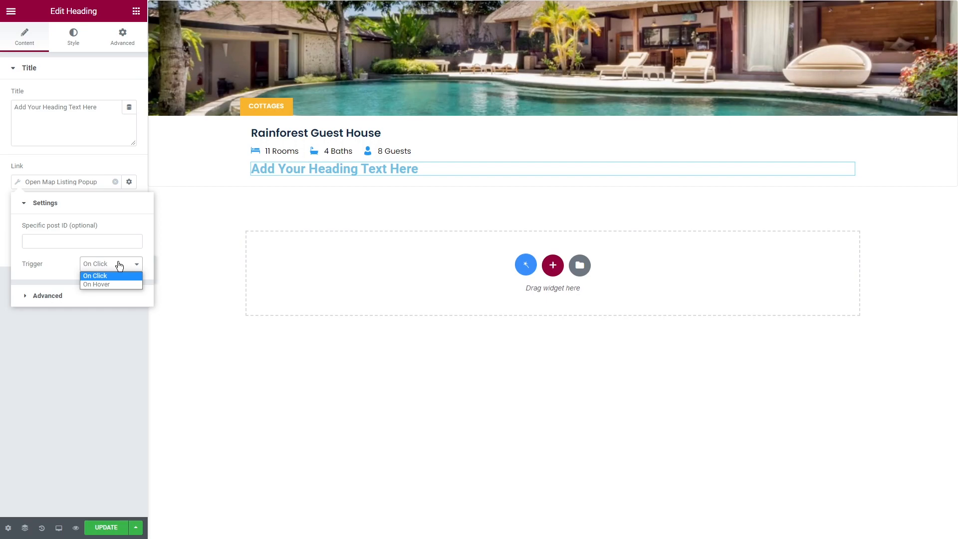
left_click(94, 275)
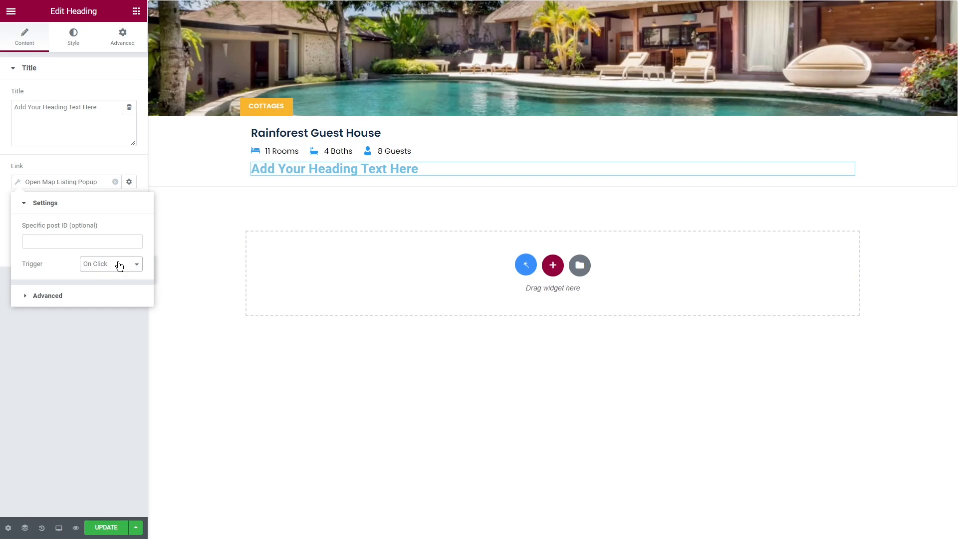
mouse_move(120, 259)
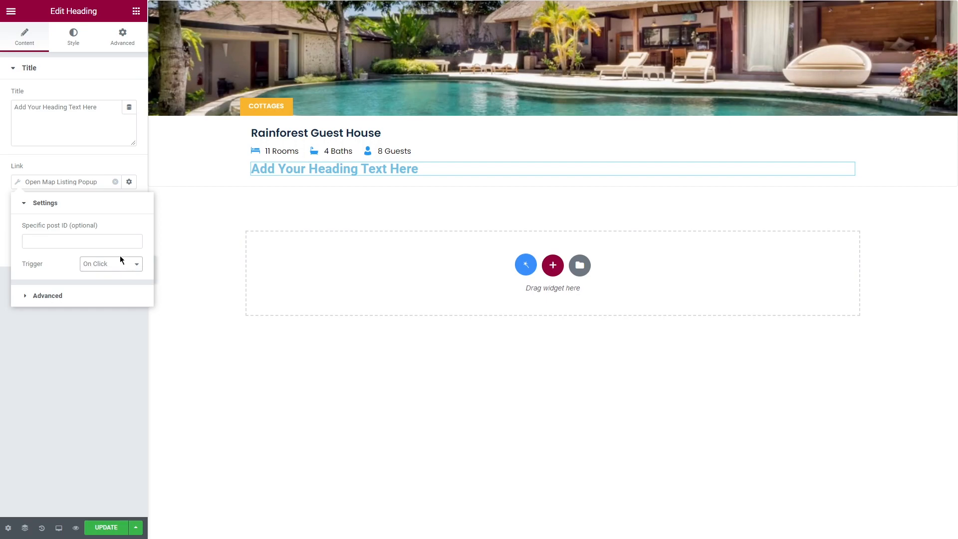
left_click(114, 182)
type("dashboard")
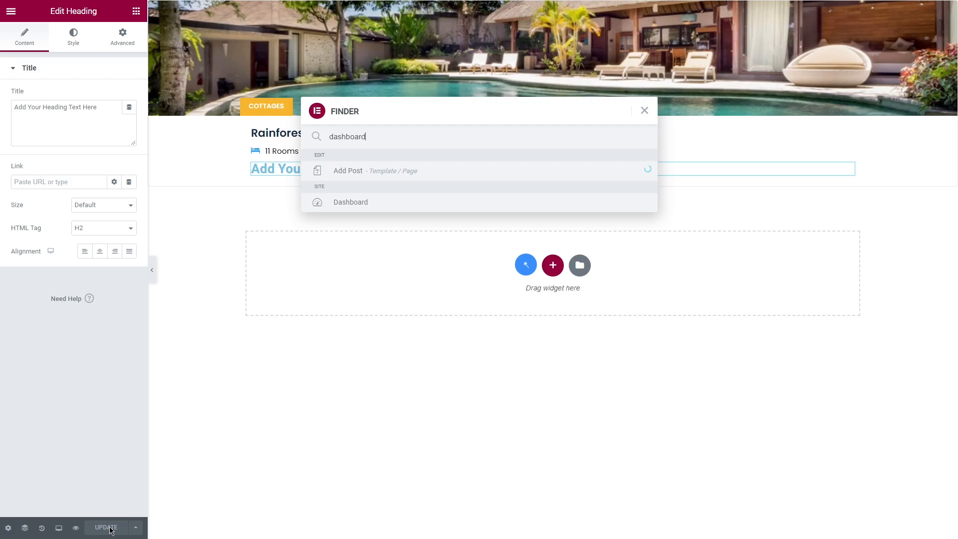
Leave the editor for the WordPress Dashboard via the Finder result.
left_click(350, 203)
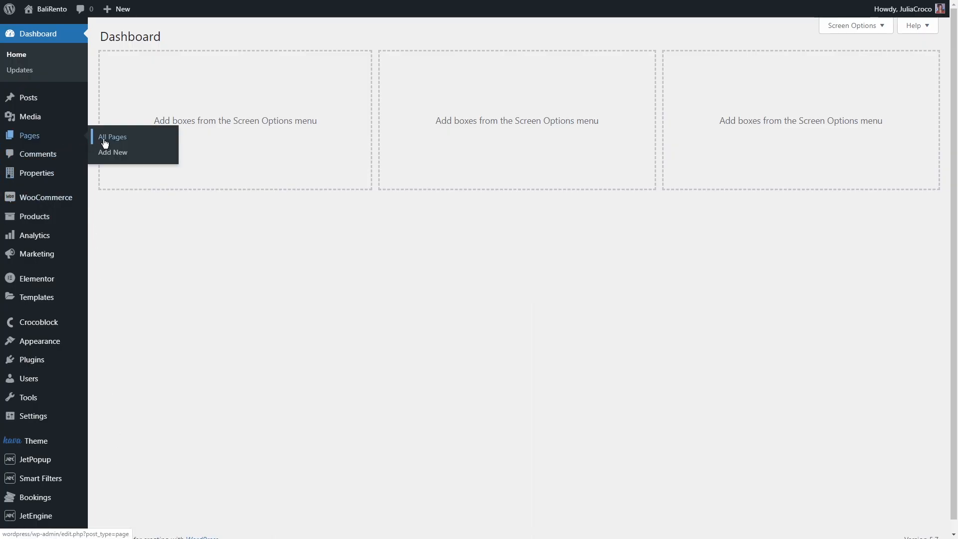
Open the Home page in Elementor from All Pages and bring the featured homes listing into view.
left_click(112, 137)
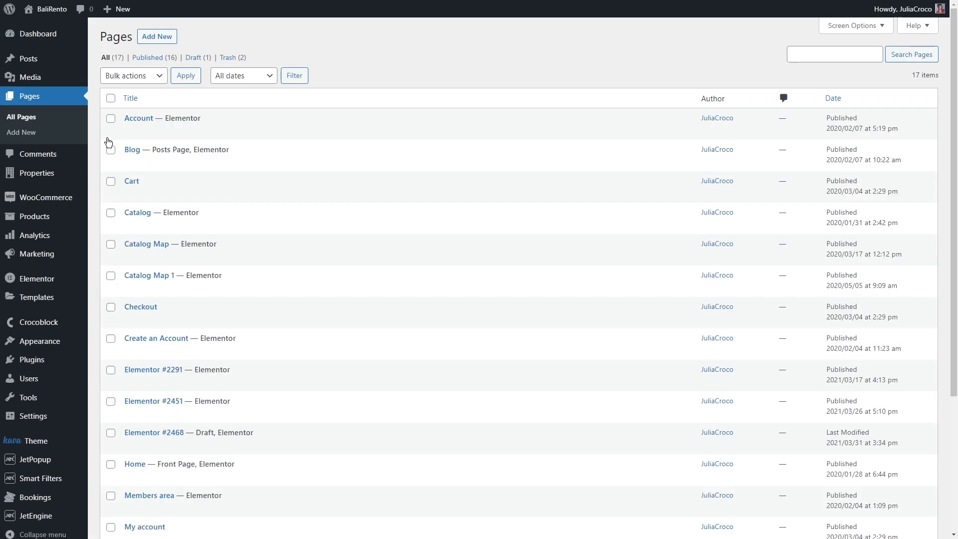
mouse_move(260, 477)
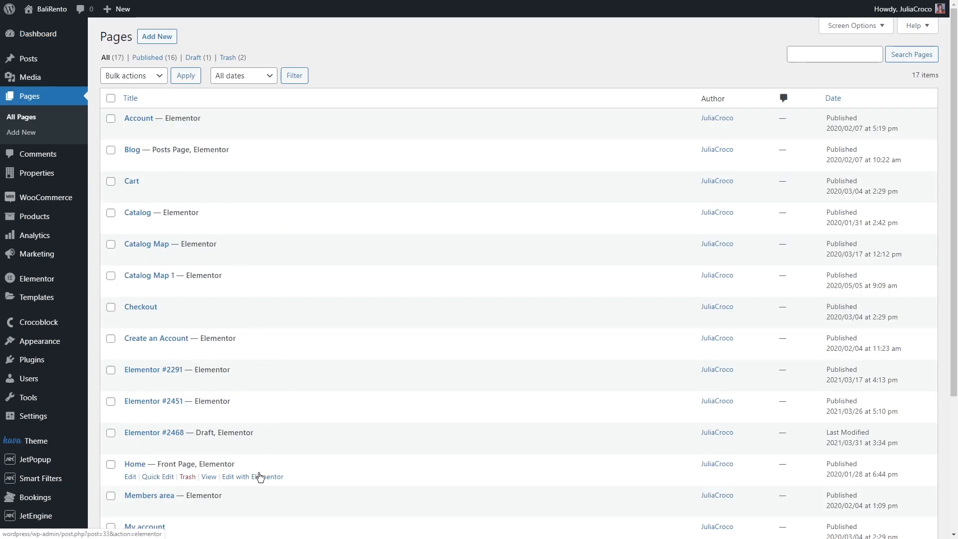
left_click(251, 477)
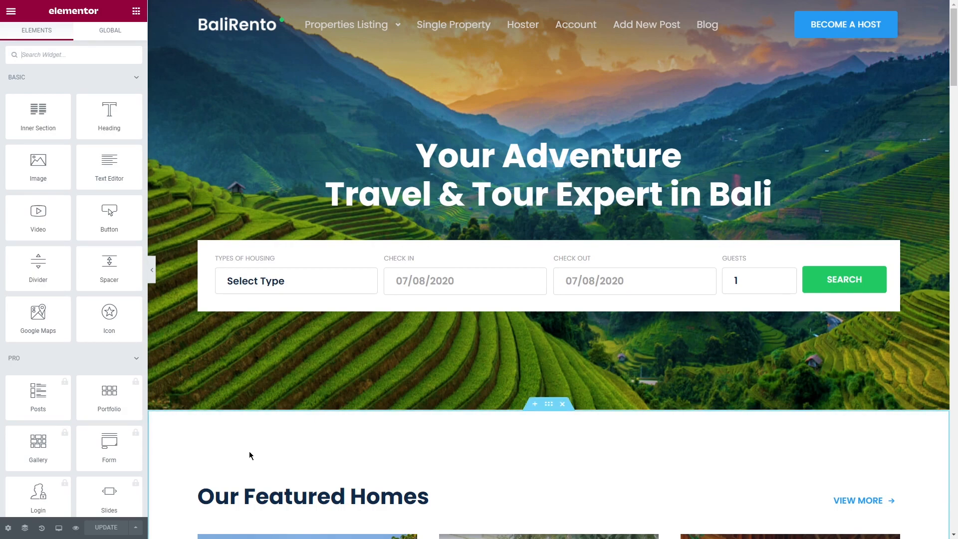
mouse_move(183, 443)
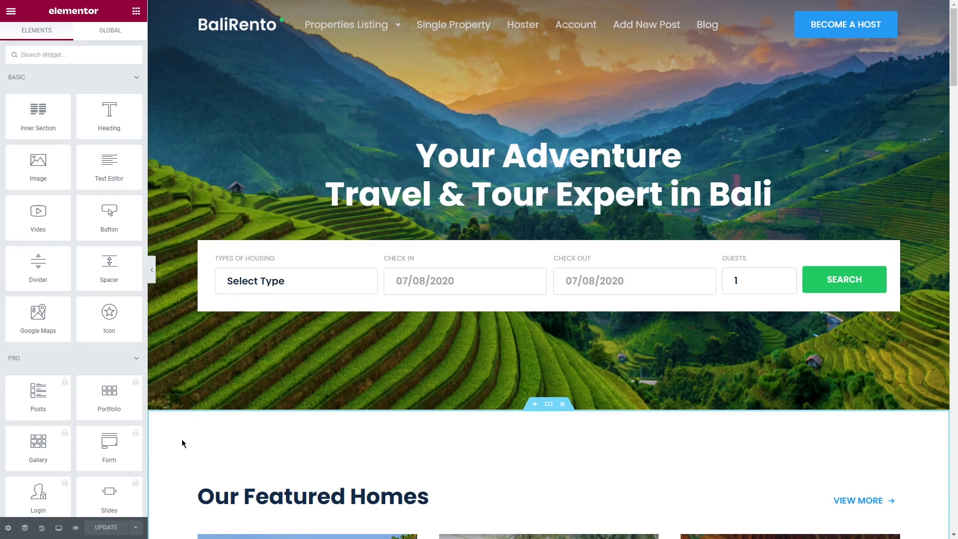
scroll("down", 3)
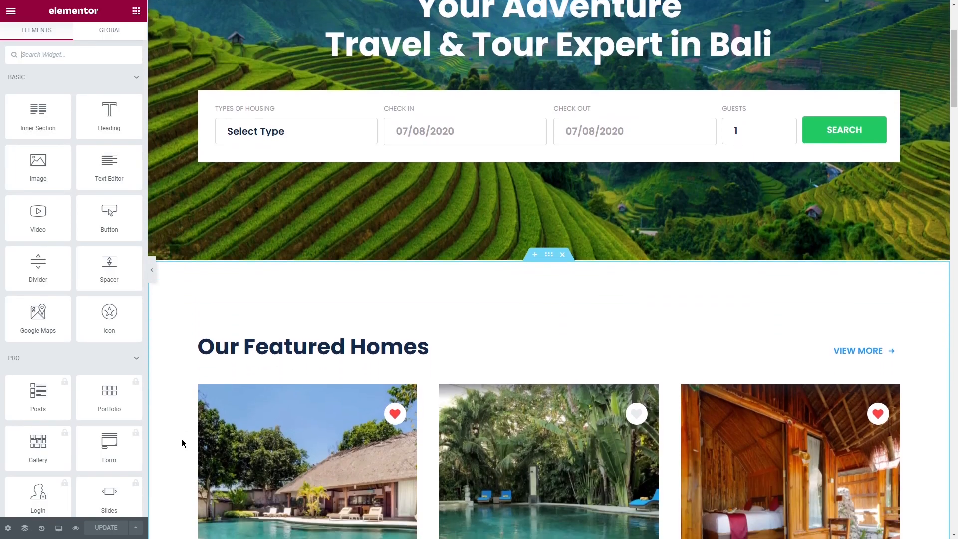
scroll("down", 3)
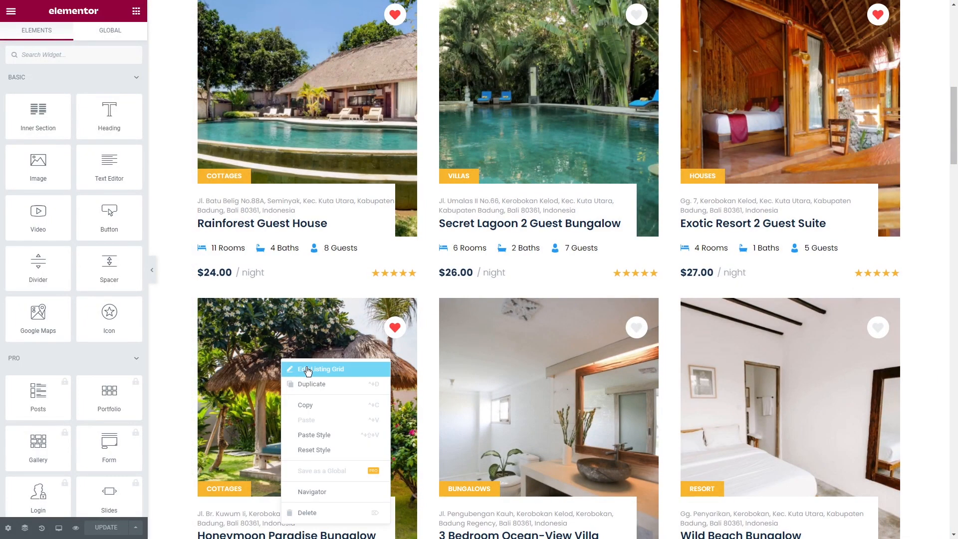
Edit the featured homes Listing Grid and apply a Macros tag to Include posts by IDs.
left_click(322, 368)
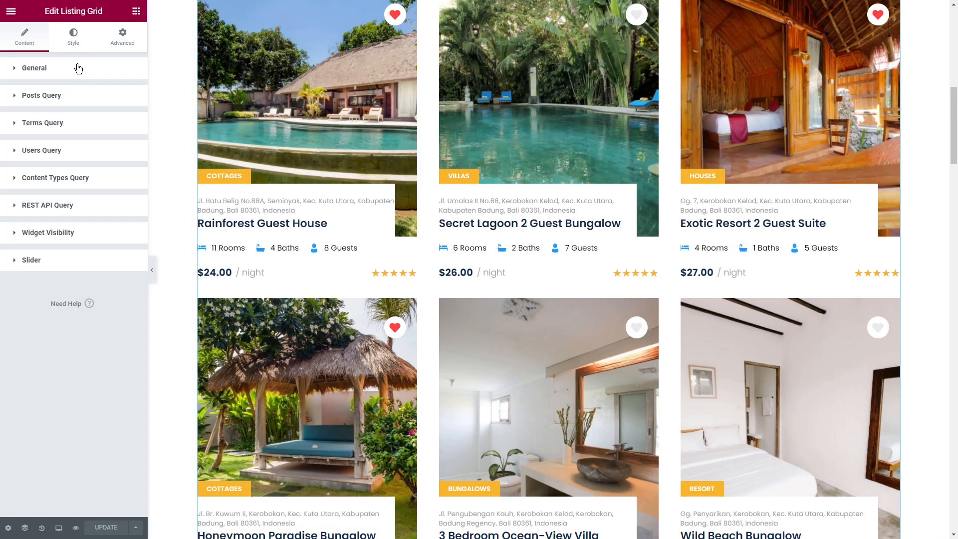
left_click(41, 96)
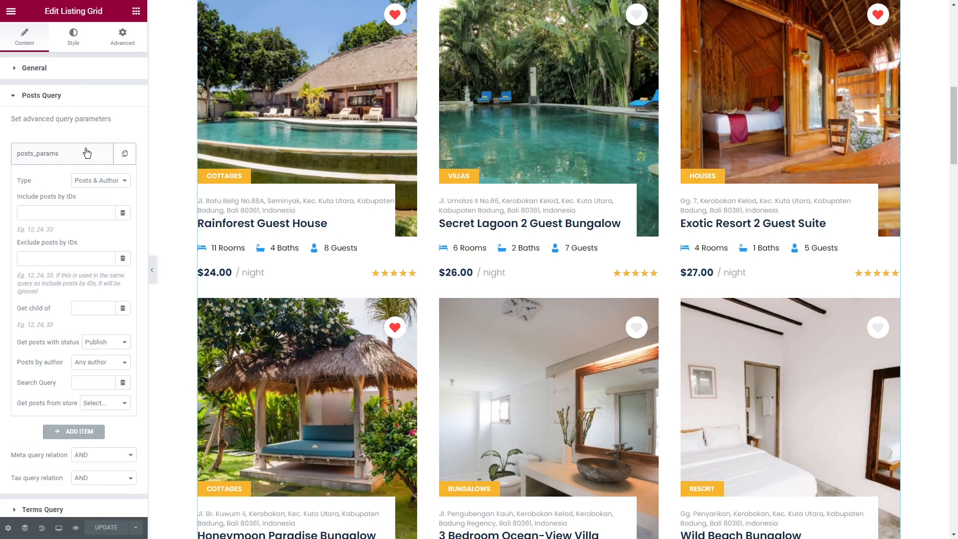
mouse_move(112, 189)
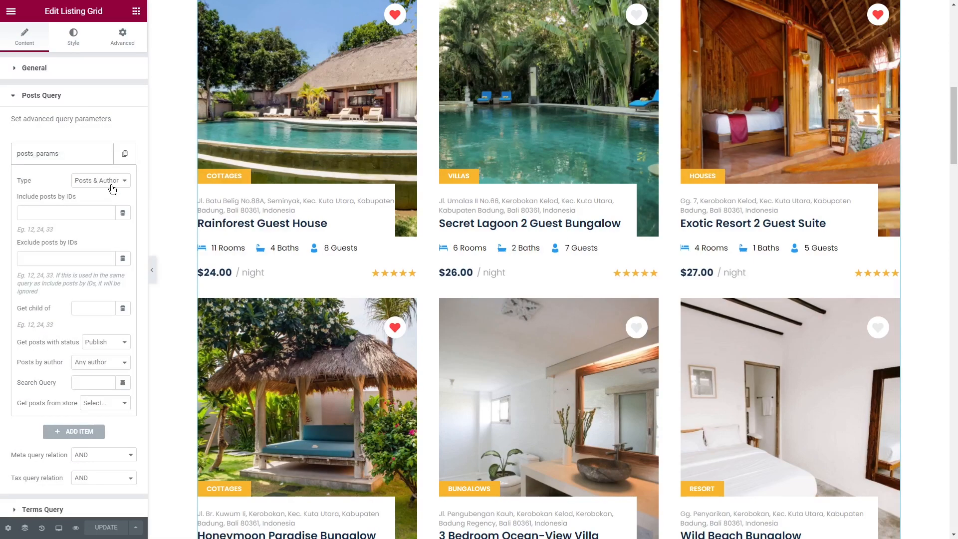
left_click(122, 211)
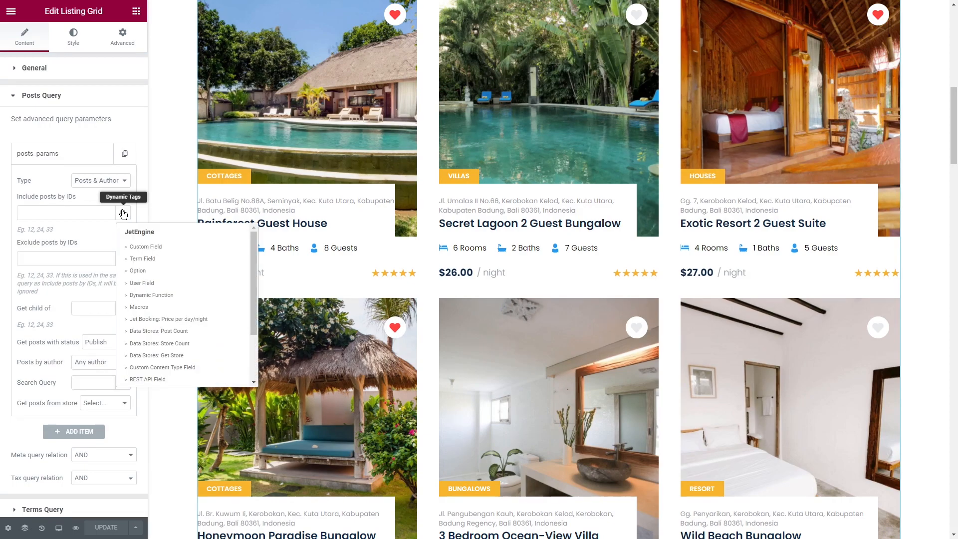
mouse_move(137, 307)
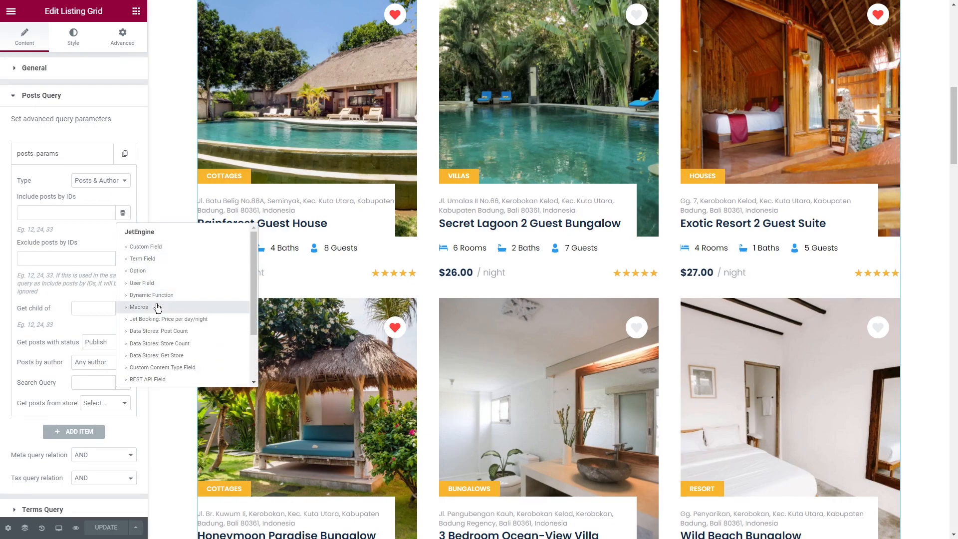
left_click(139, 306)
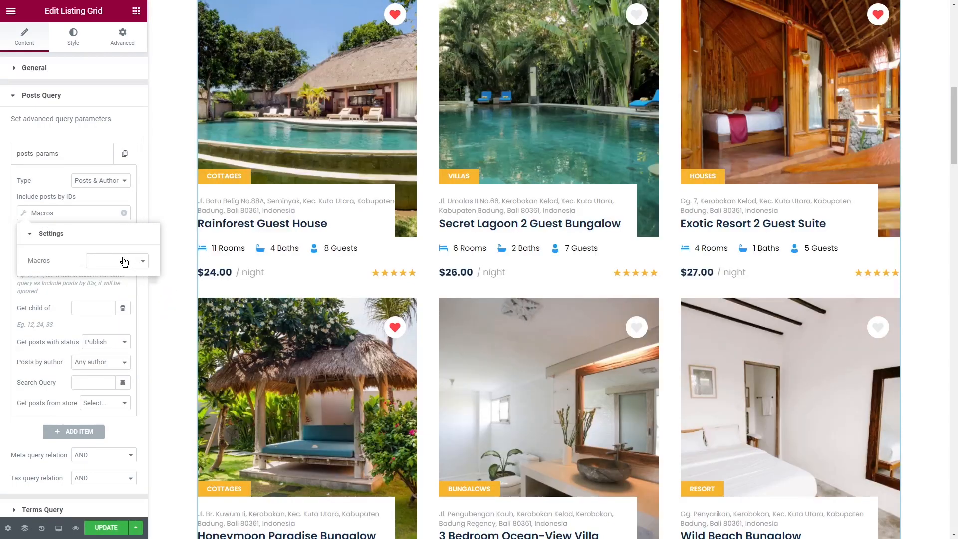
Browse the macros list without choosing one, leaving Include posts by IDs empty.
left_click(116, 260)
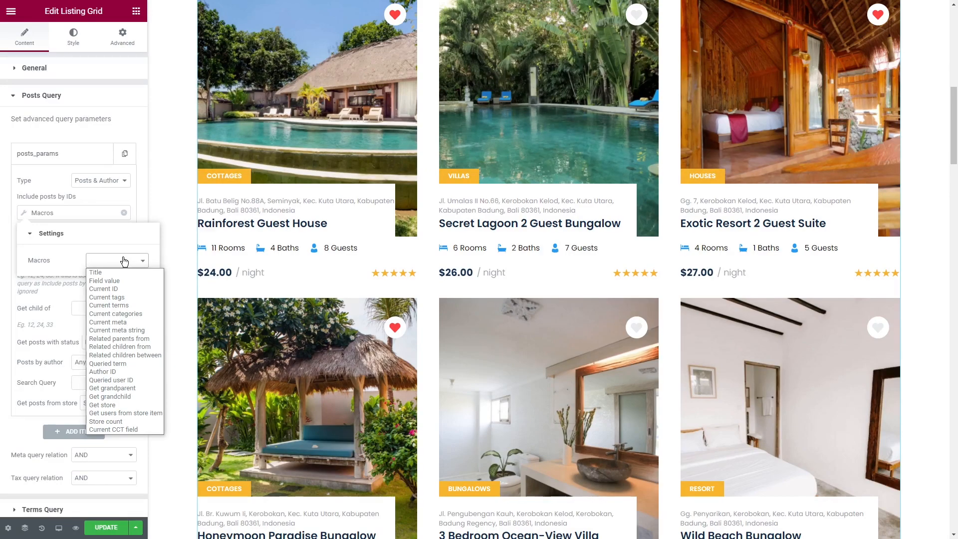
left_click(116, 261)
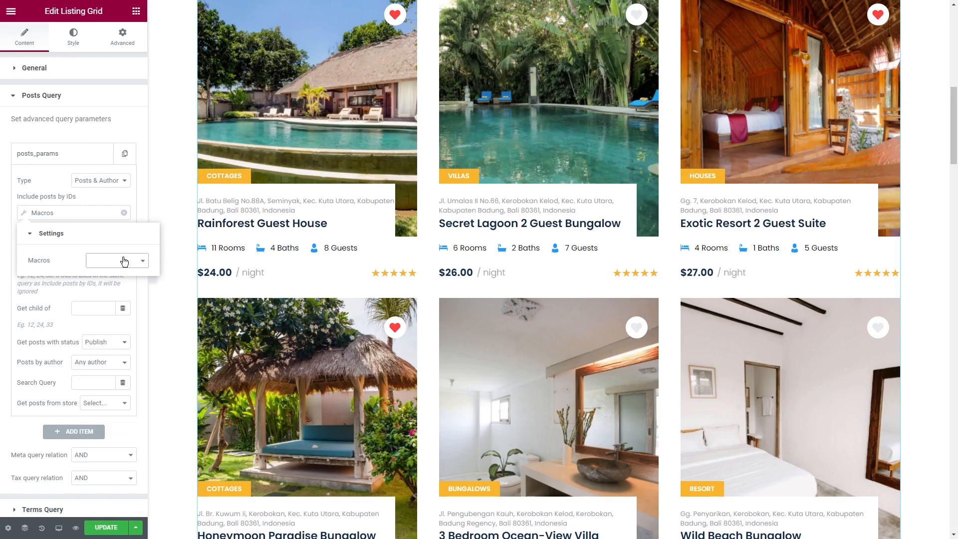
mouse_move(124, 217)
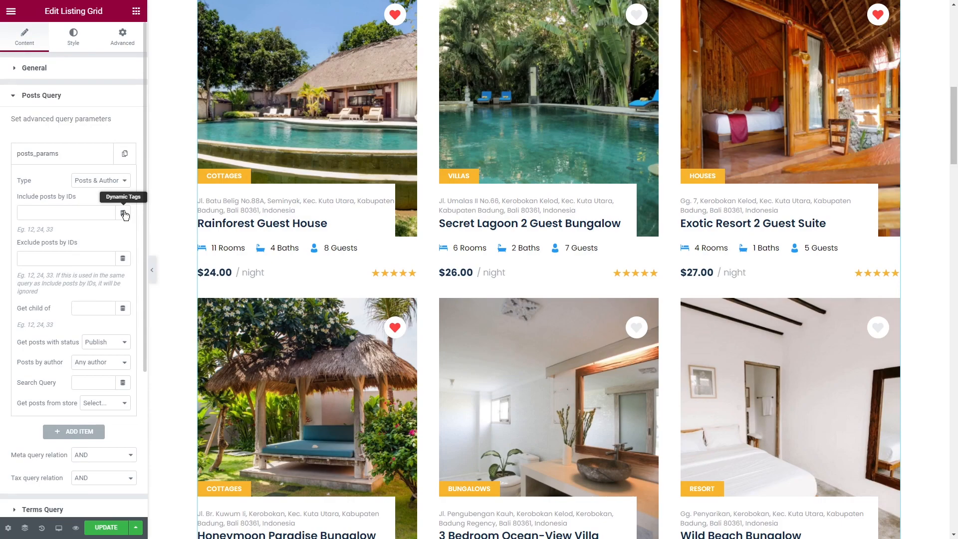
scroll("down", 3)
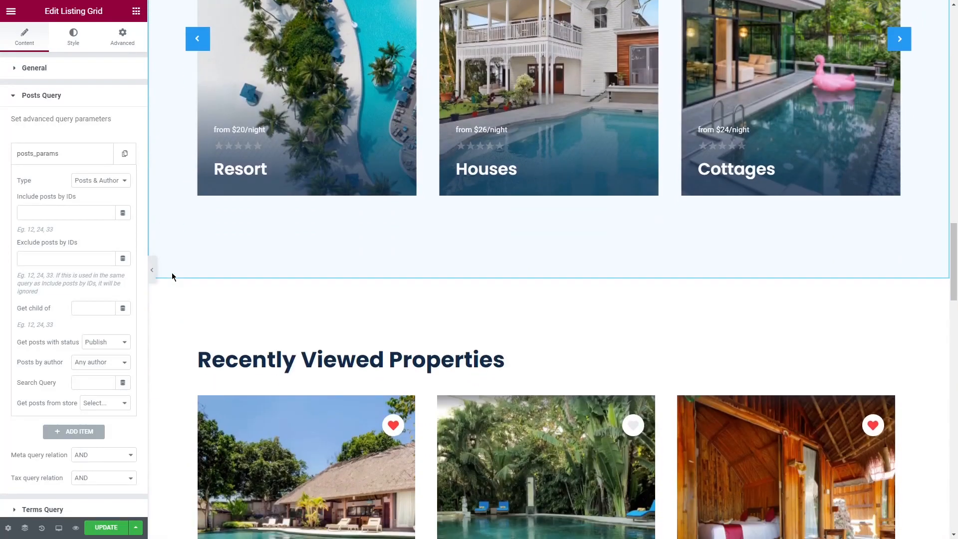
scroll("down", 3)
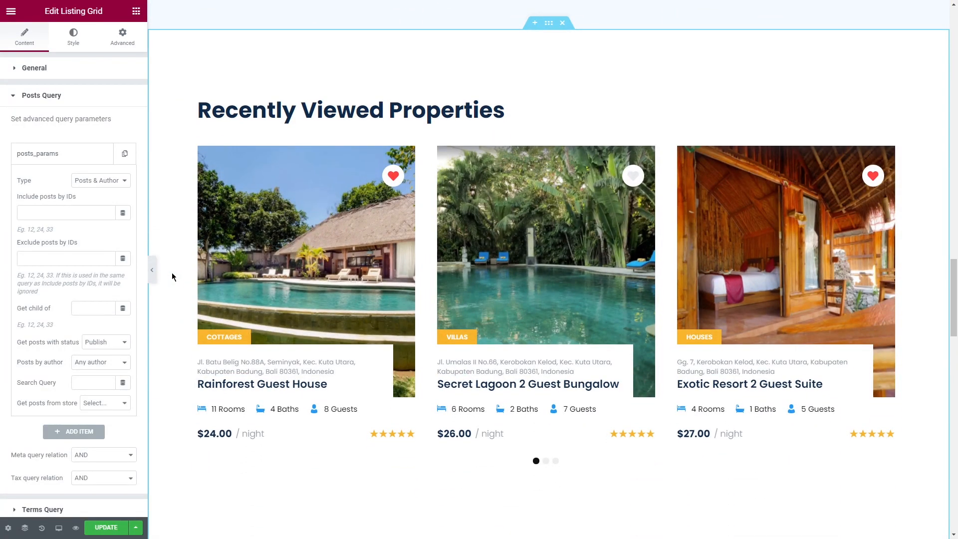
Select the Recently Viewed Properties grid and set its query item to Posts & Author Parameters.
left_click(34, 68)
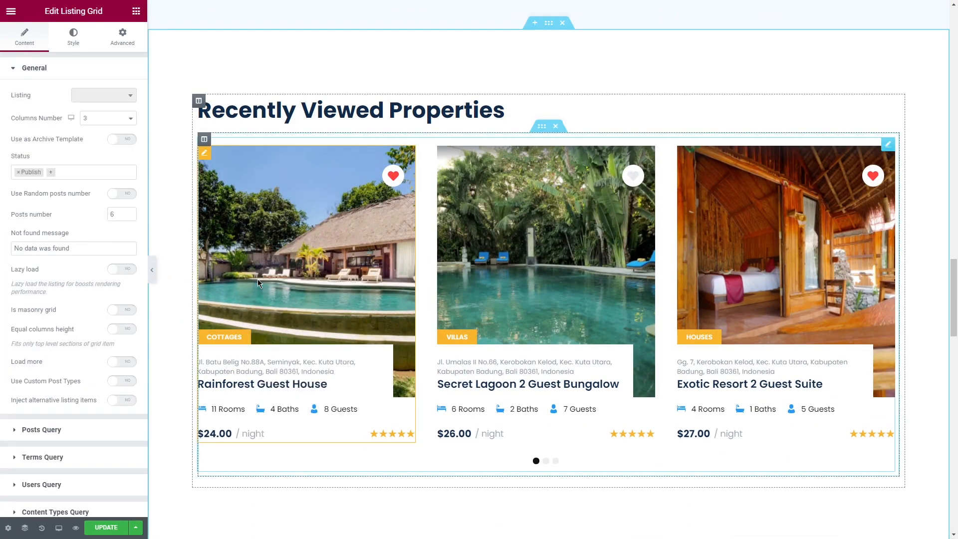
left_click(34, 68)
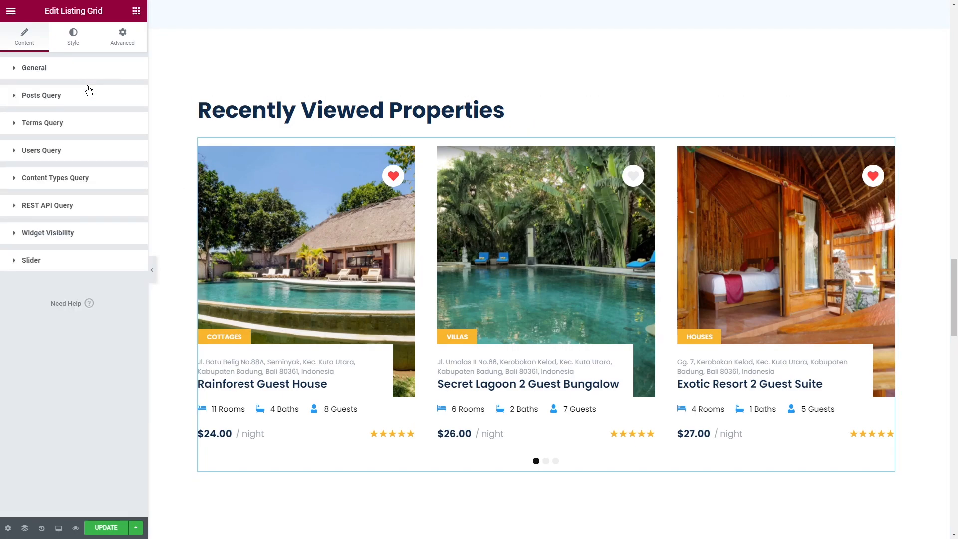
left_click(41, 95)
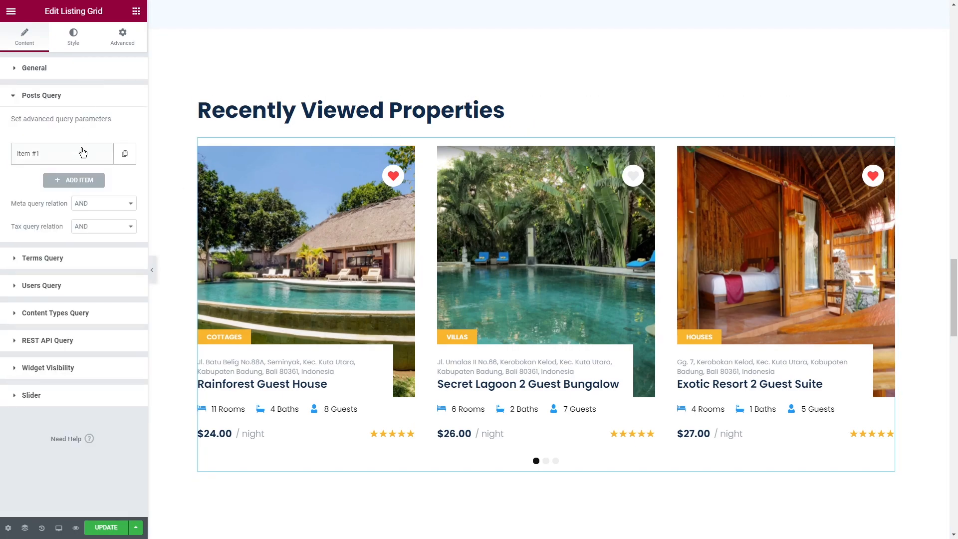
left_click(100, 180)
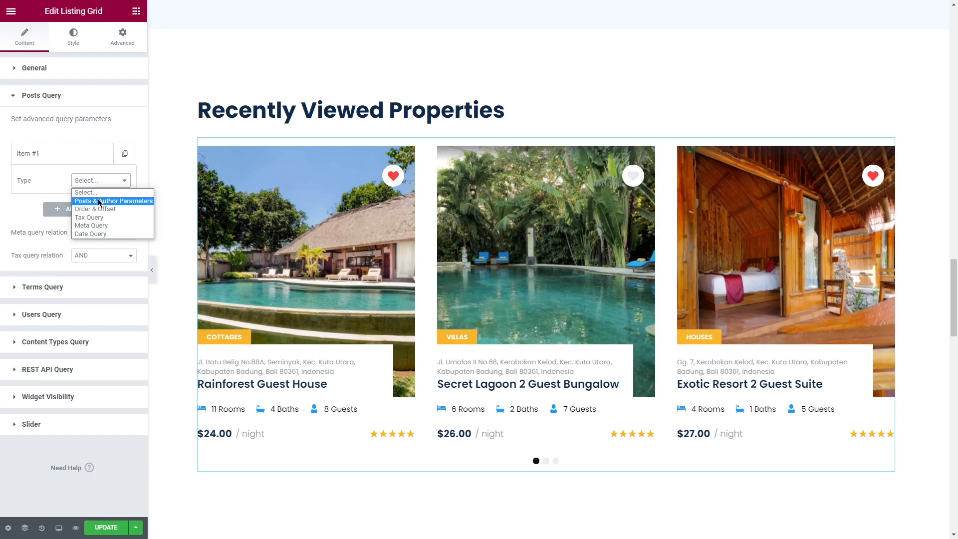
left_click(114, 200)
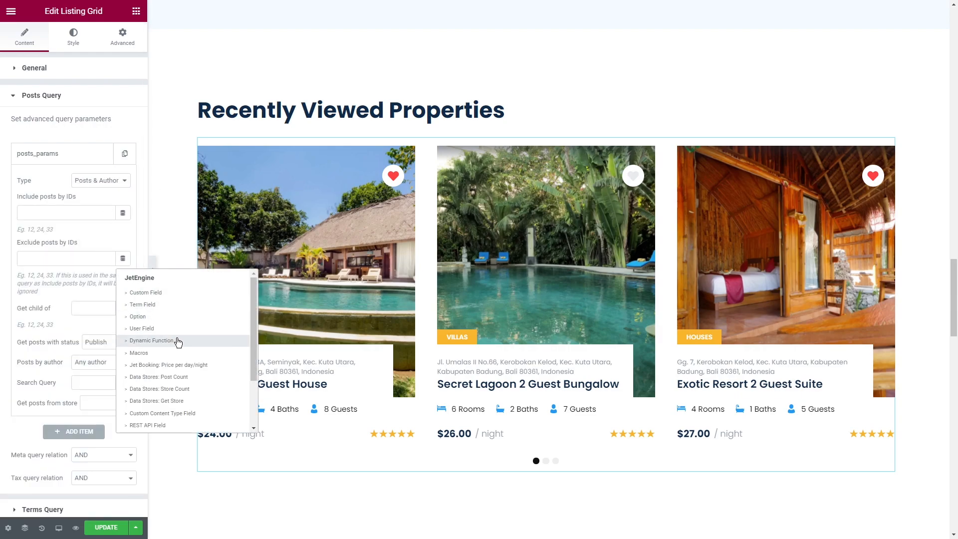
Exclude posts by IDs using Data Stores: Get Store with the Favorites store.
left_click(157, 400)
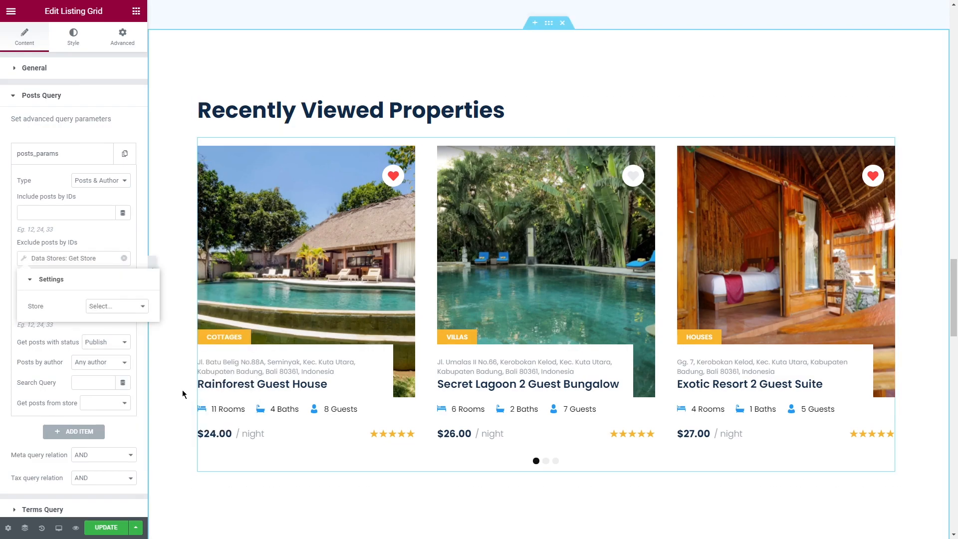
left_click(116, 305)
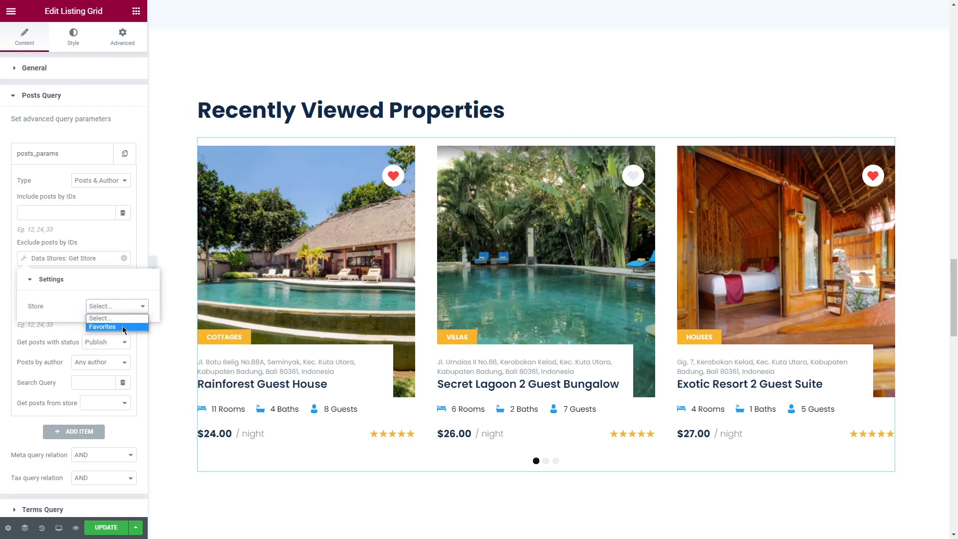
left_click(103, 327)
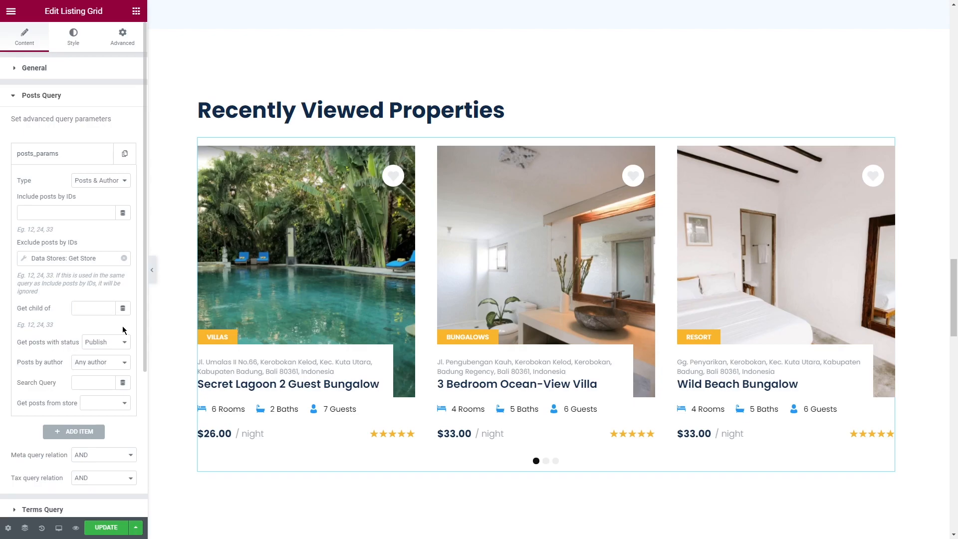
mouse_move(113, 448)
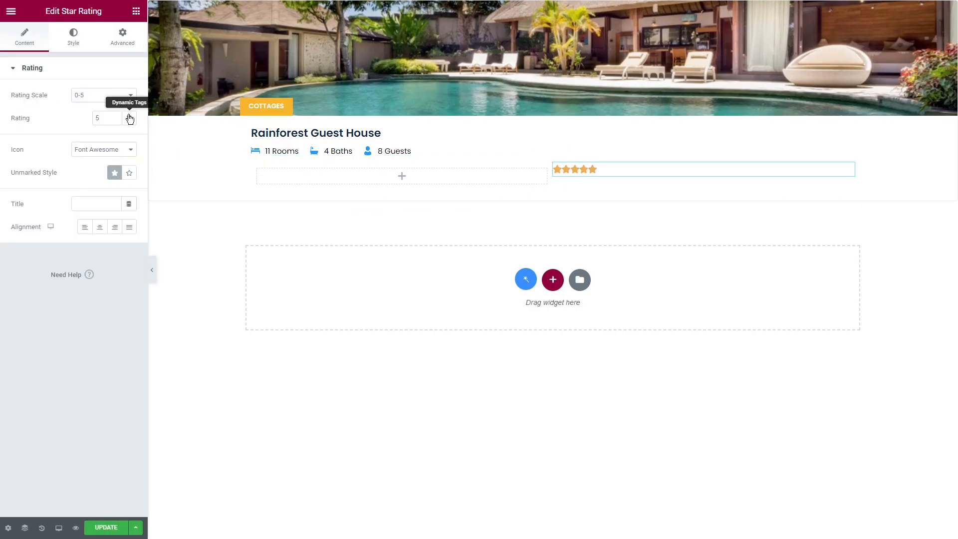
Bind the Star Rating's Rating value to the Average Rating dynamic tag.
left_click(129, 118)
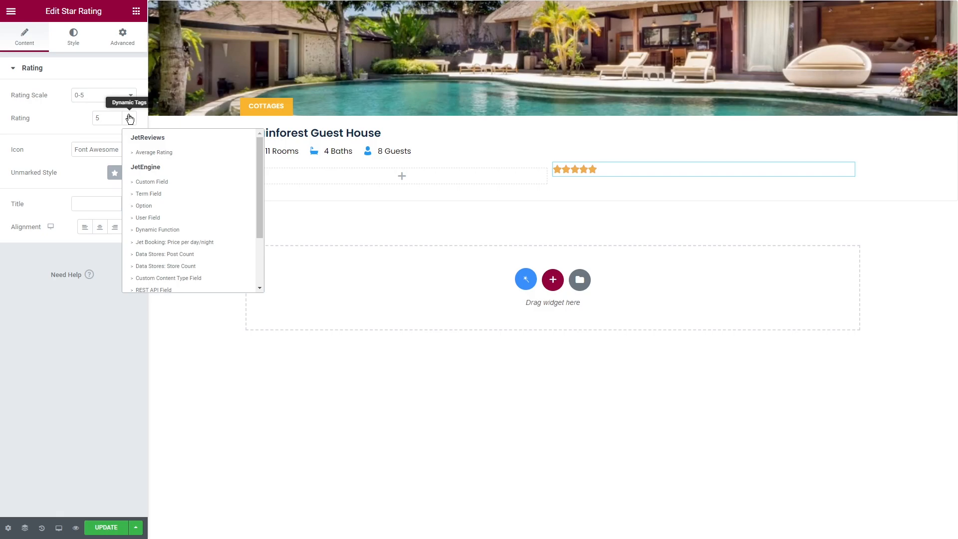
mouse_move(194, 152)
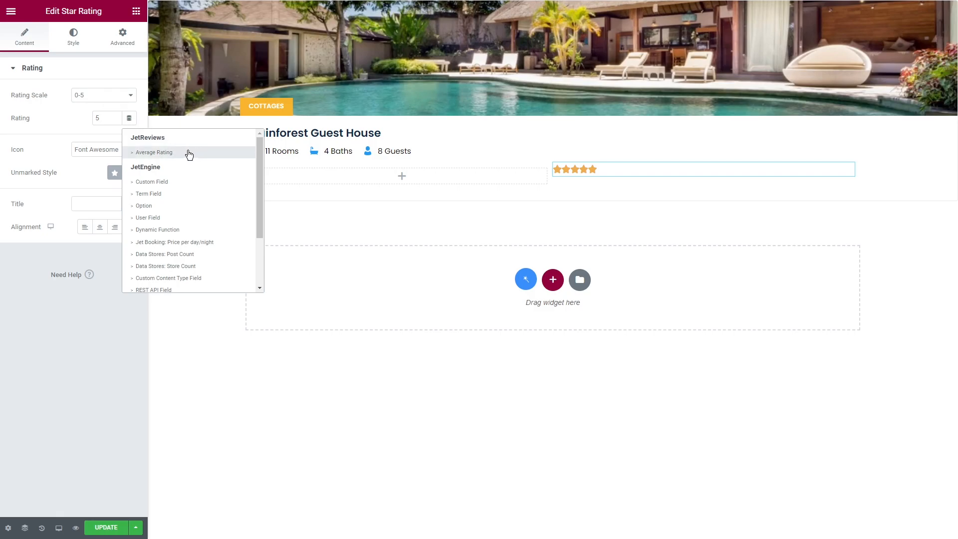
left_click(154, 152)
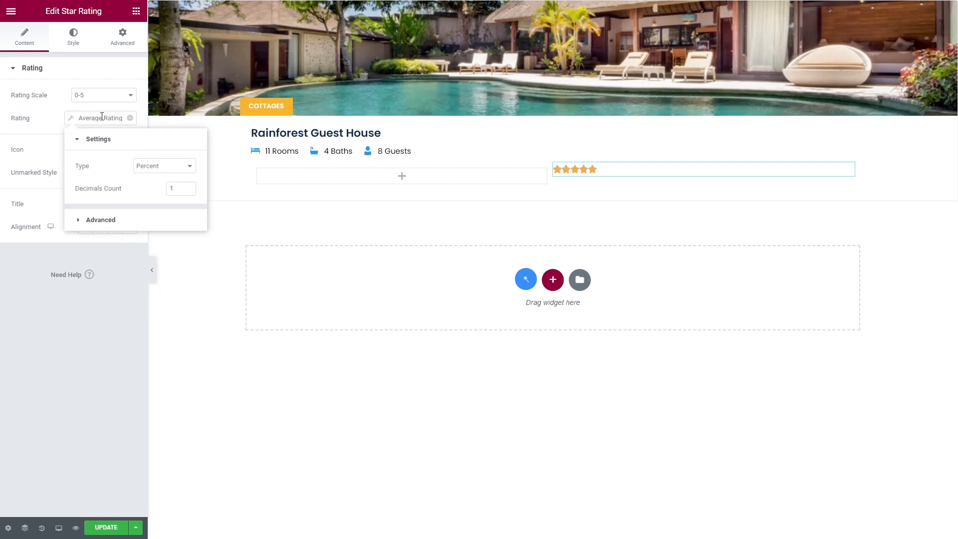
mouse_move(163, 165)
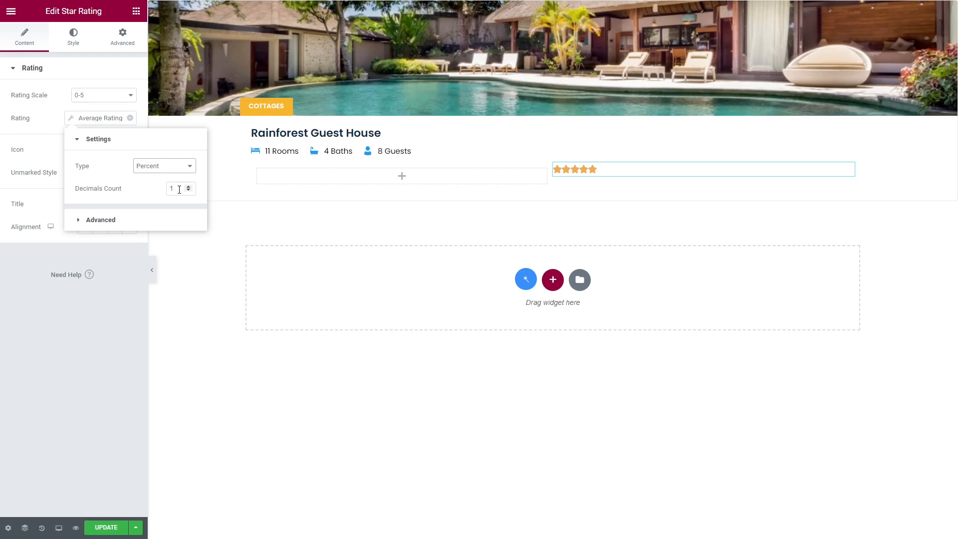
left_click(163, 166)
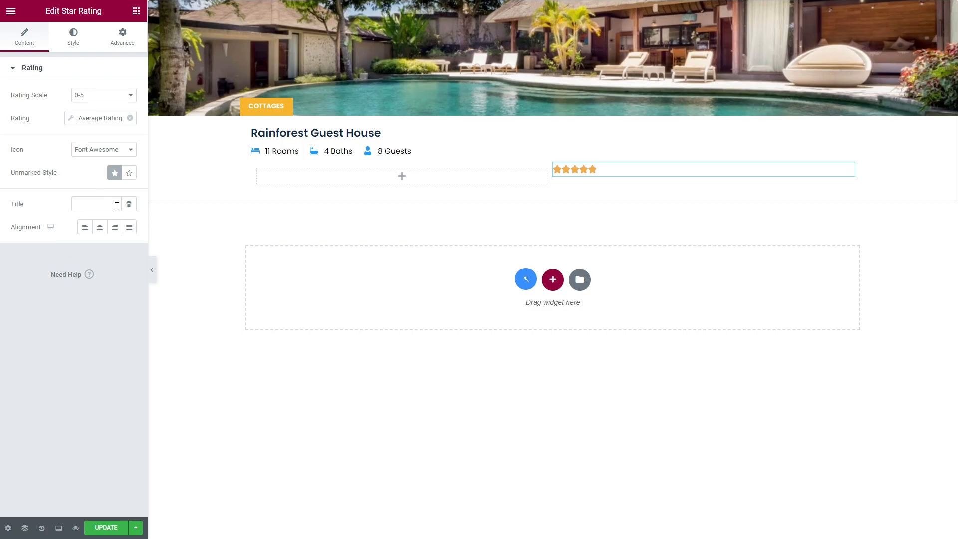
Set the rating Title to Reviews Info with type Reviews Count Label, keeping the Font Awesome icon set.
left_click(128, 203)
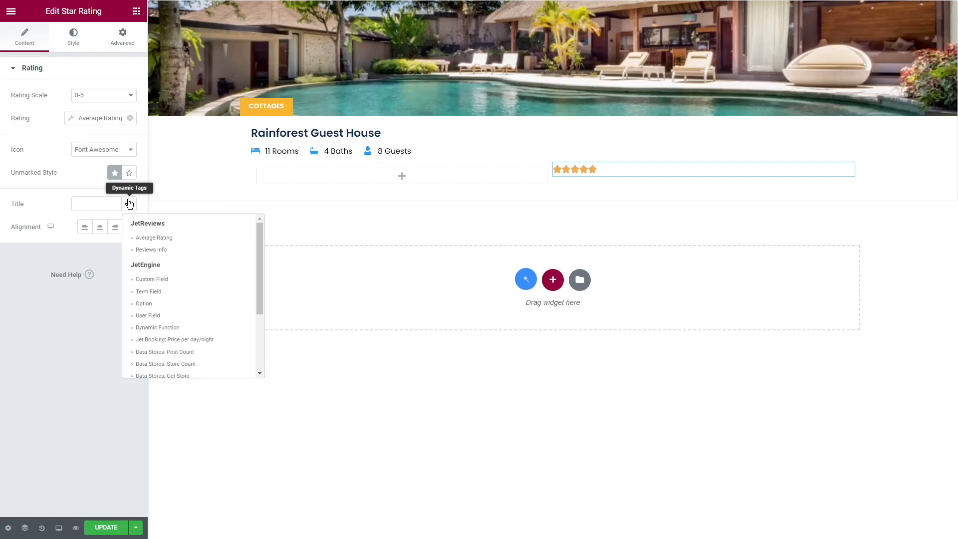
mouse_move(145, 211)
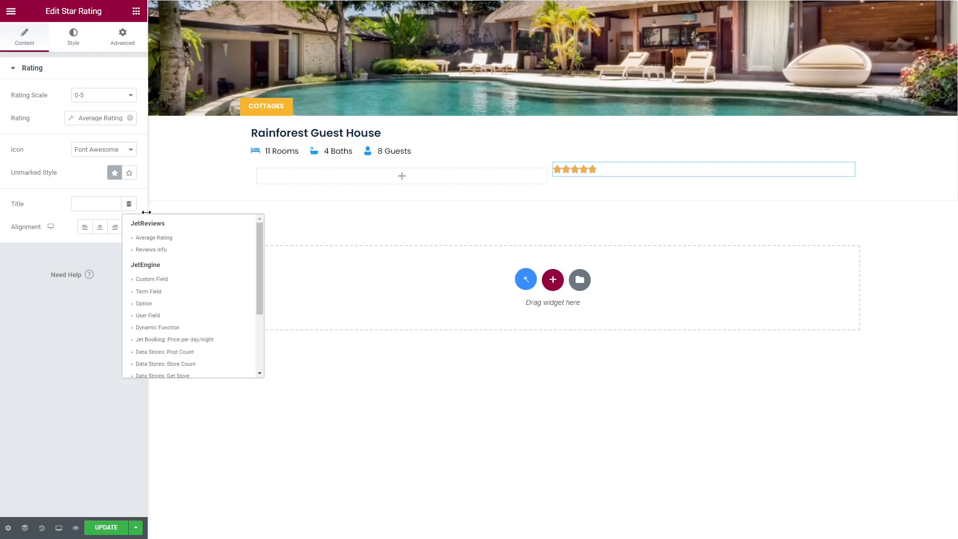
left_click(150, 249)
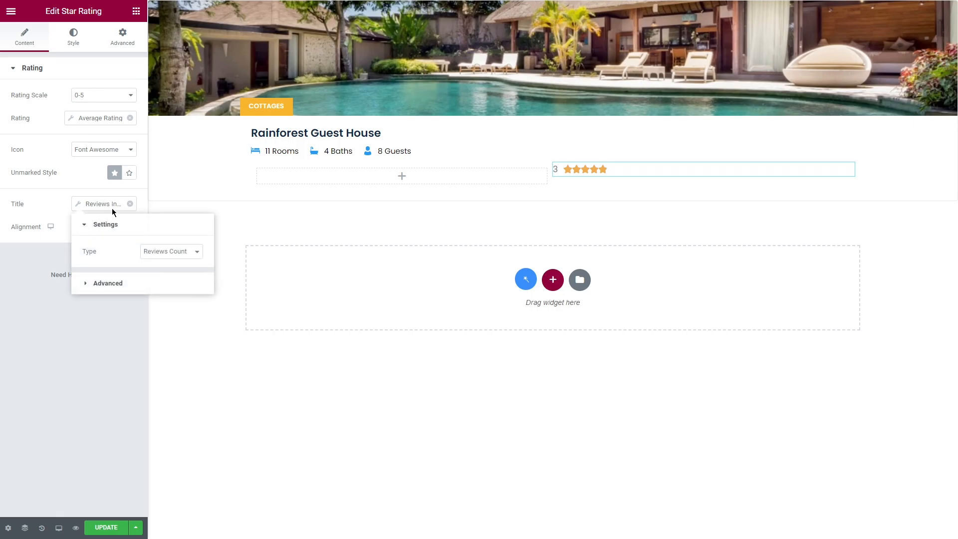
mouse_move(165, 250)
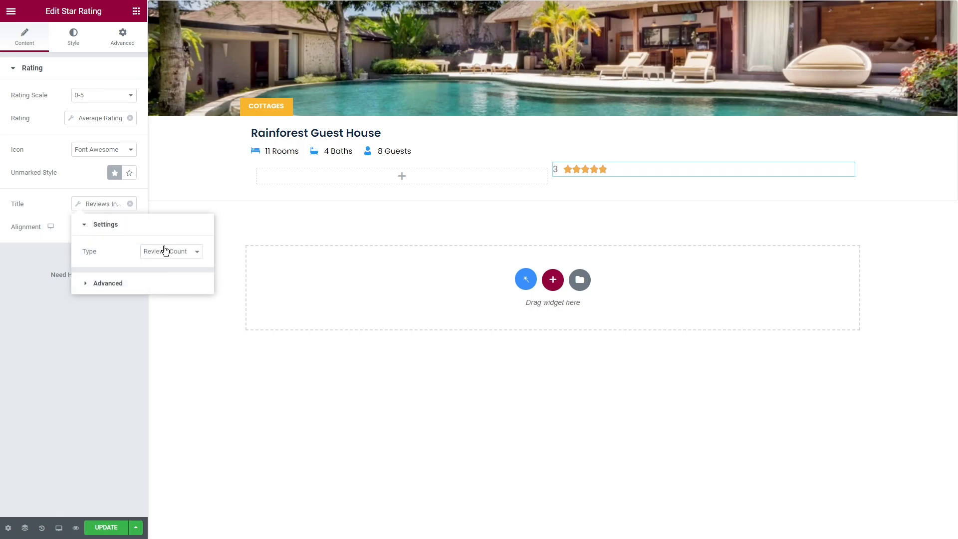
left_click(171, 251)
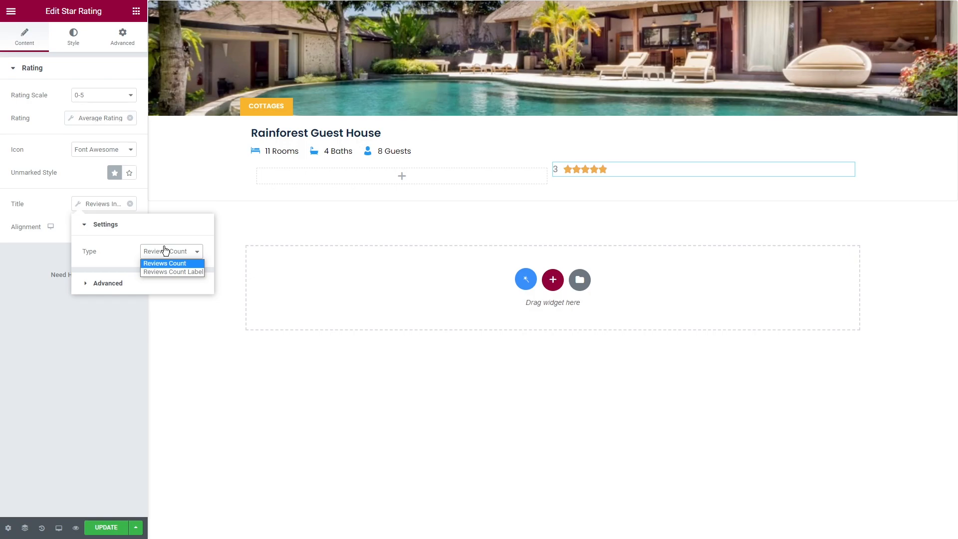
left_click(172, 273)
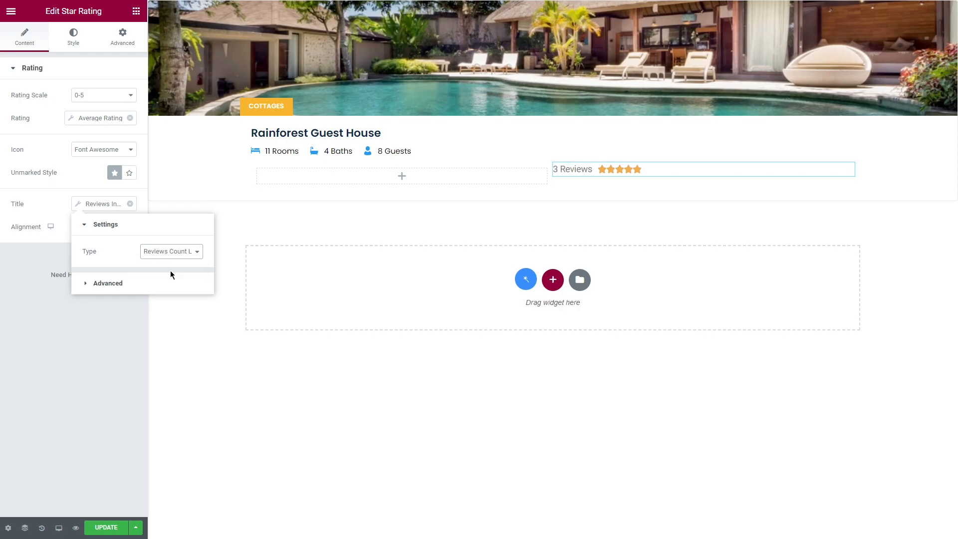
left_click(89, 187)
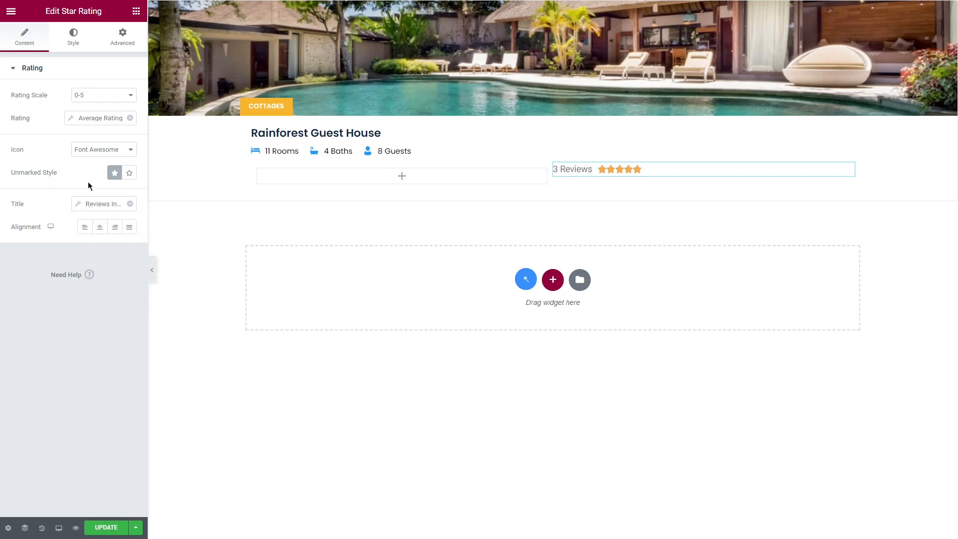
left_click(103, 149)
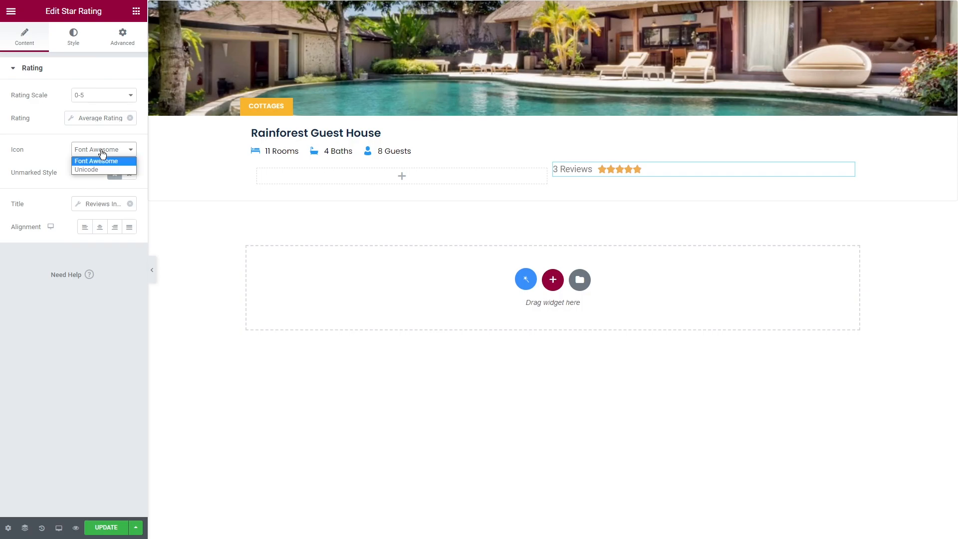
left_click(86, 170)
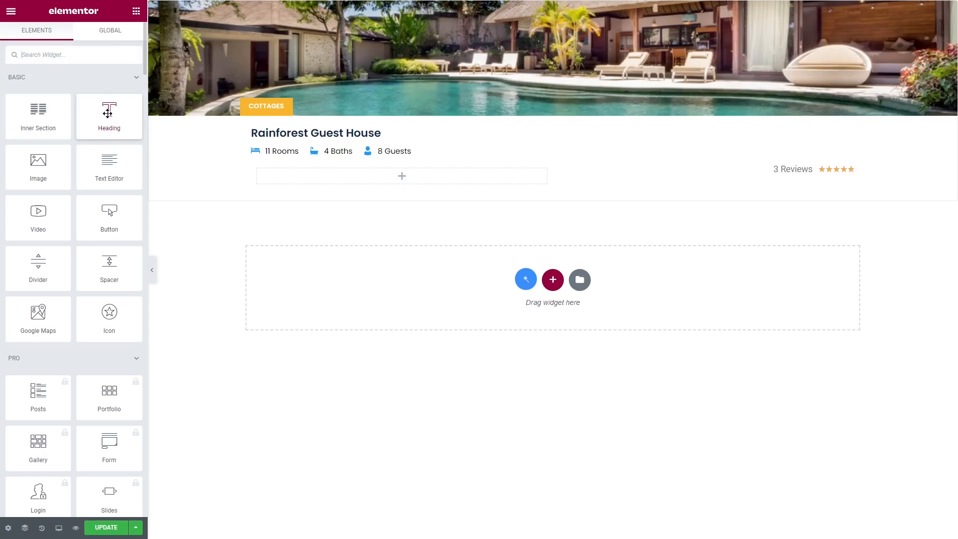
Add a Heading under the listing details bound to the Jet Booking Price per day/night tag.
left_click_drag(109, 116, 401, 175)
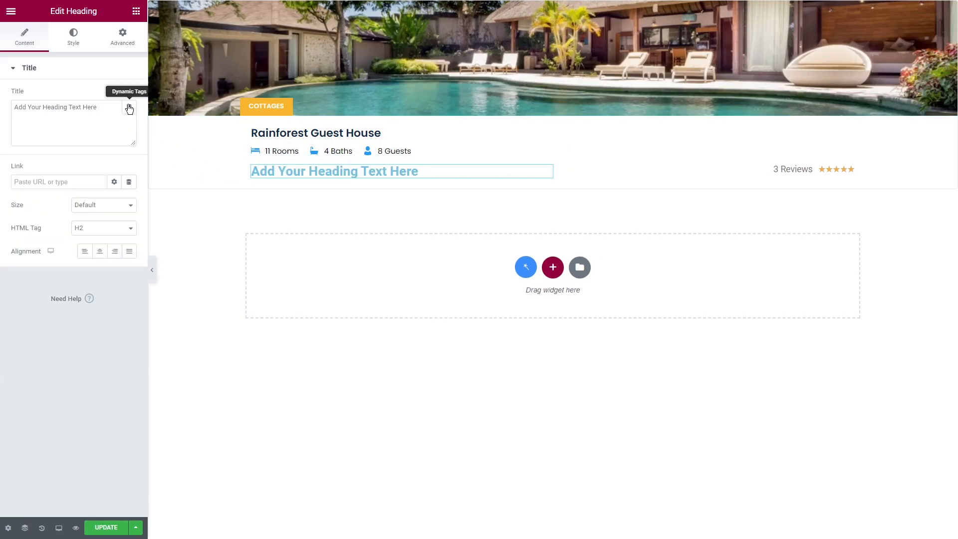
left_click(129, 108)
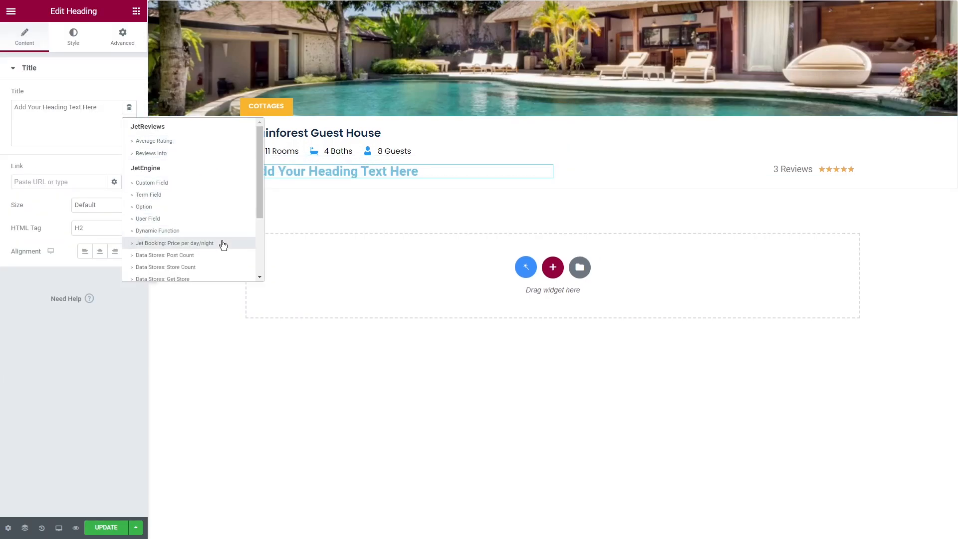
left_click(176, 243)
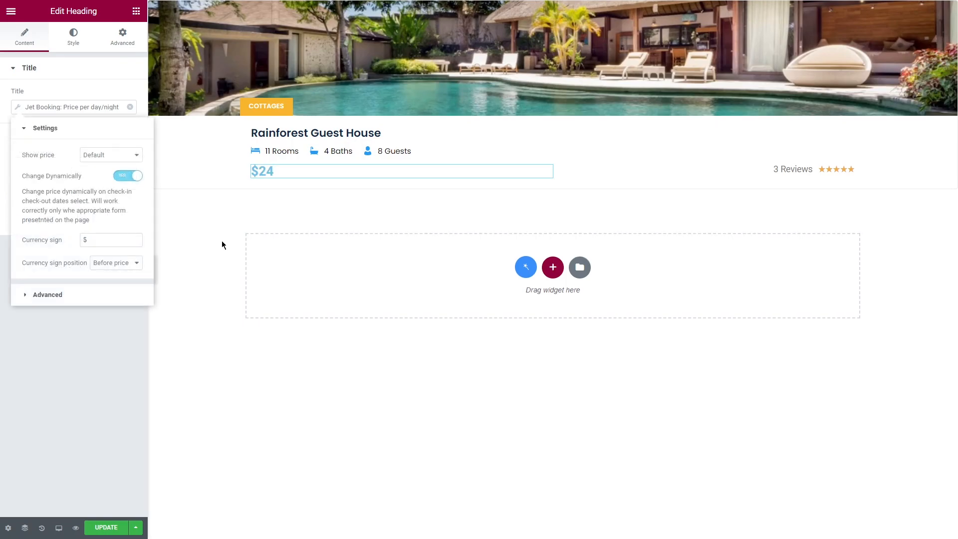
Keep the default price display, enable dynamic price changes, and keep the currency sign before the price.
left_click(110, 155)
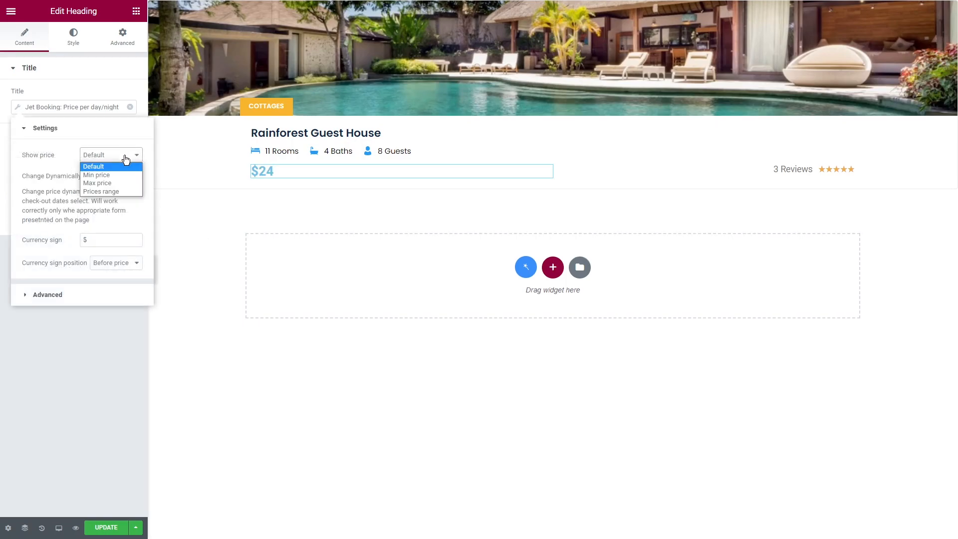
mouse_move(95, 175)
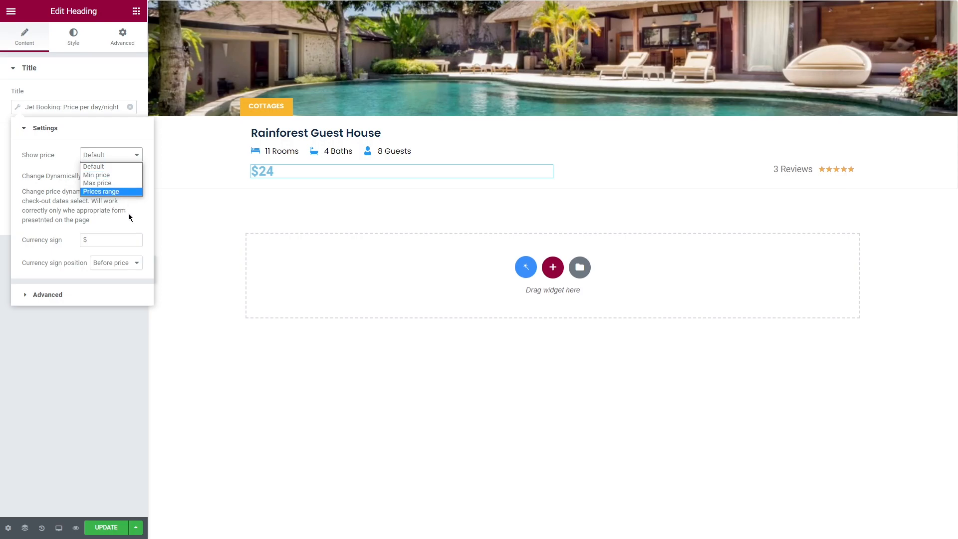
left_click(127, 176)
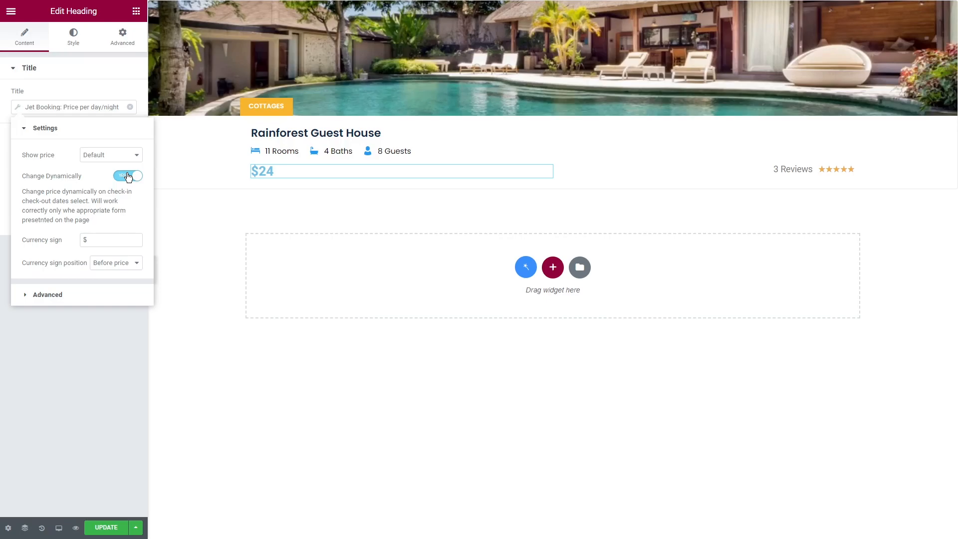
left_click(128, 176)
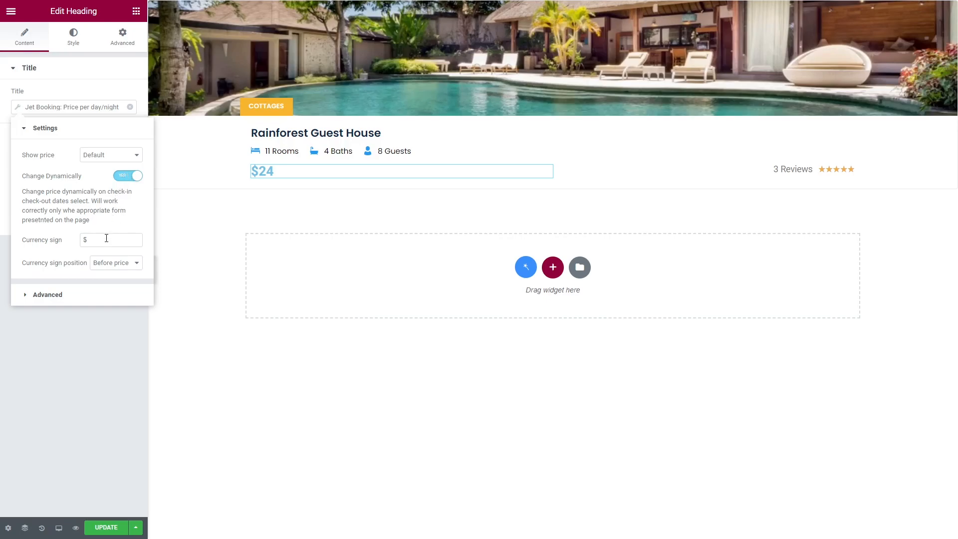
left_click(115, 263)
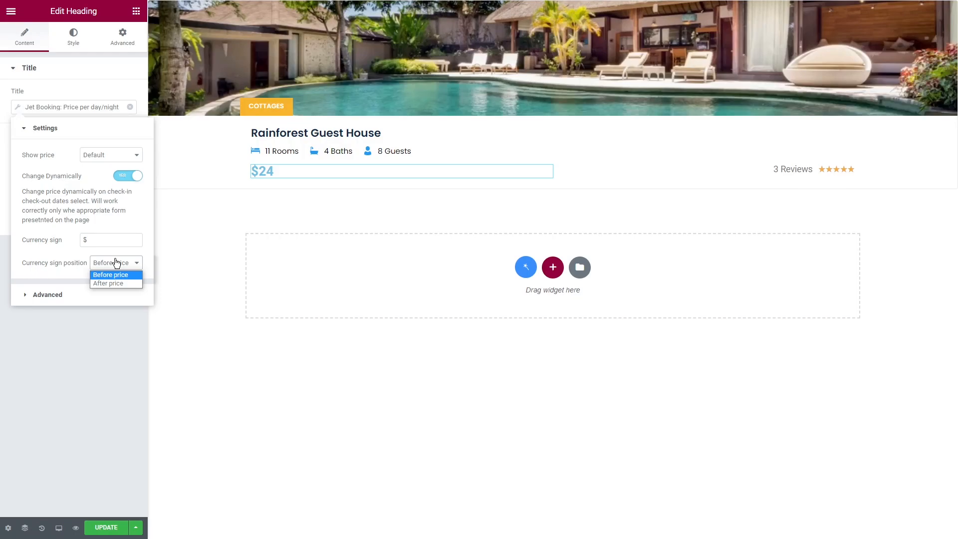
left_click(110, 275)
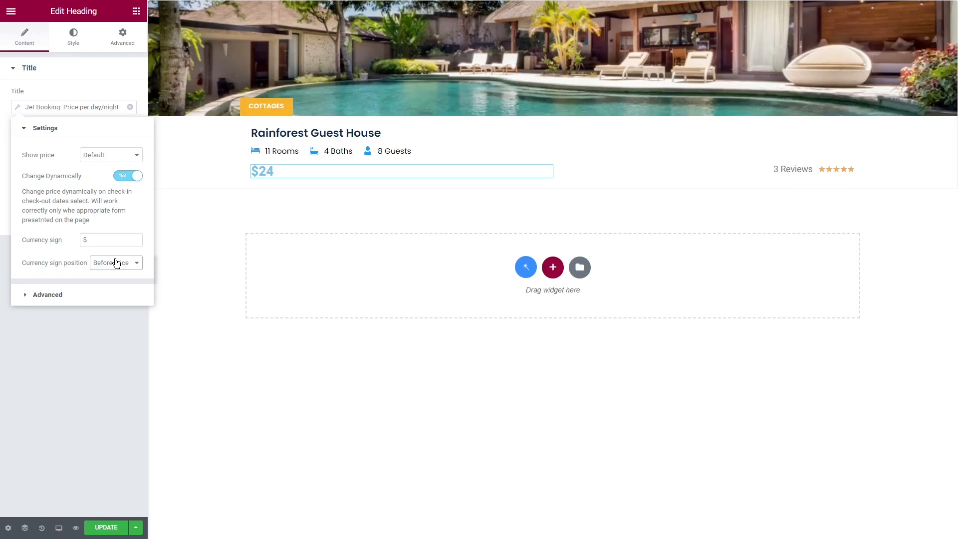
left_click(73, 36)
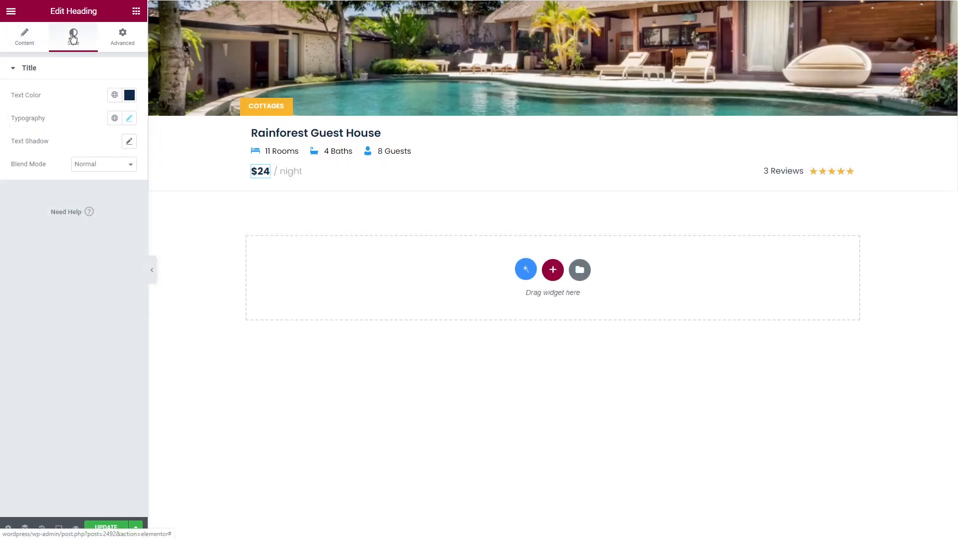